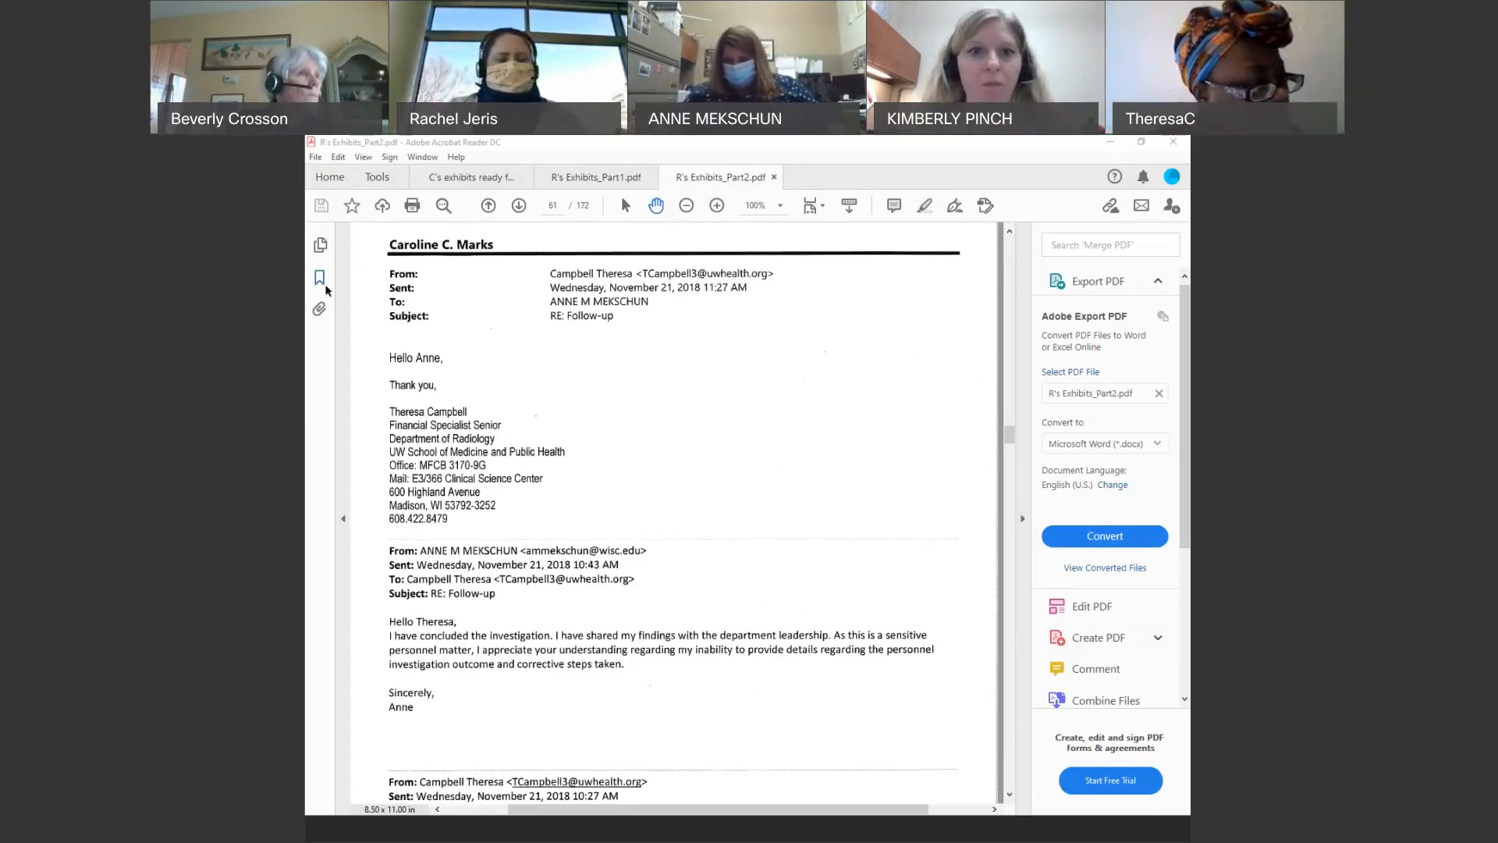
Show the bookmark list, then bring up the C's exhibits ready for hearing document.
click(320, 277)
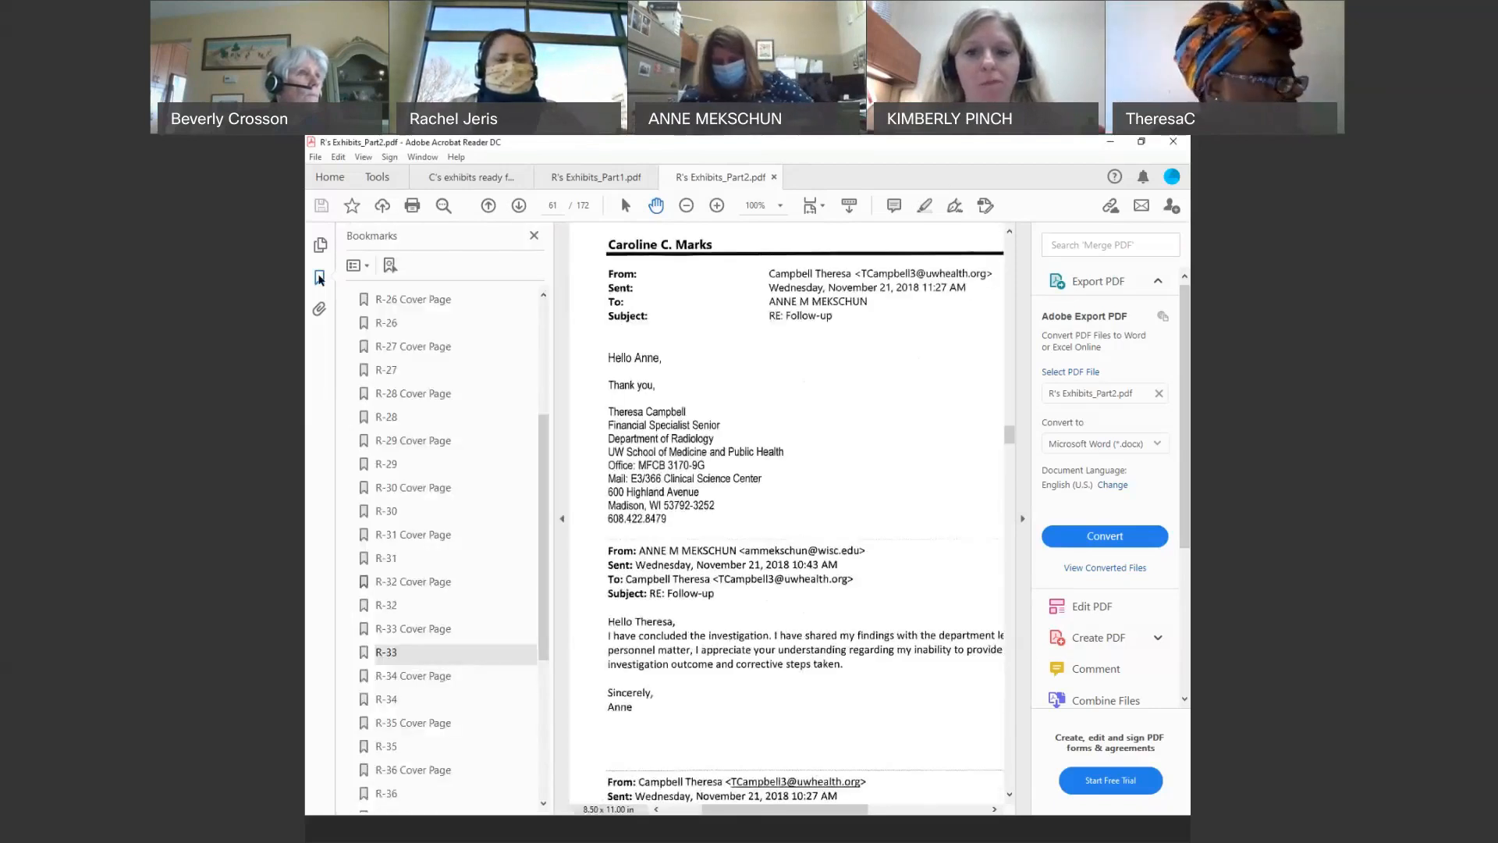
click(469, 177)
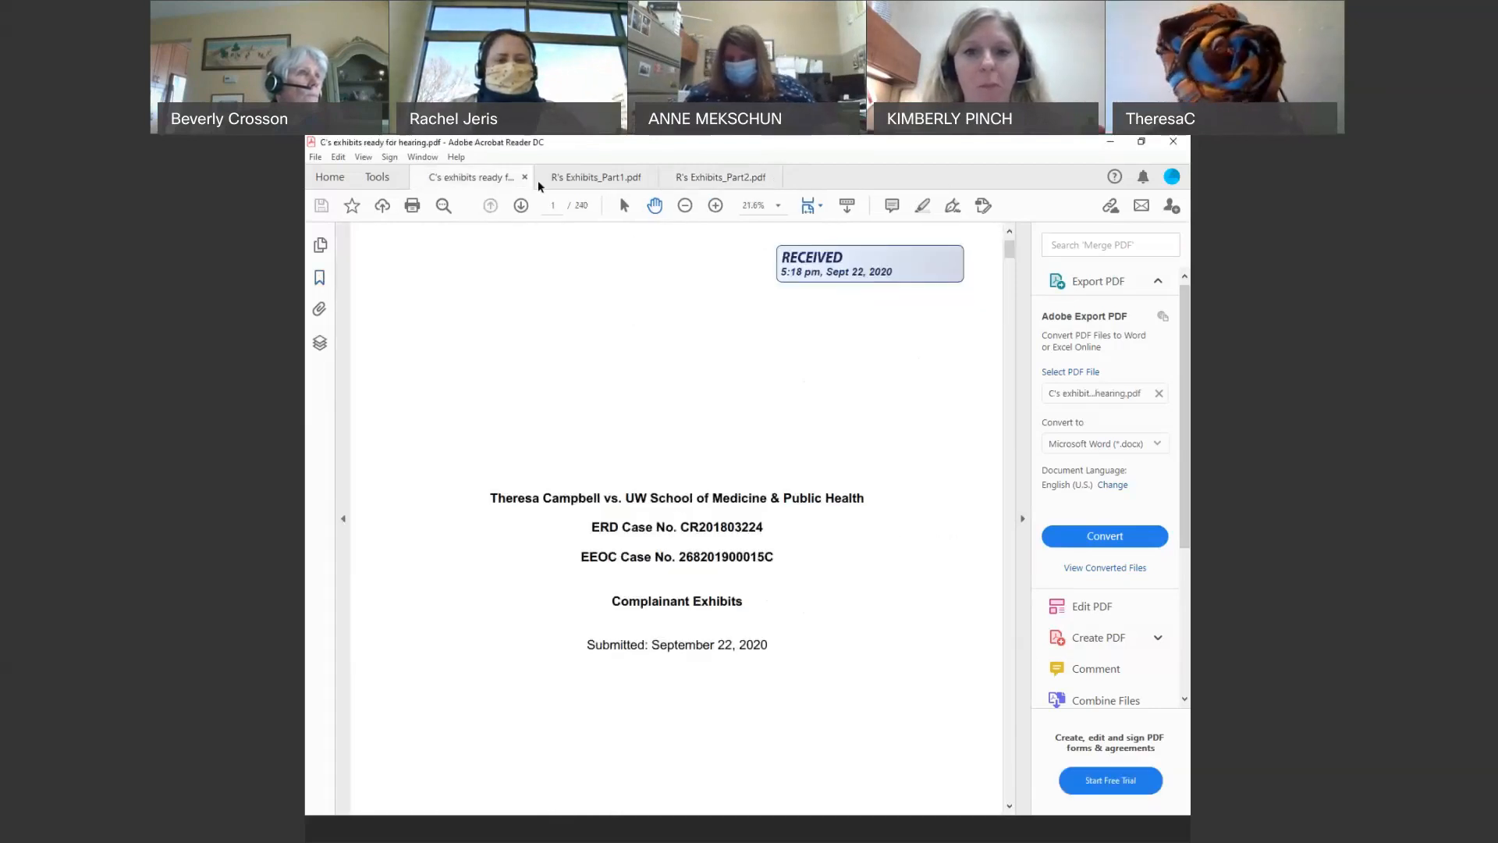
Switch to R's Exhibits_Part1.pdf and scroll to page 144, the probation extension letter.
click(595, 177)
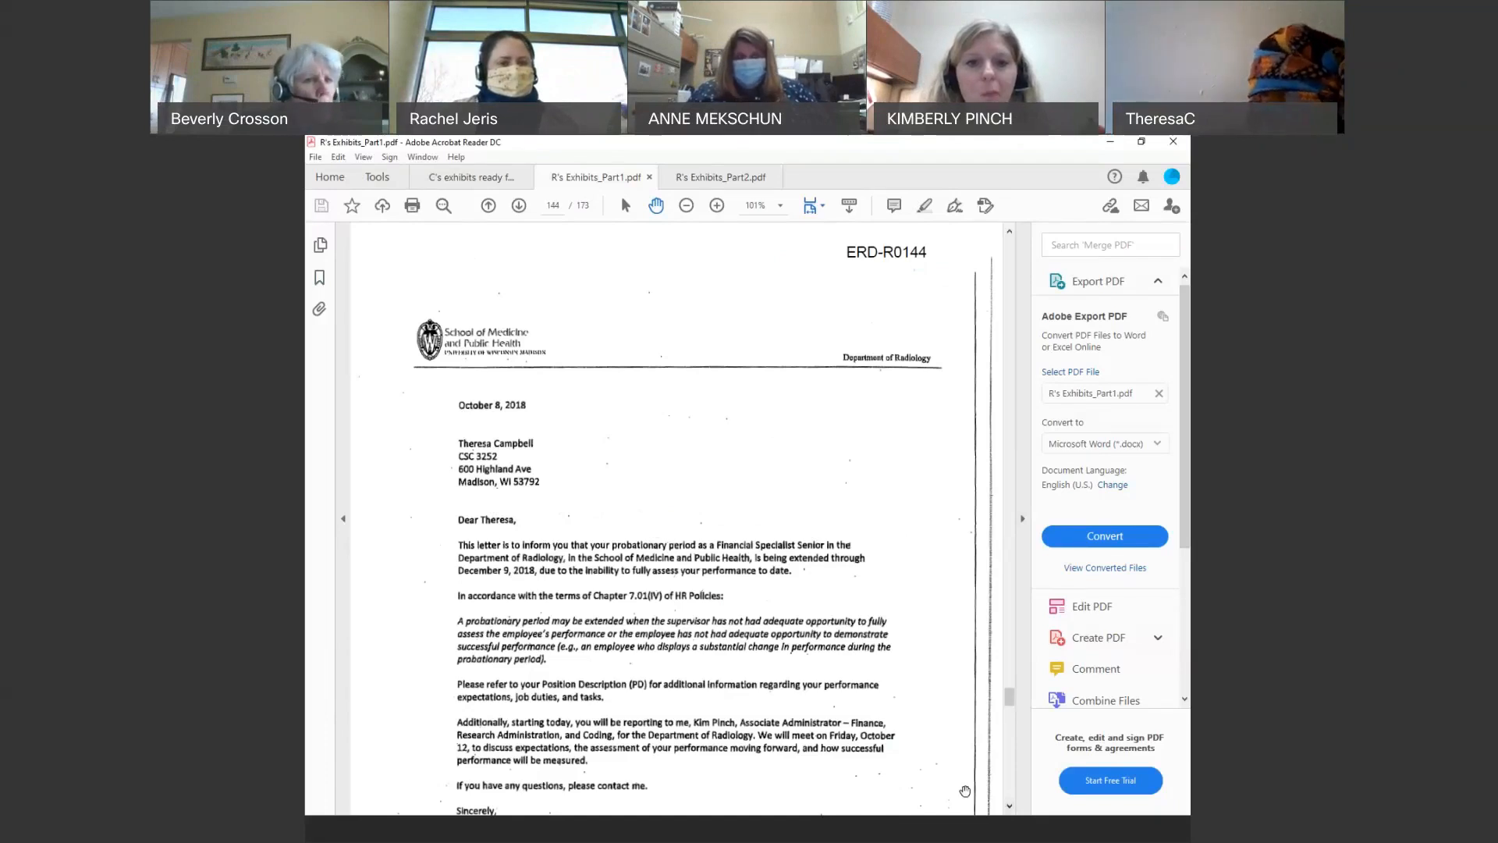
scroll(down, 3)
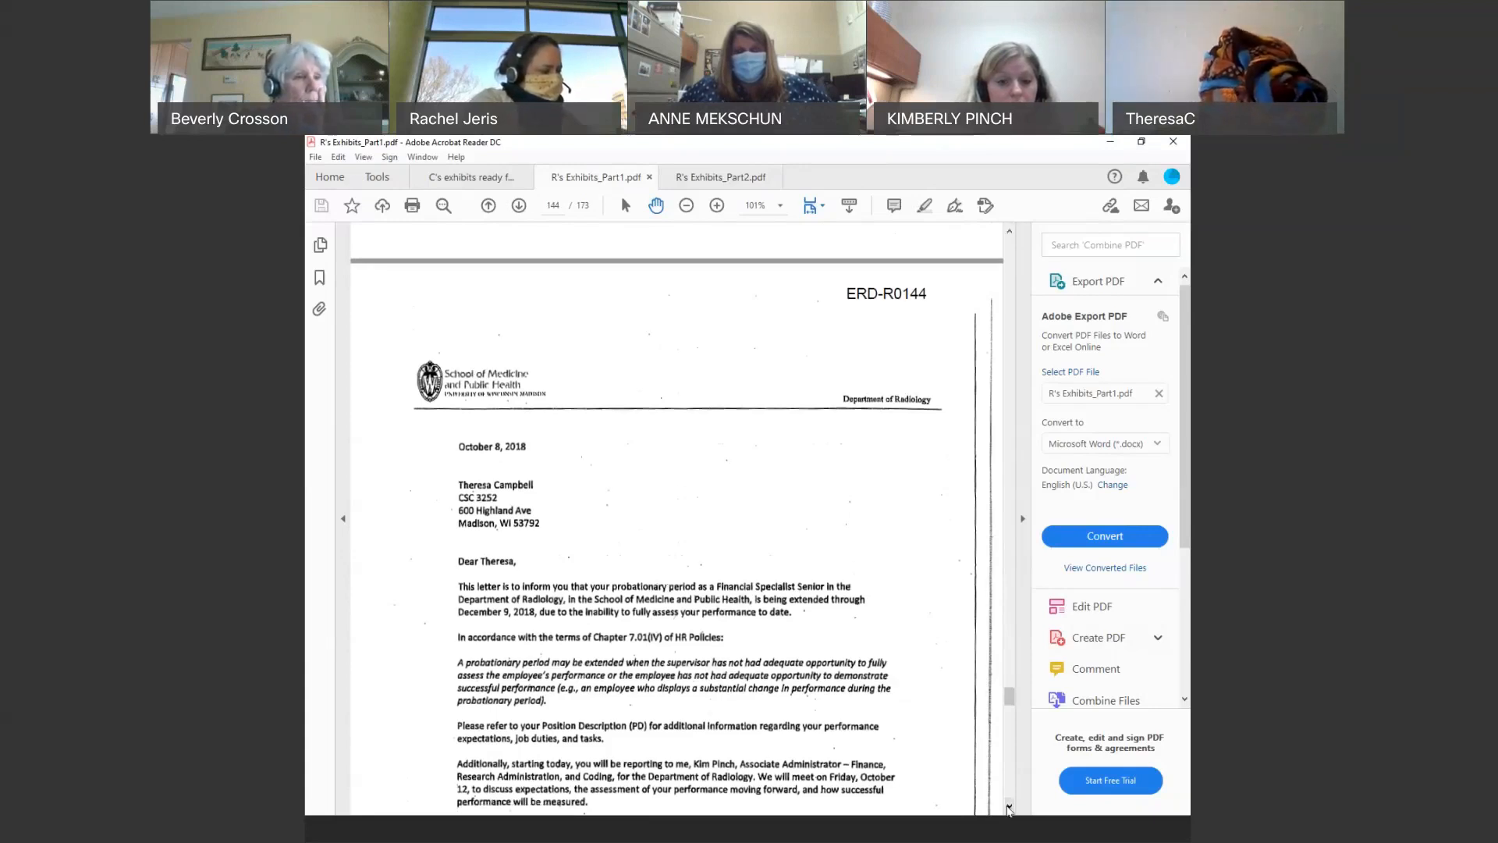
scroll(down, 3)
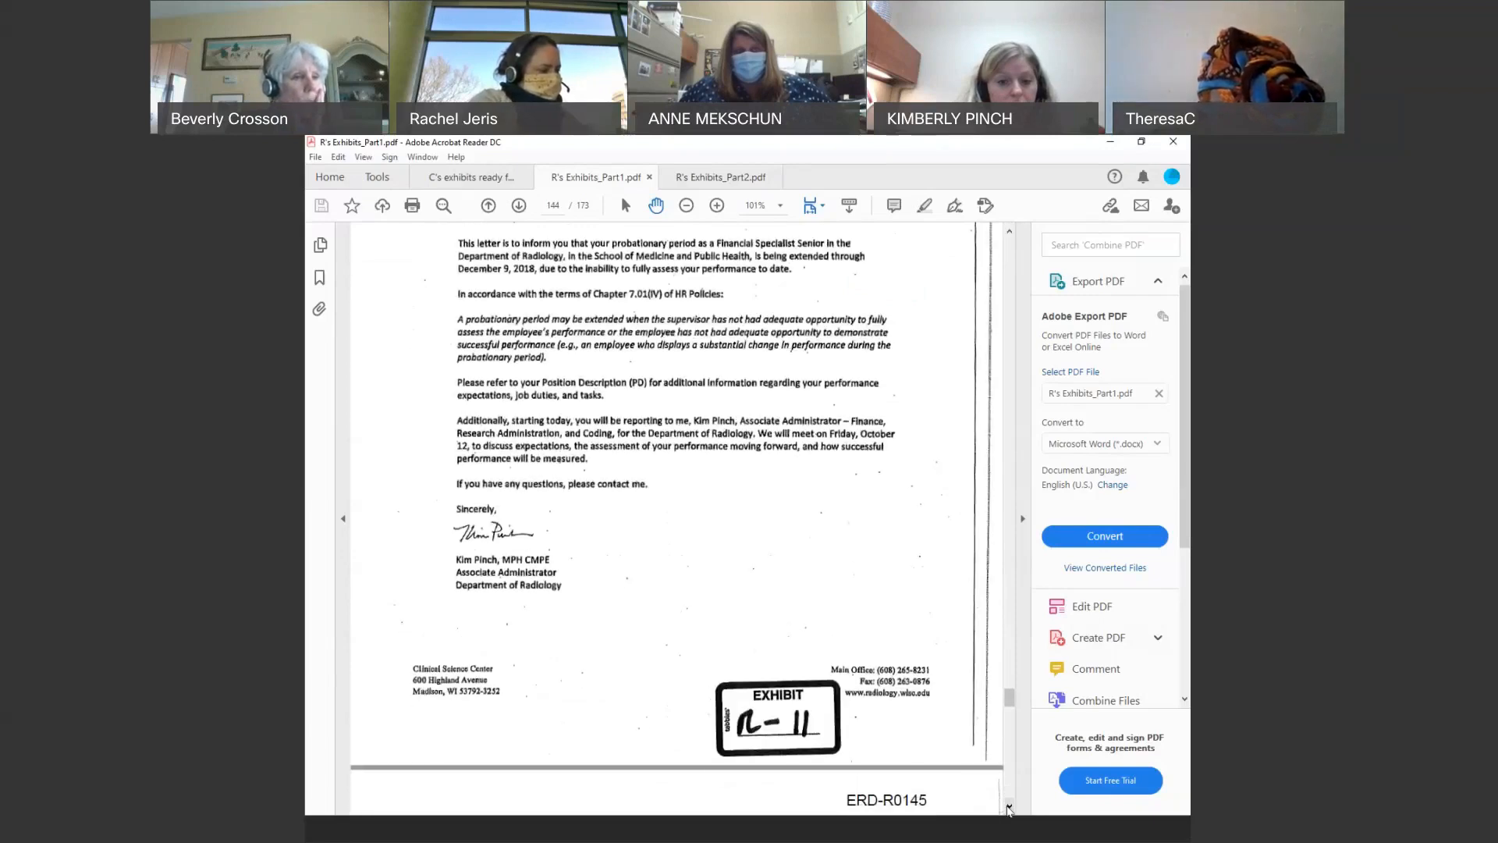
scroll(down, 3)
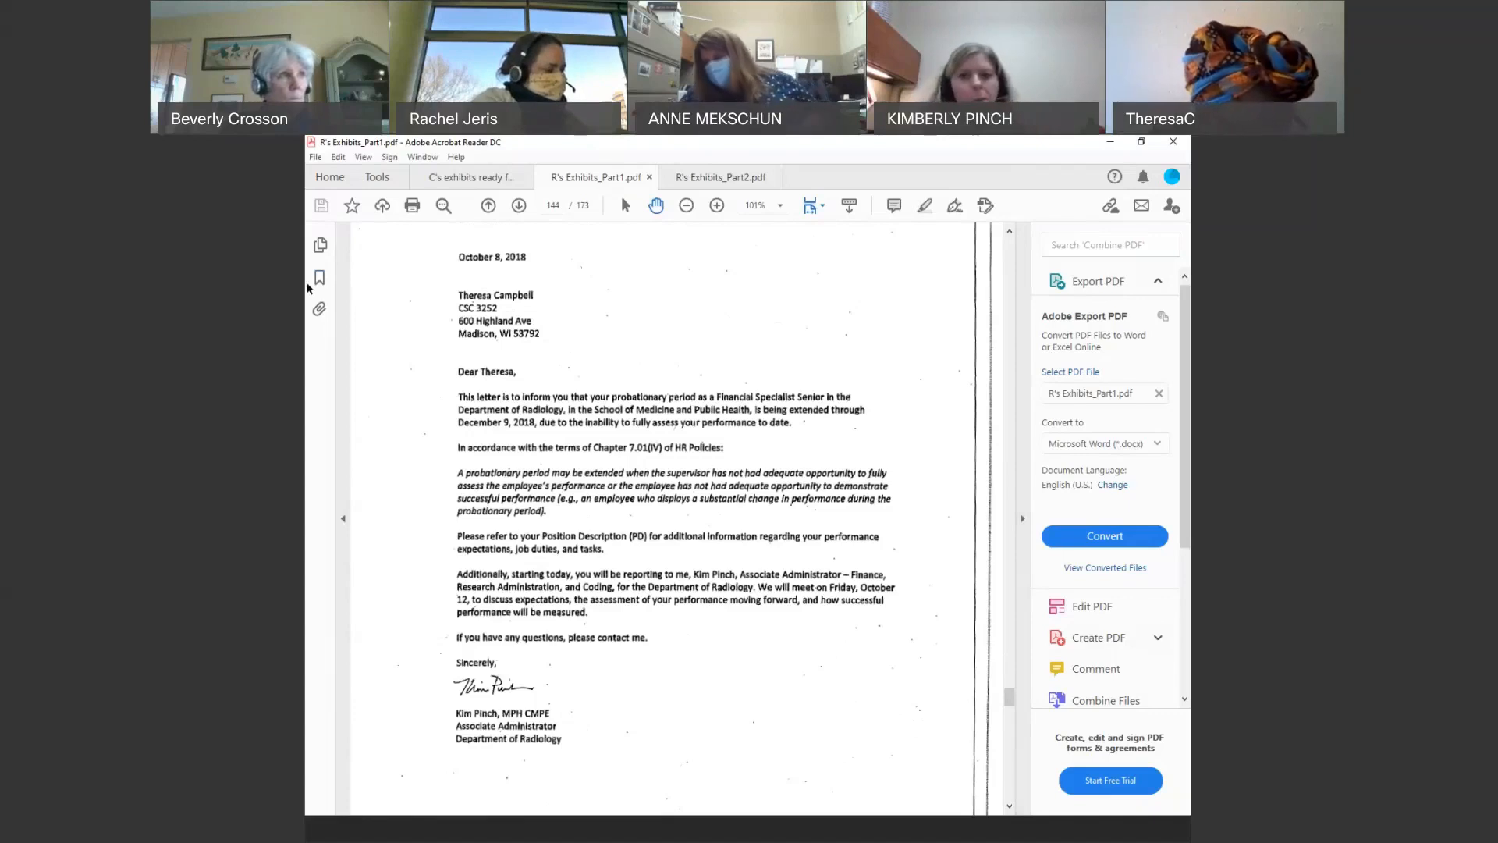
Show bookmarks, switch to R's Exhibits_Part2.pdf, and read down to the R-34 exhibit stamp.
click(320, 278)
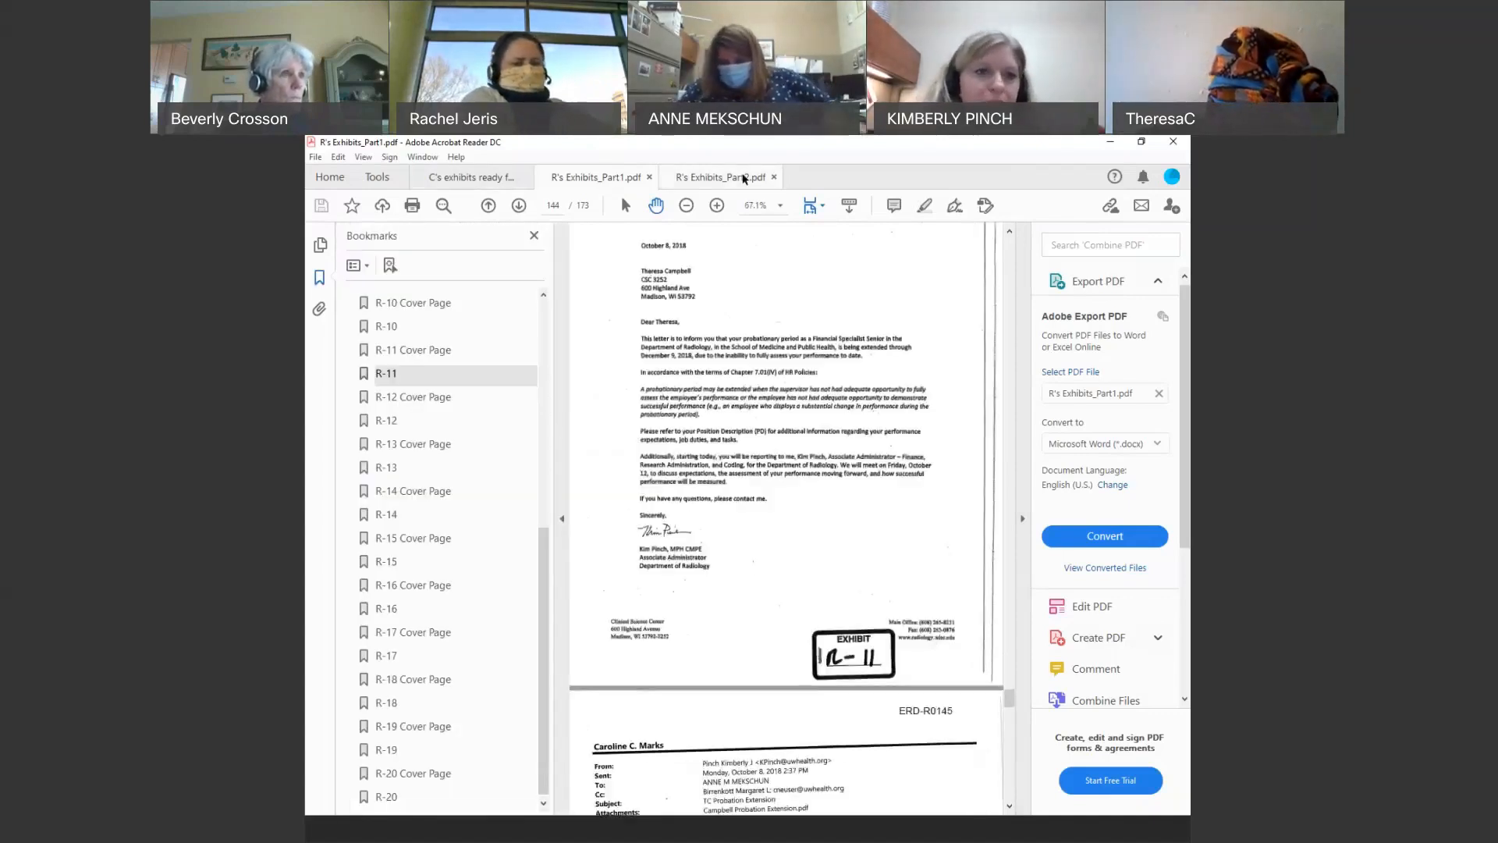
click(719, 178)
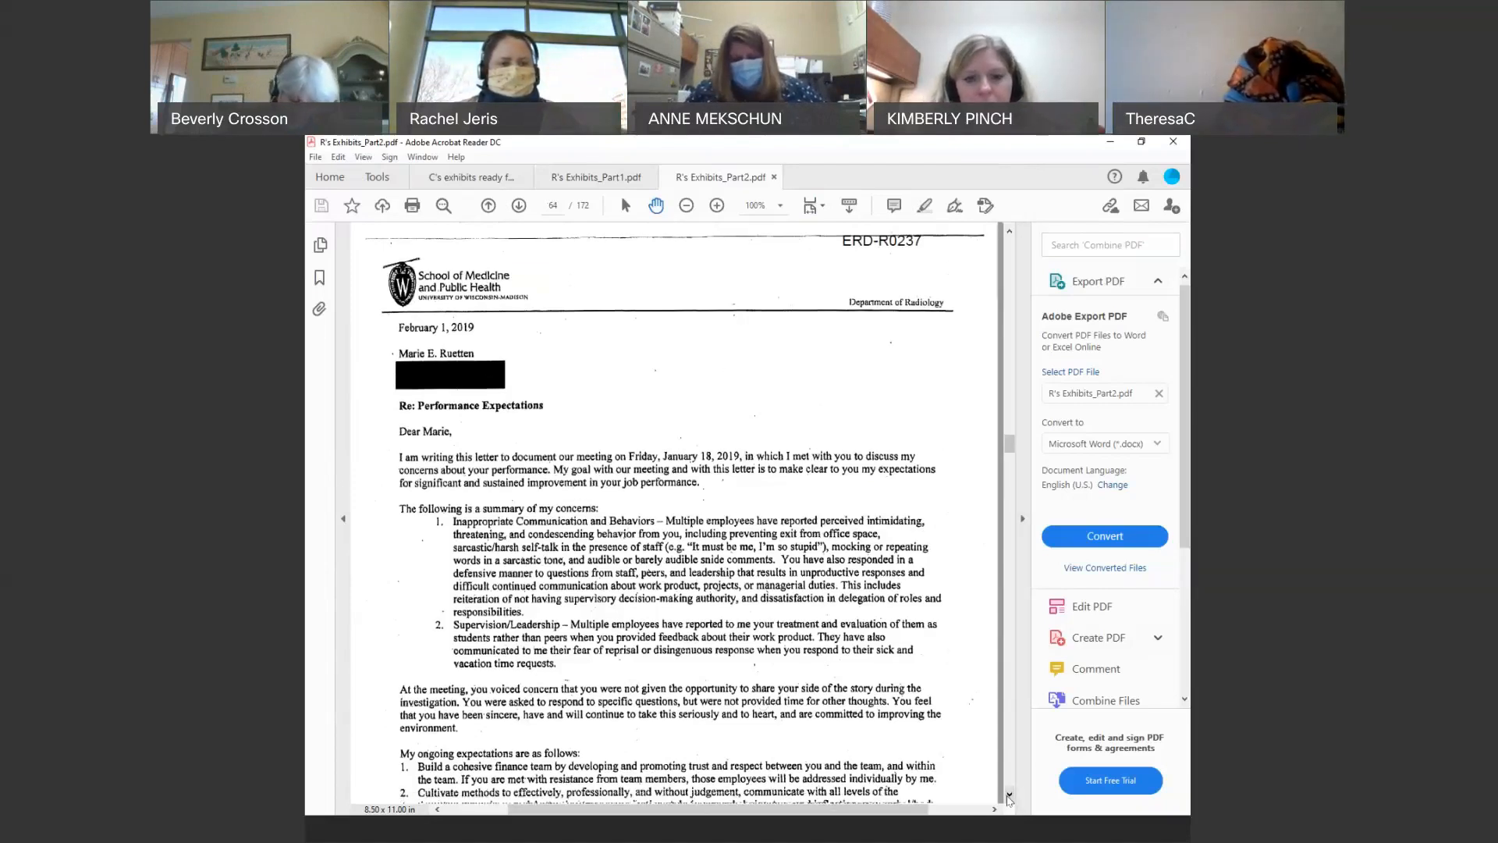
scroll(down, 3)
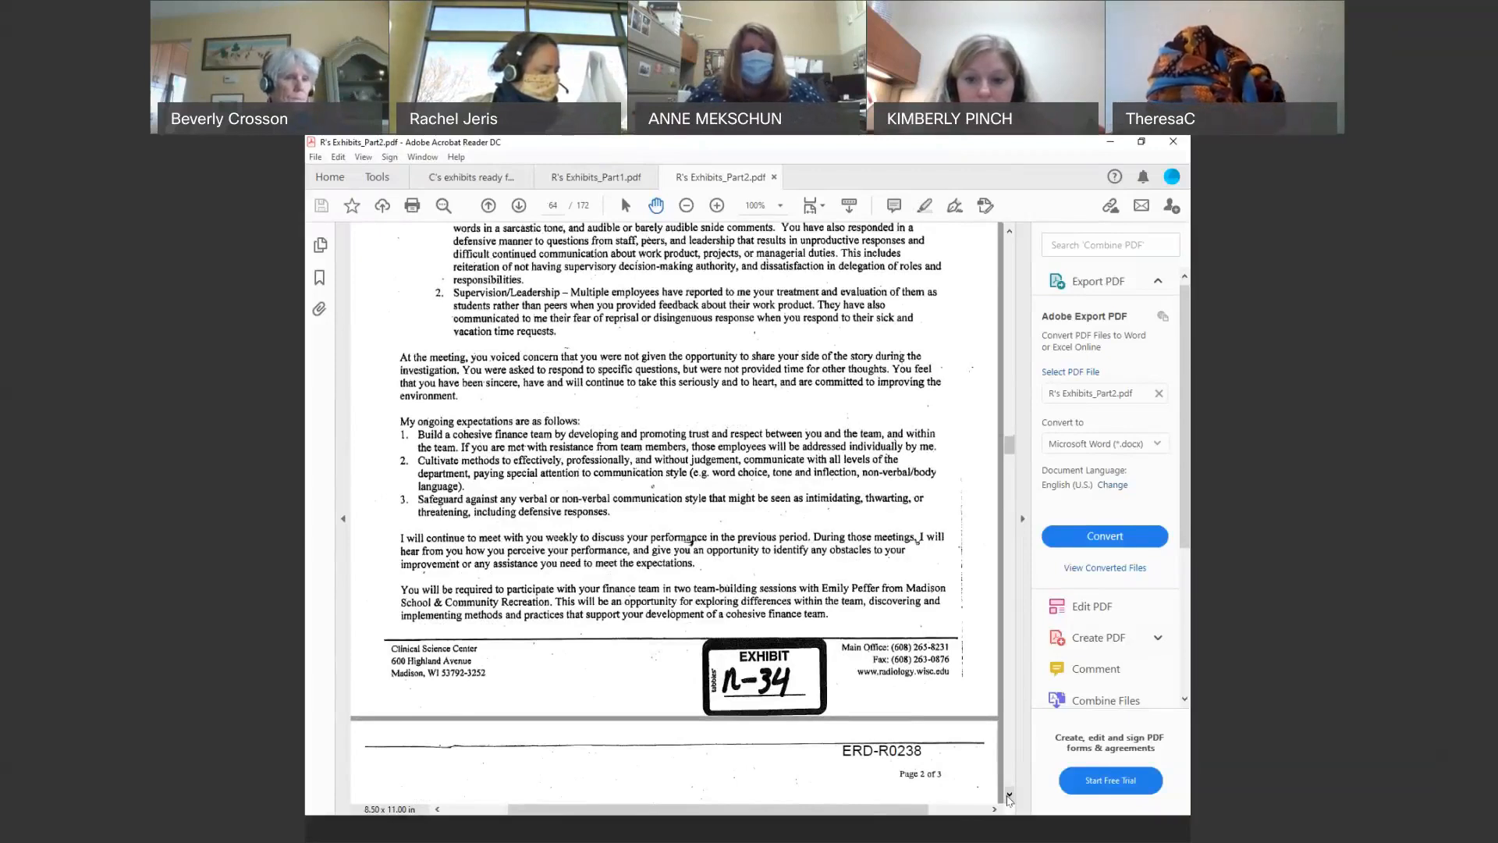
Scroll past the letter's first page to Page 2 of 3, listing six required online courses.
scroll(down, 3)
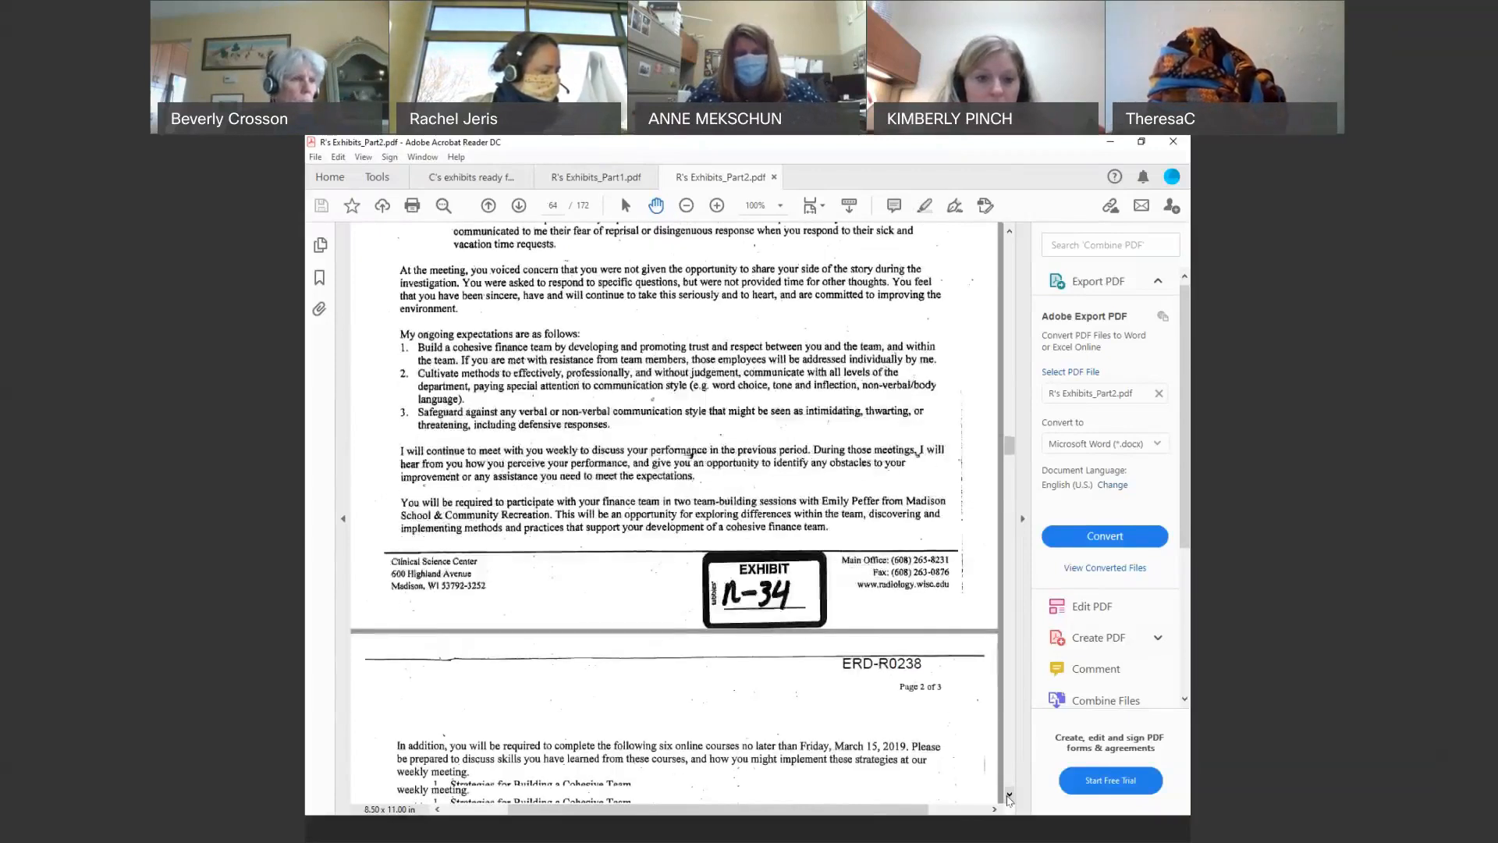
scroll(down, 3)
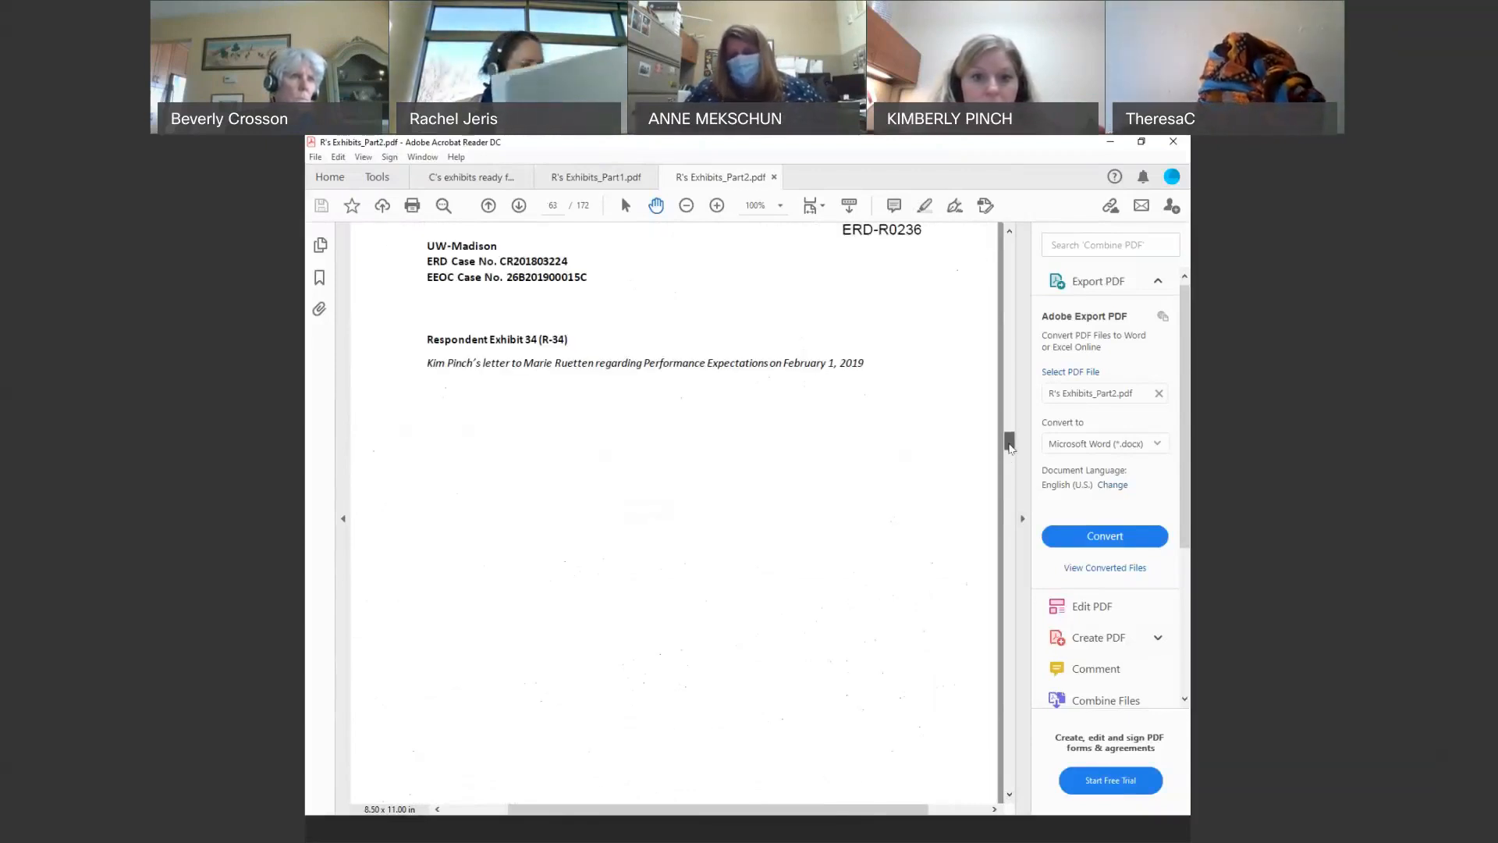
scroll(down, 3)
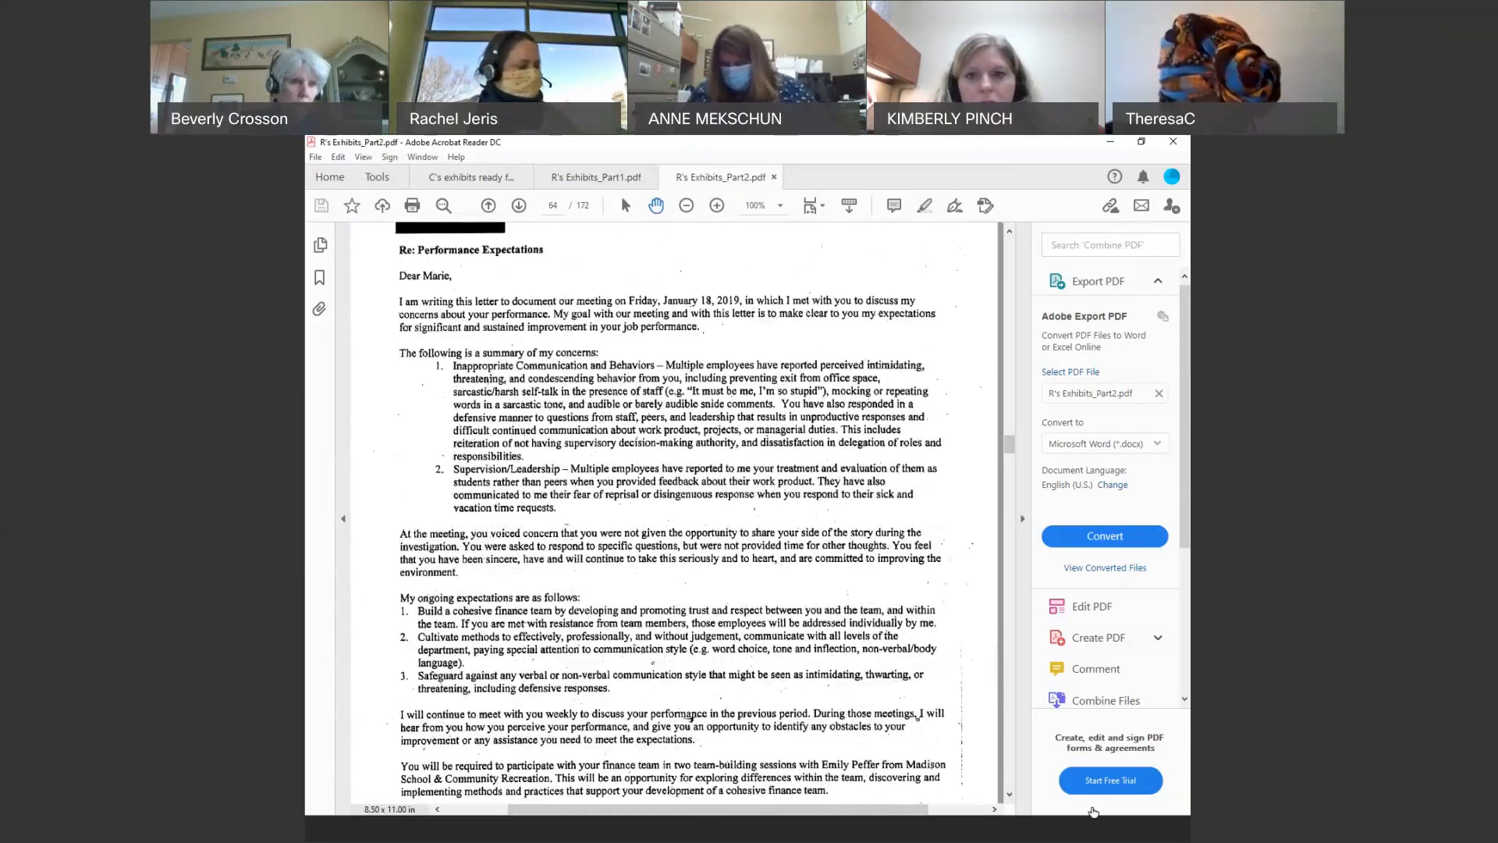
scroll(down, 3)
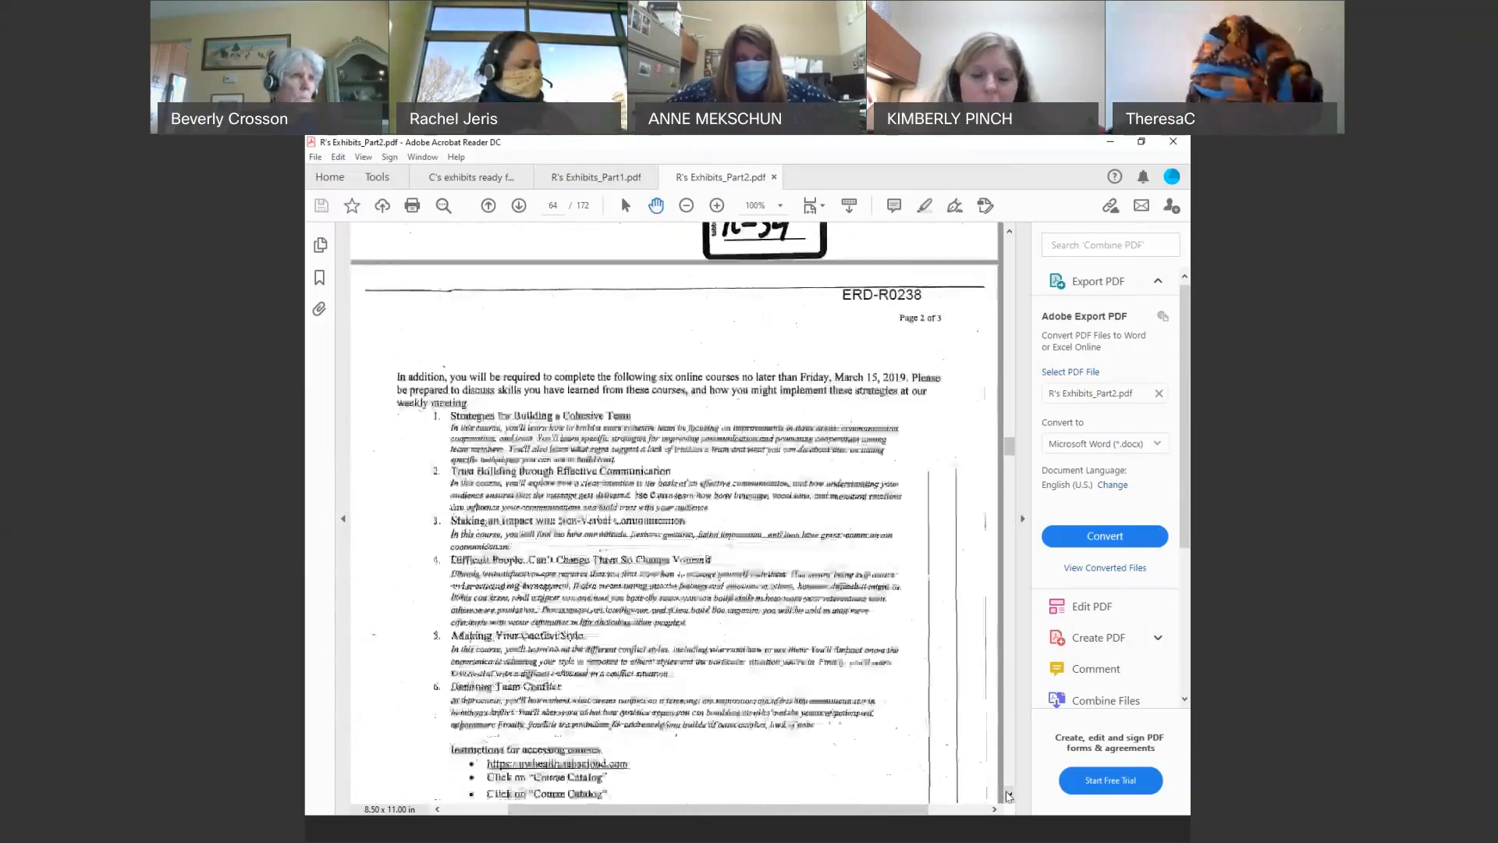
scroll(down, 3)
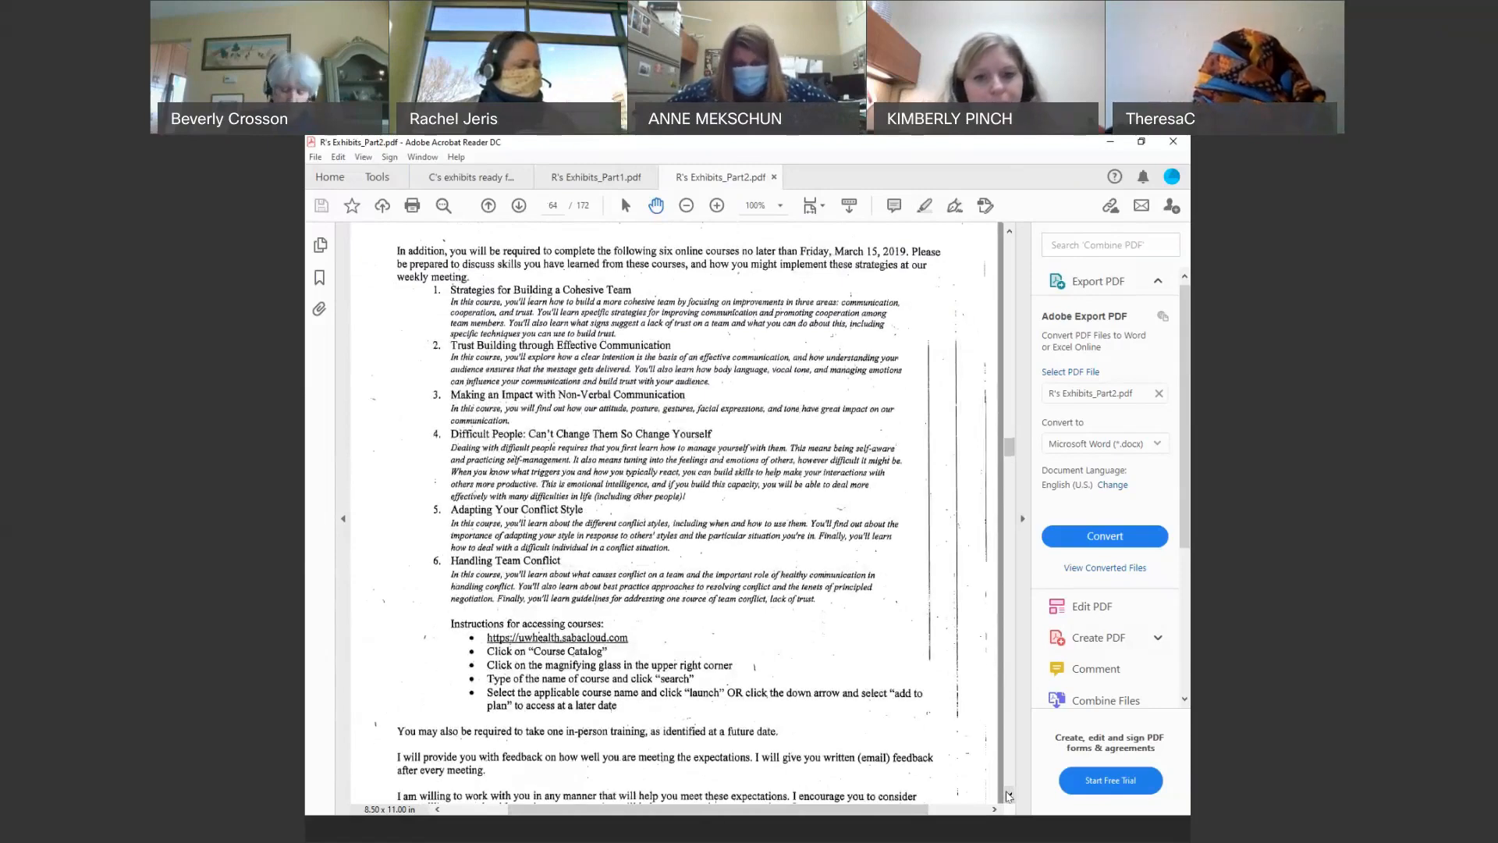
scroll(down, 3)
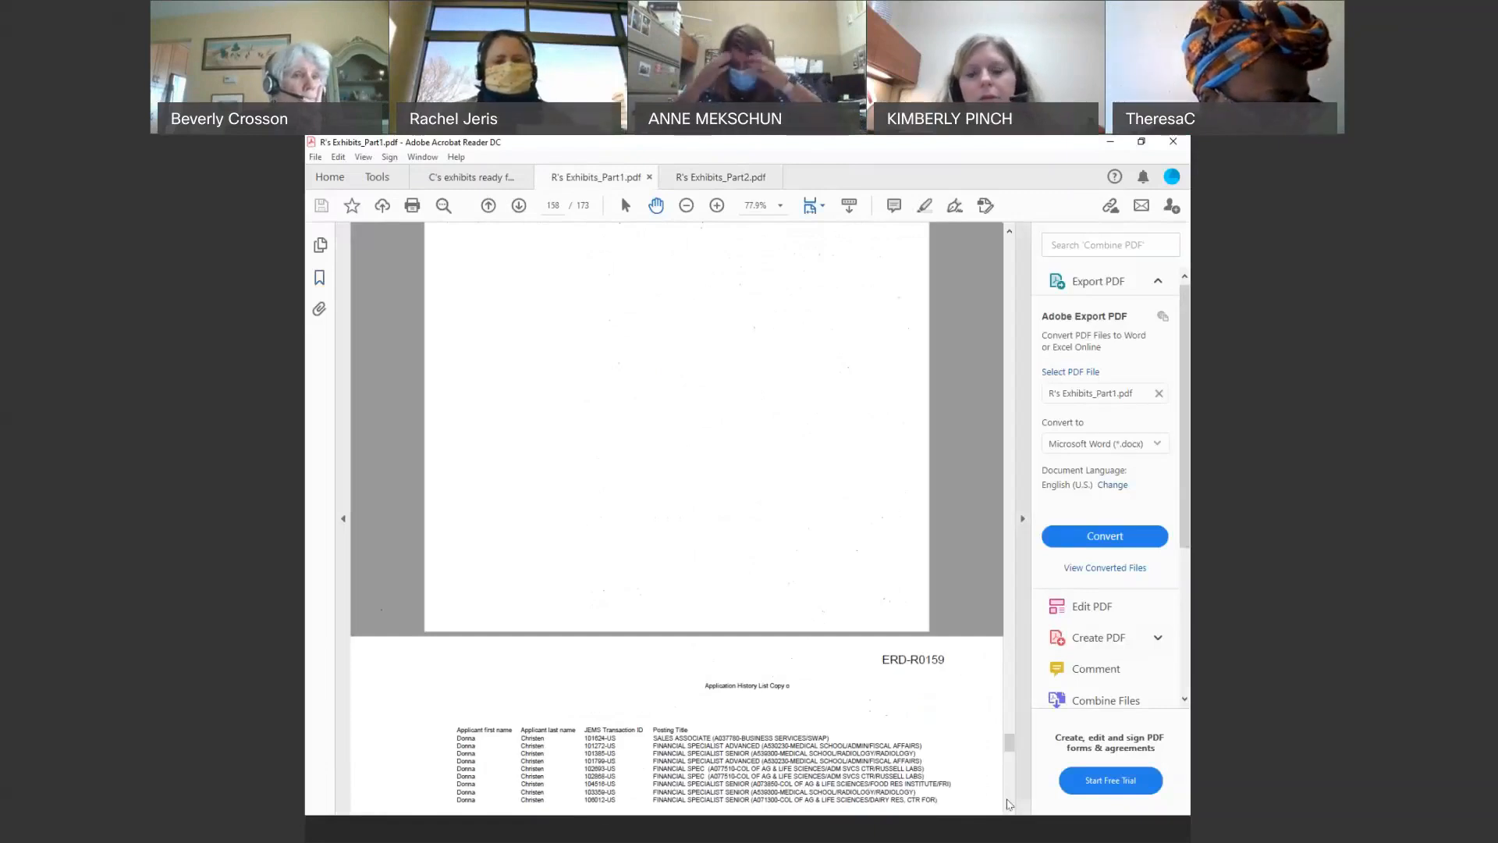
Scroll down slightly so page 159 with its R-16 label is fully visible.
scroll(down, 3)
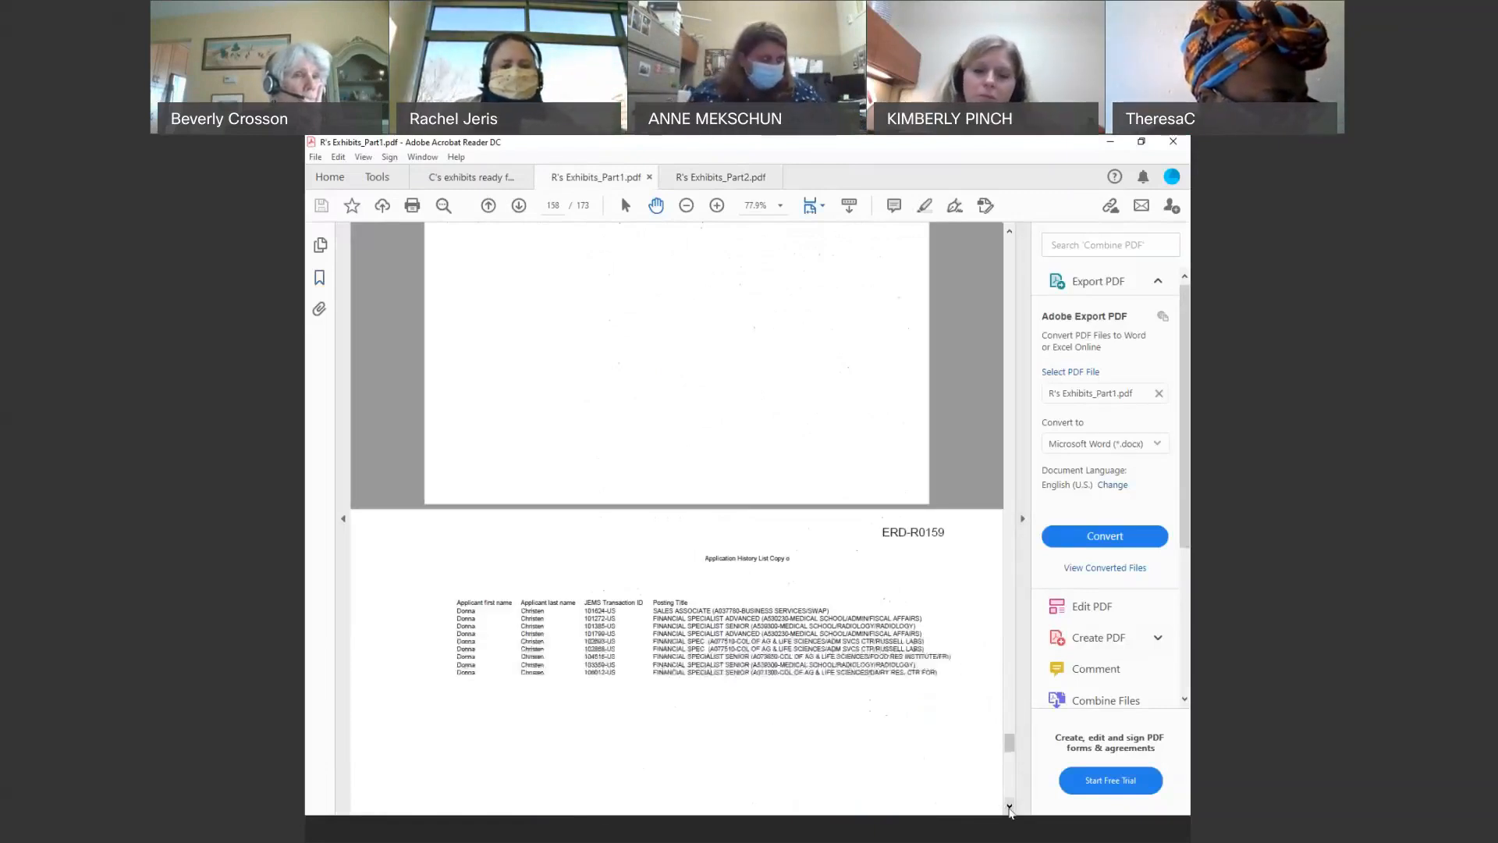
scroll(down, 3)
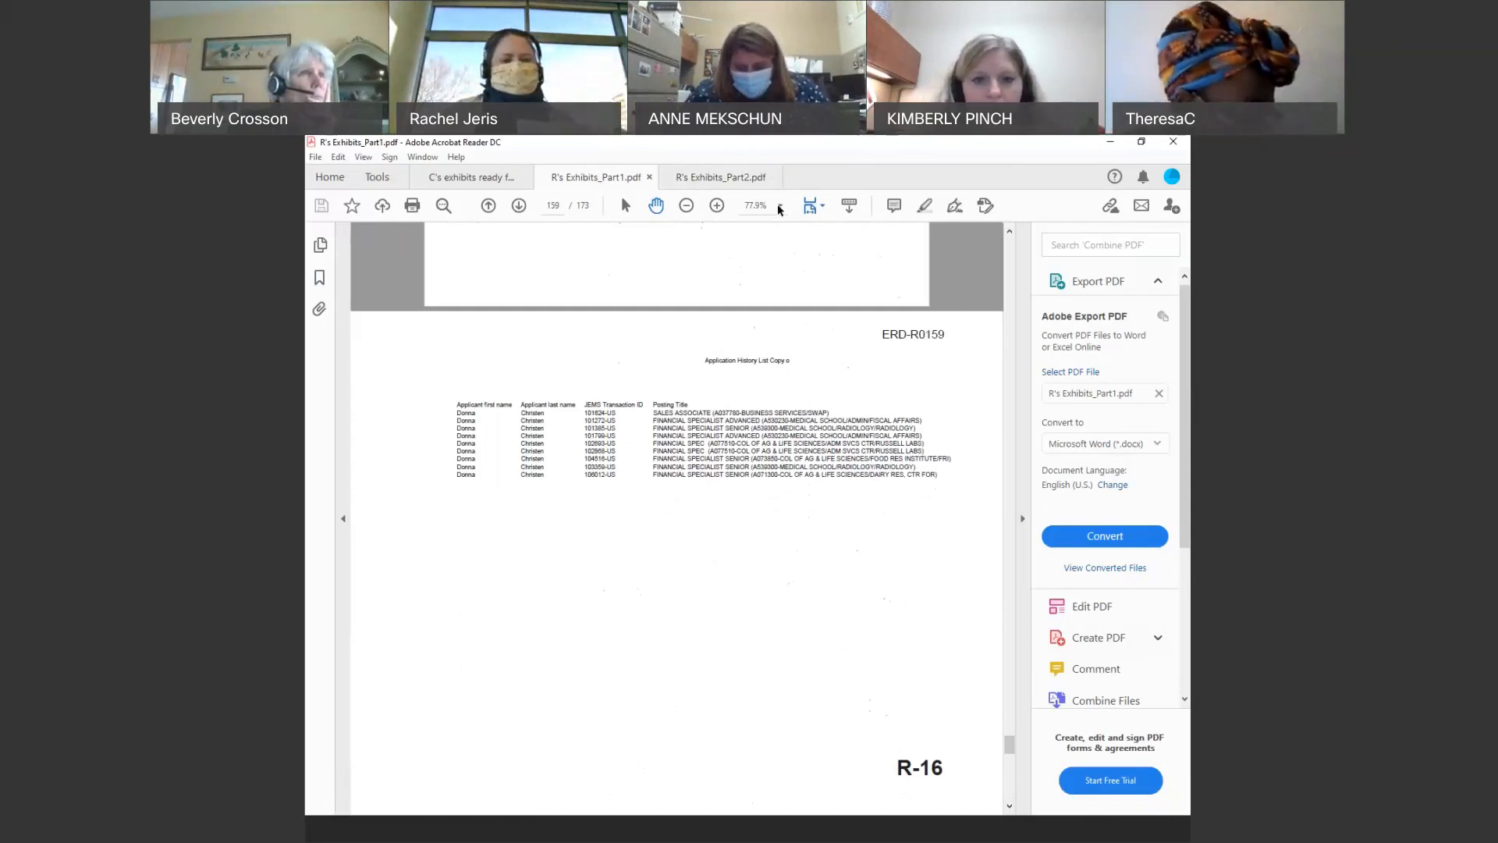
Set the page zoom to 100% from the toolbar zoom dropdown.
click(780, 205)
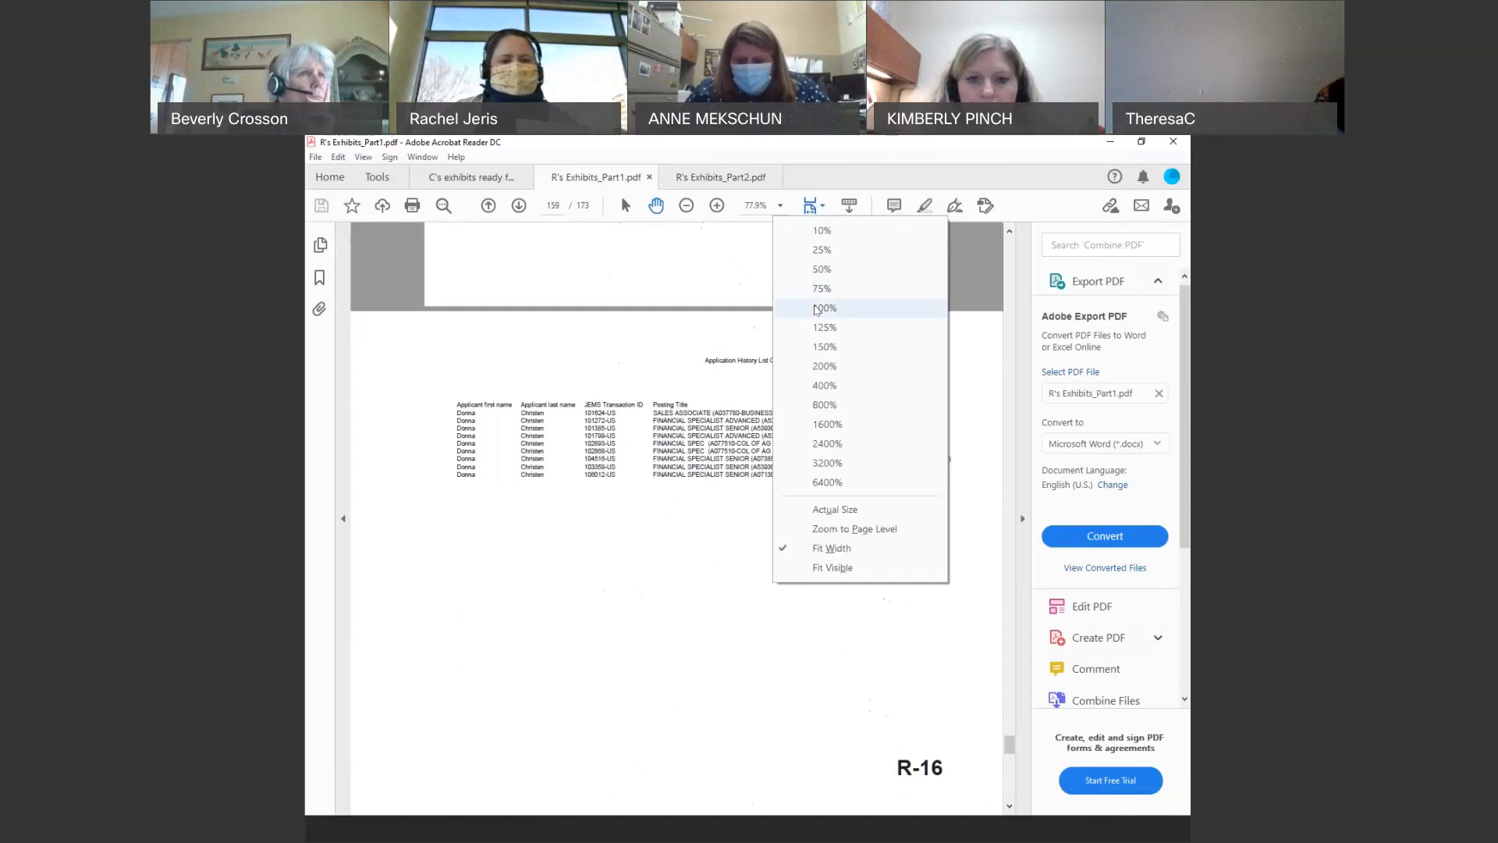
click(823, 307)
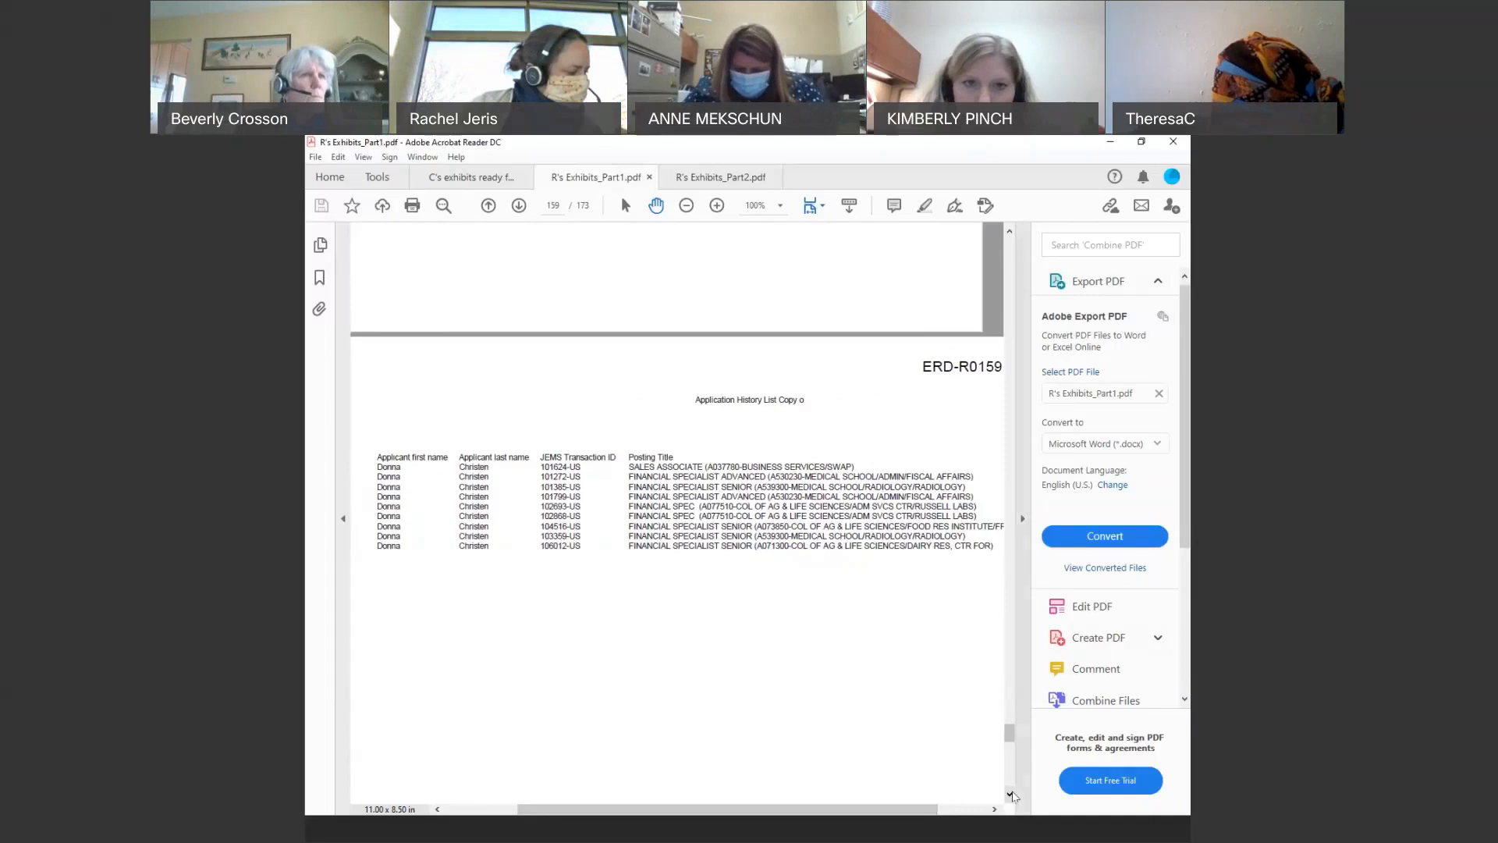
Review pages 160 and 161, then return to page 159's ERD-R0159 posting titles.
scroll(down, 3)
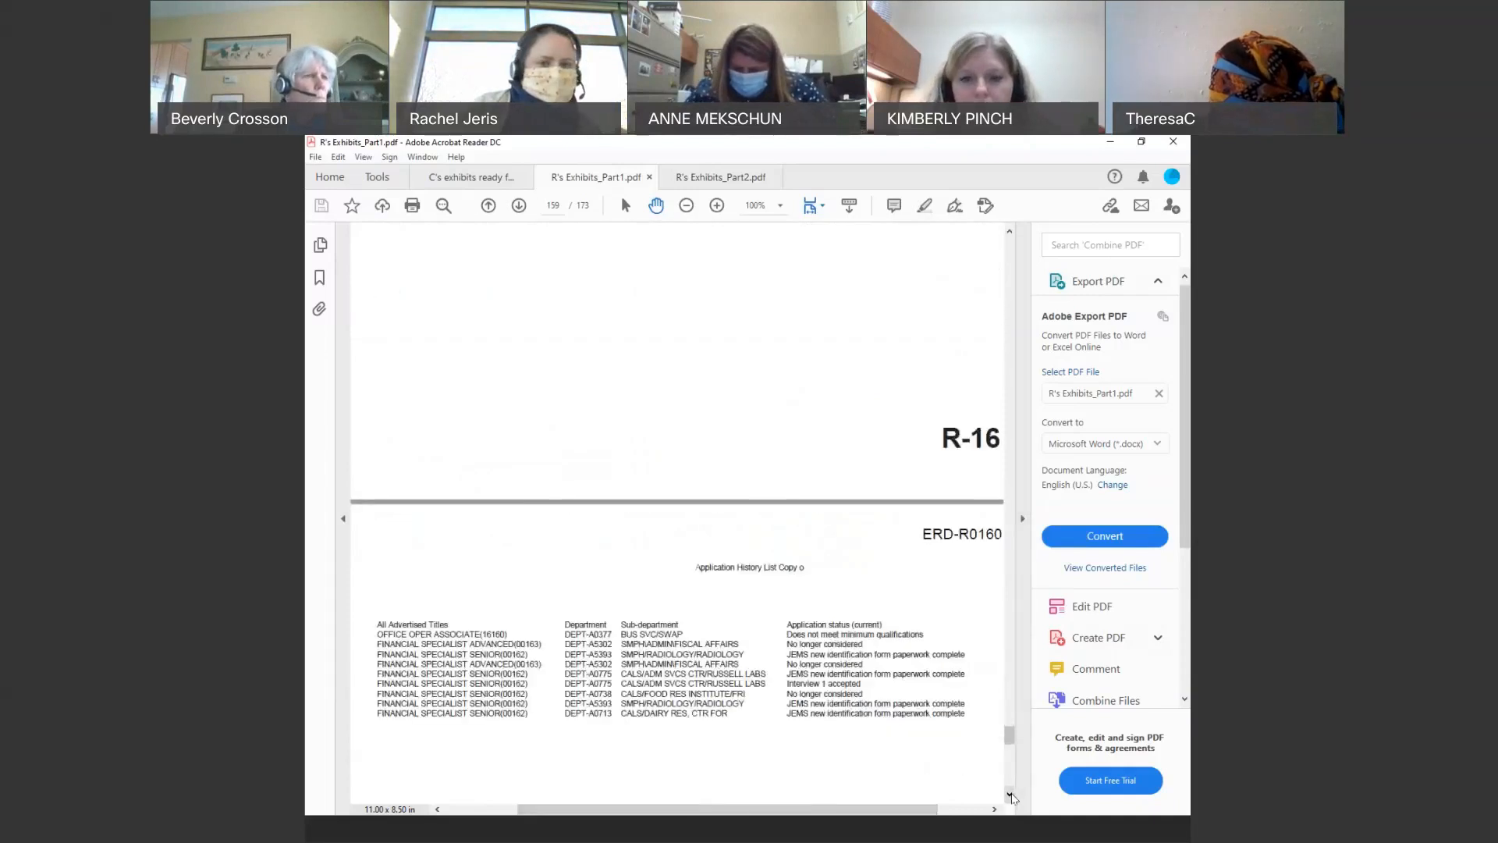
scroll(down, 3)
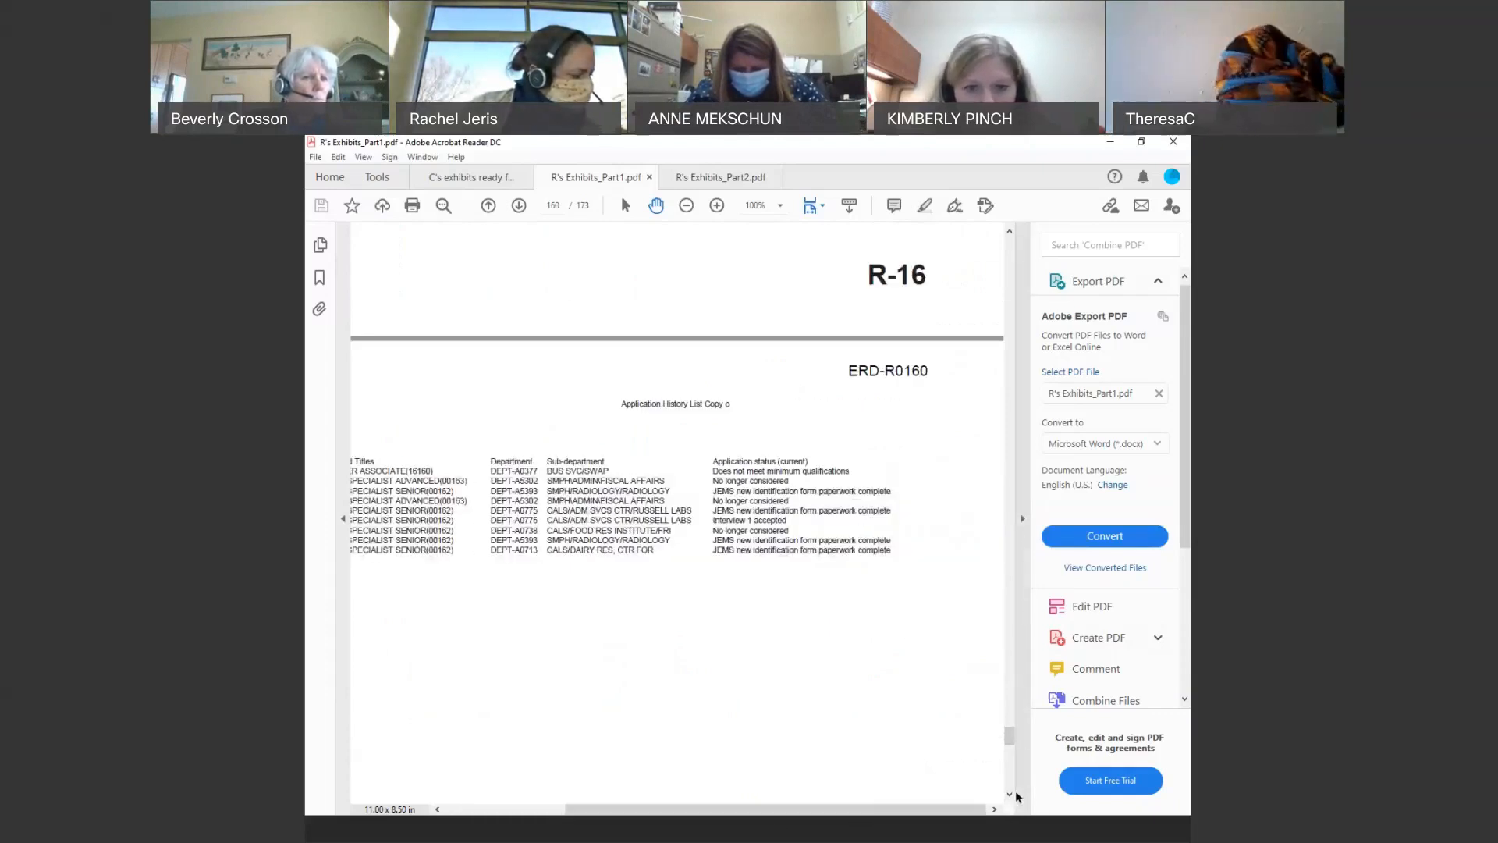
scroll(down, 3)
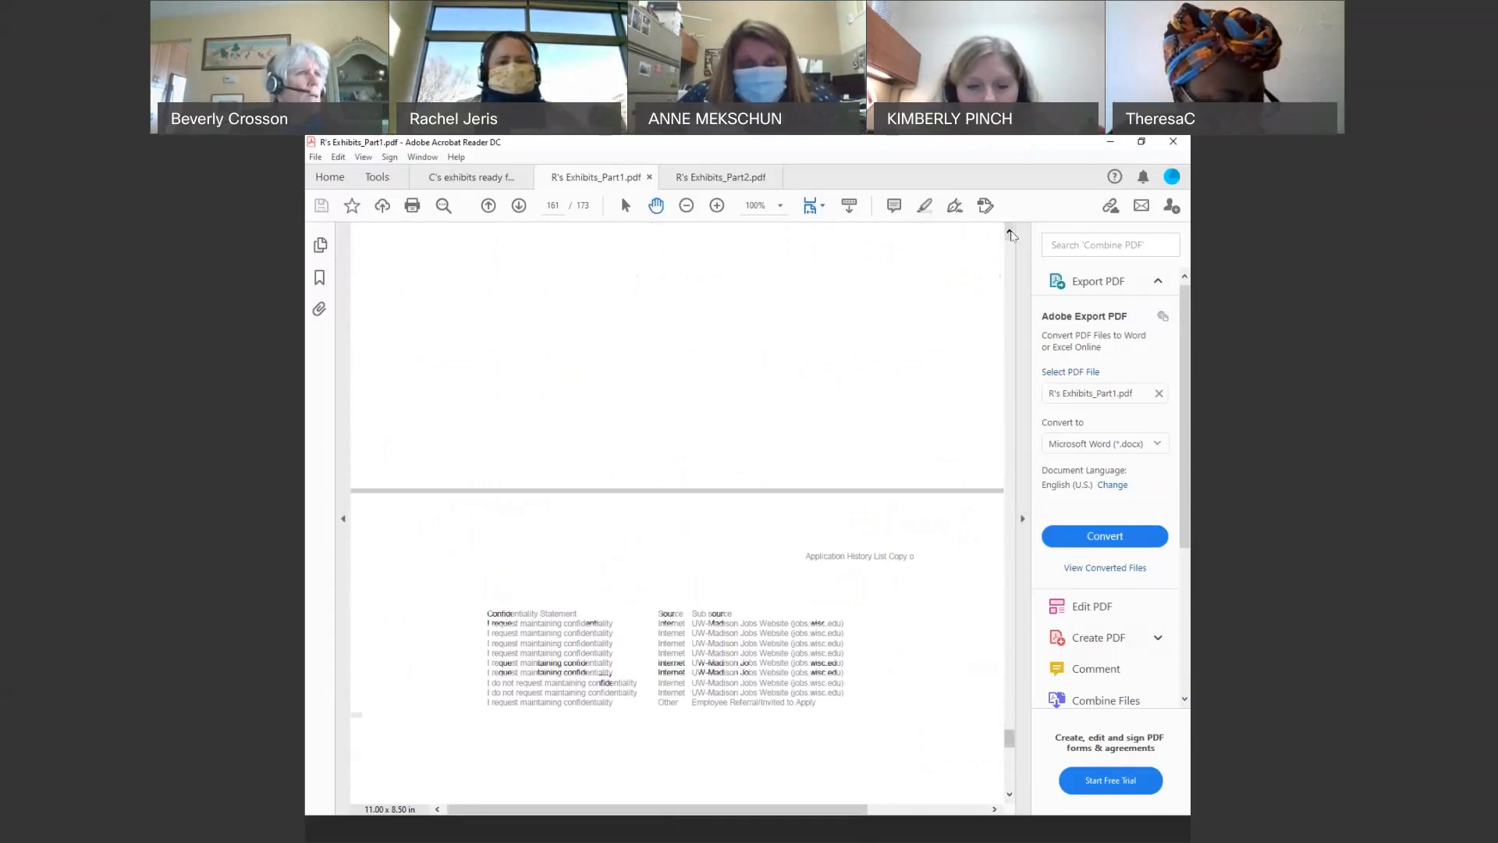
click(487, 205)
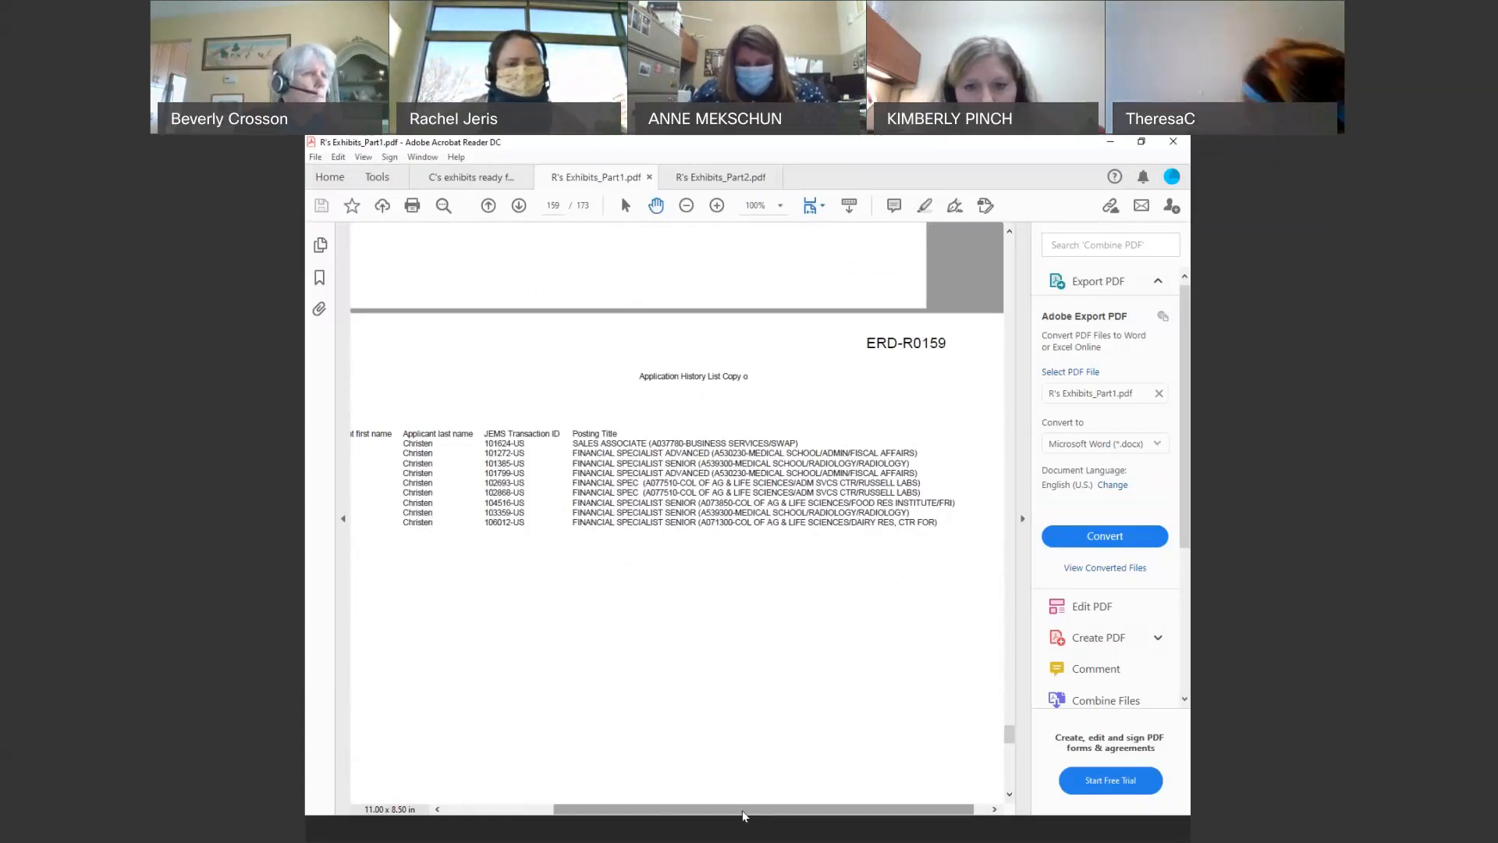
mouse_move(1003, 592)
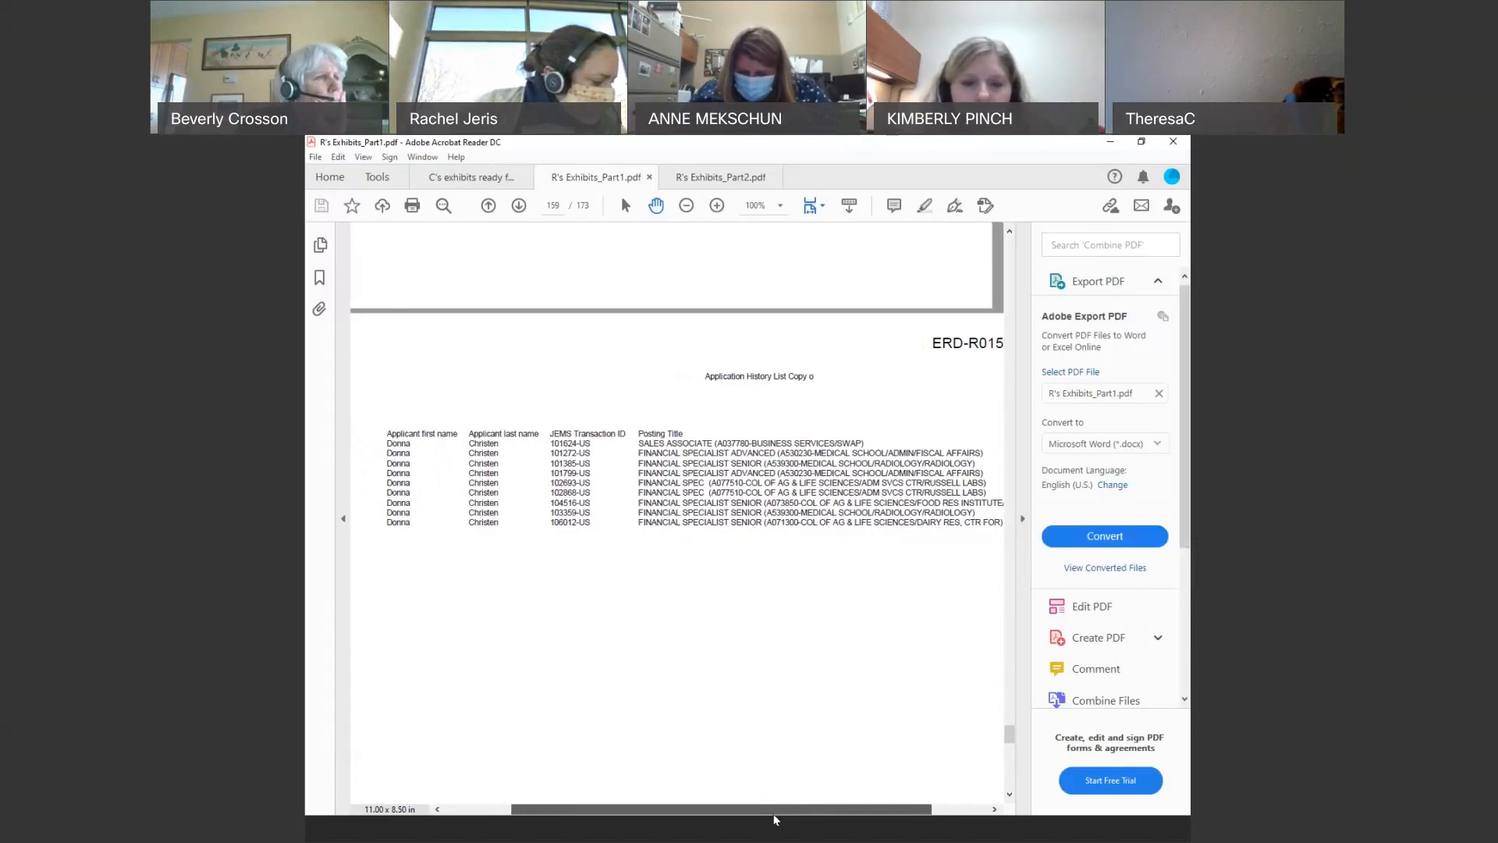
scroll(right, 3)
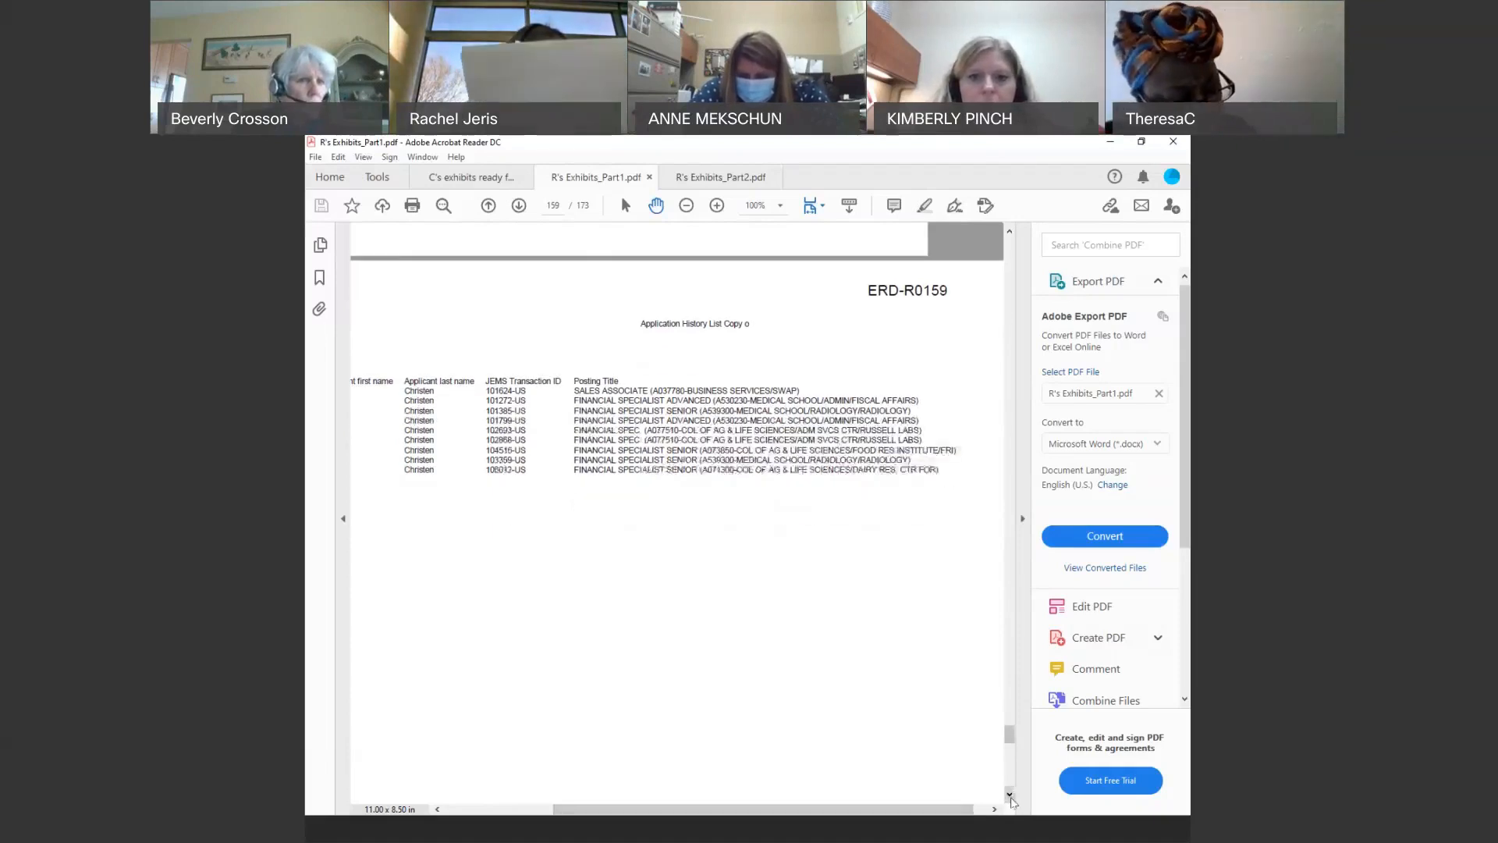
scroll(down, 3)
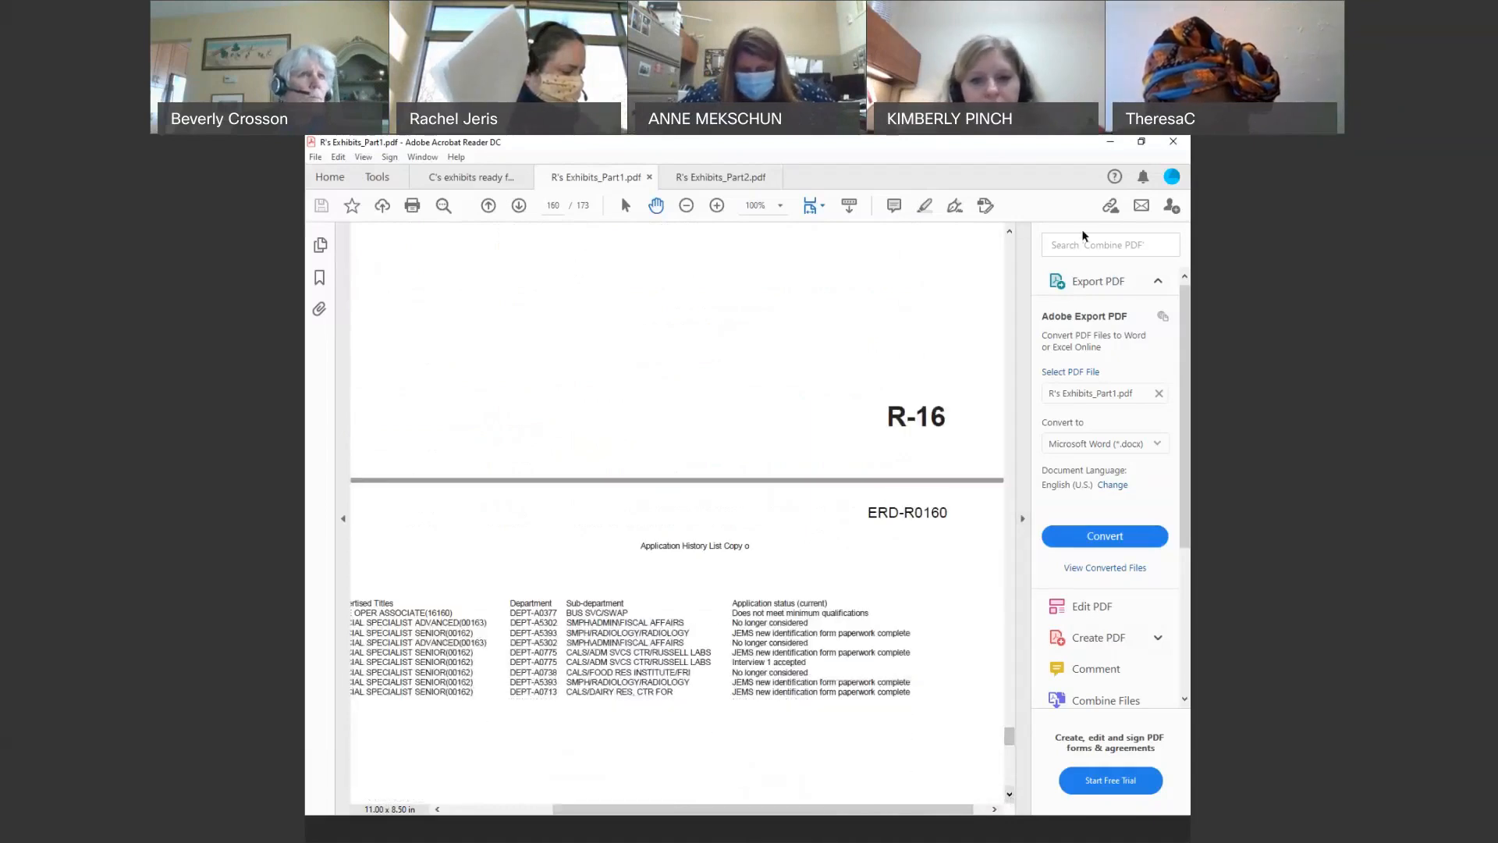
scroll(down, 3)
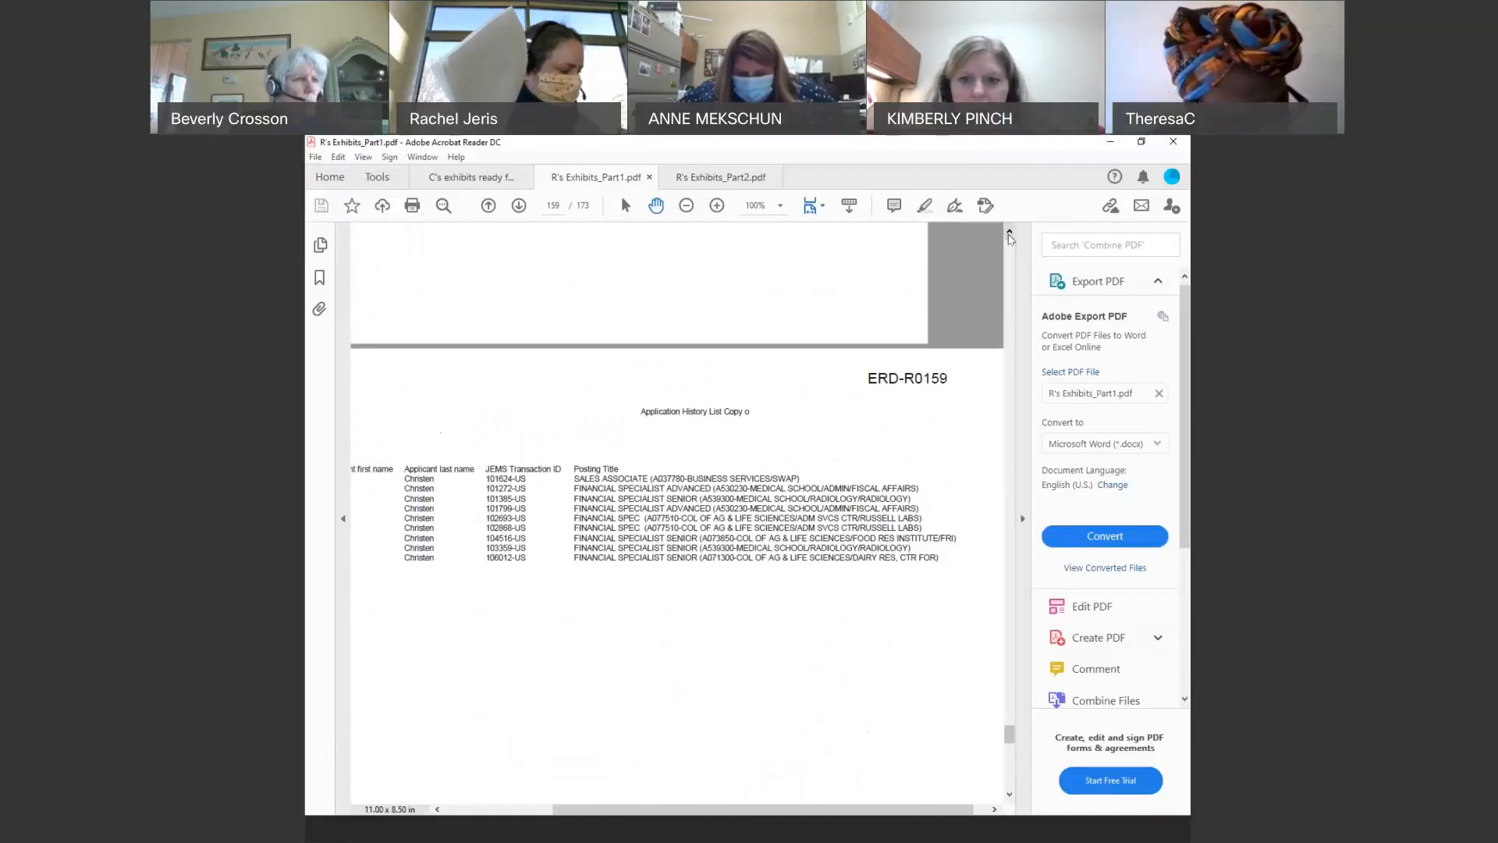
scroll(down, 3)
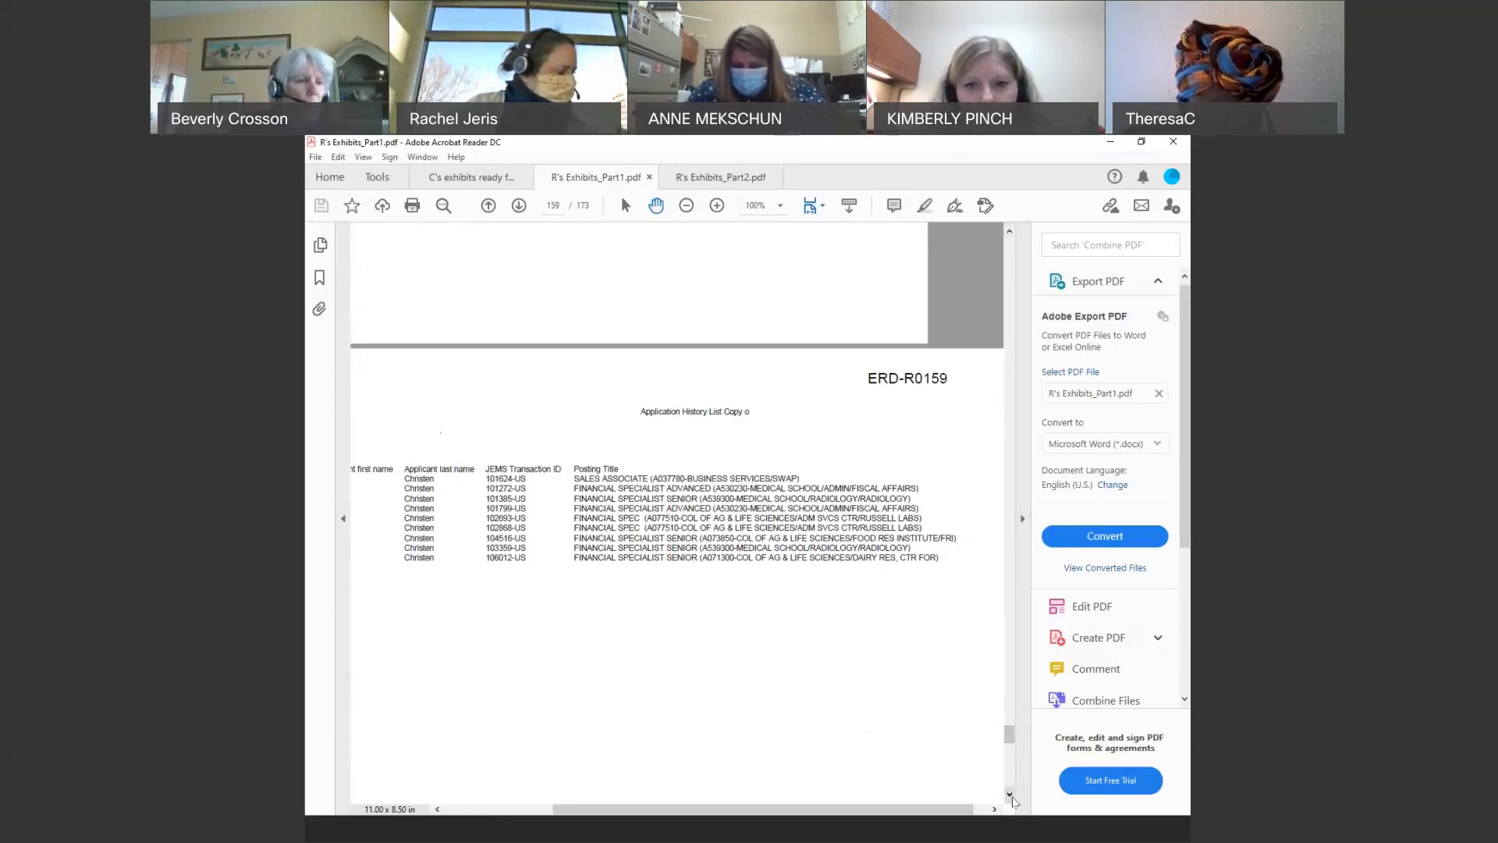
Advance to page 160's ERD-R0160 application statuses and pan right across the table.
click(518, 204)
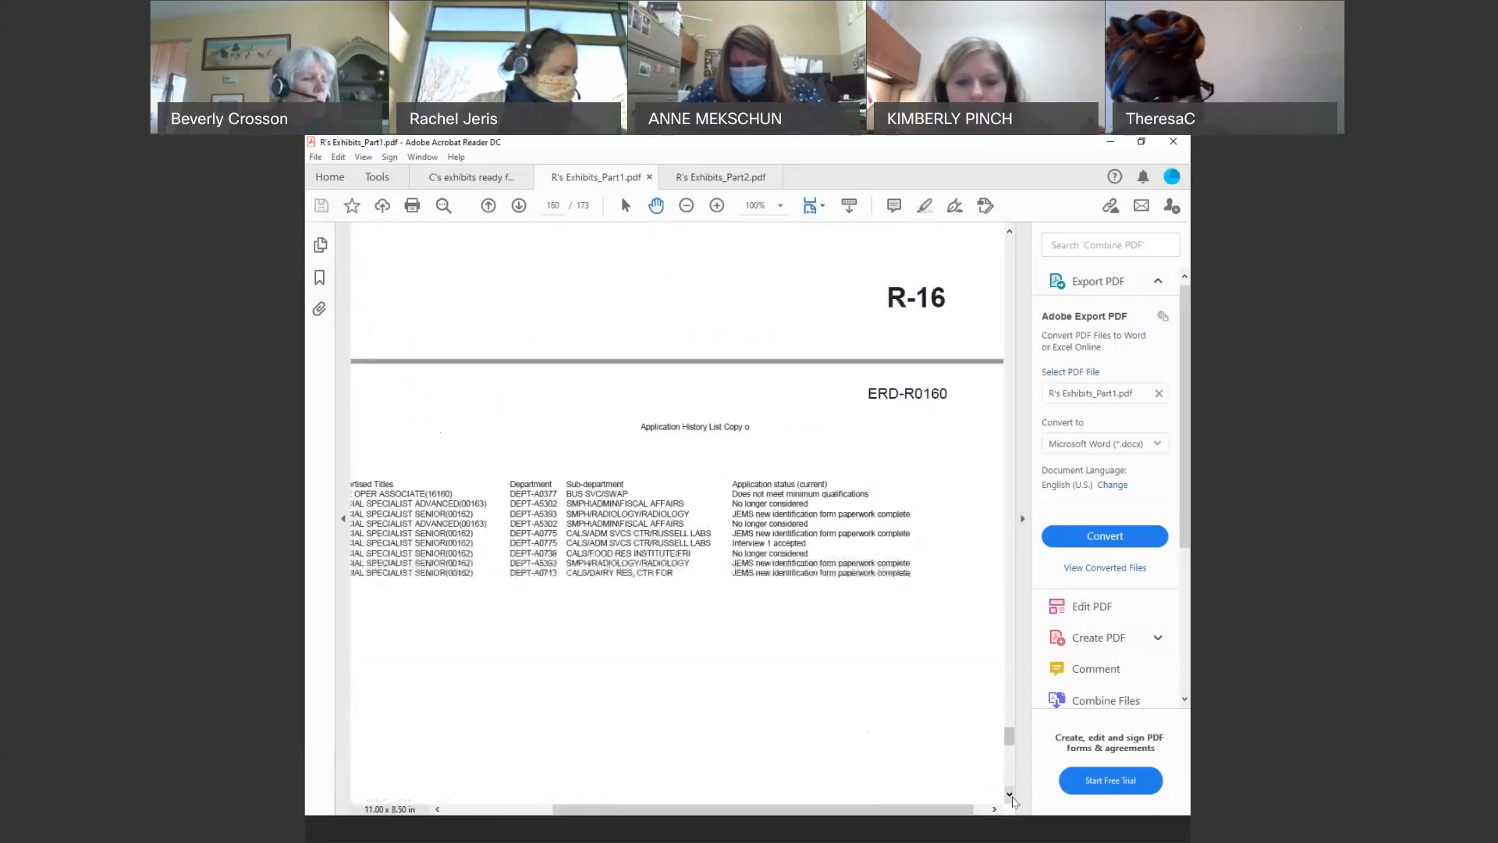
scroll(right, 3)
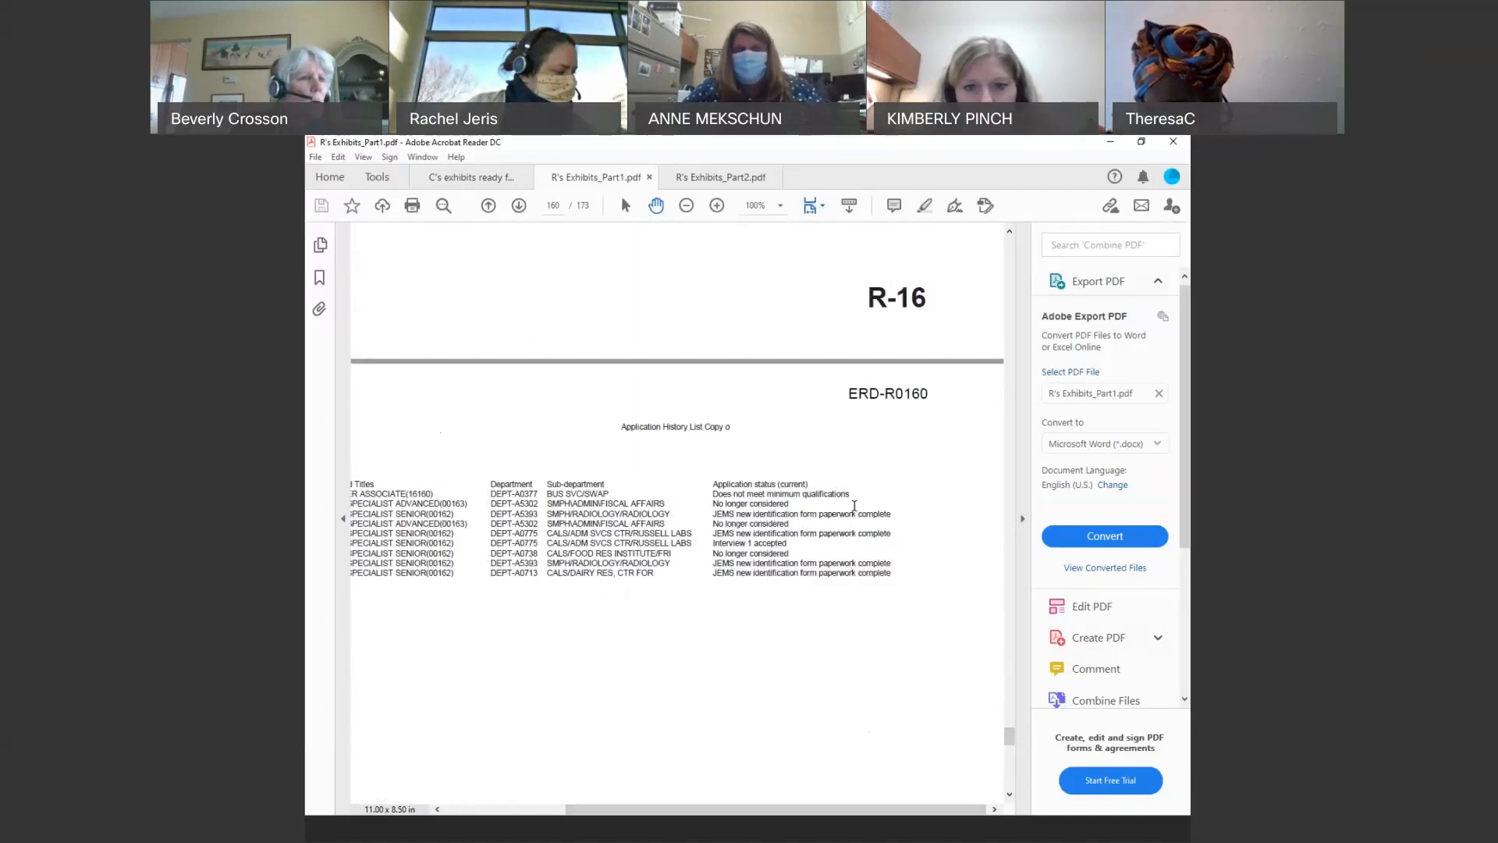
mouse_move(776, 593)
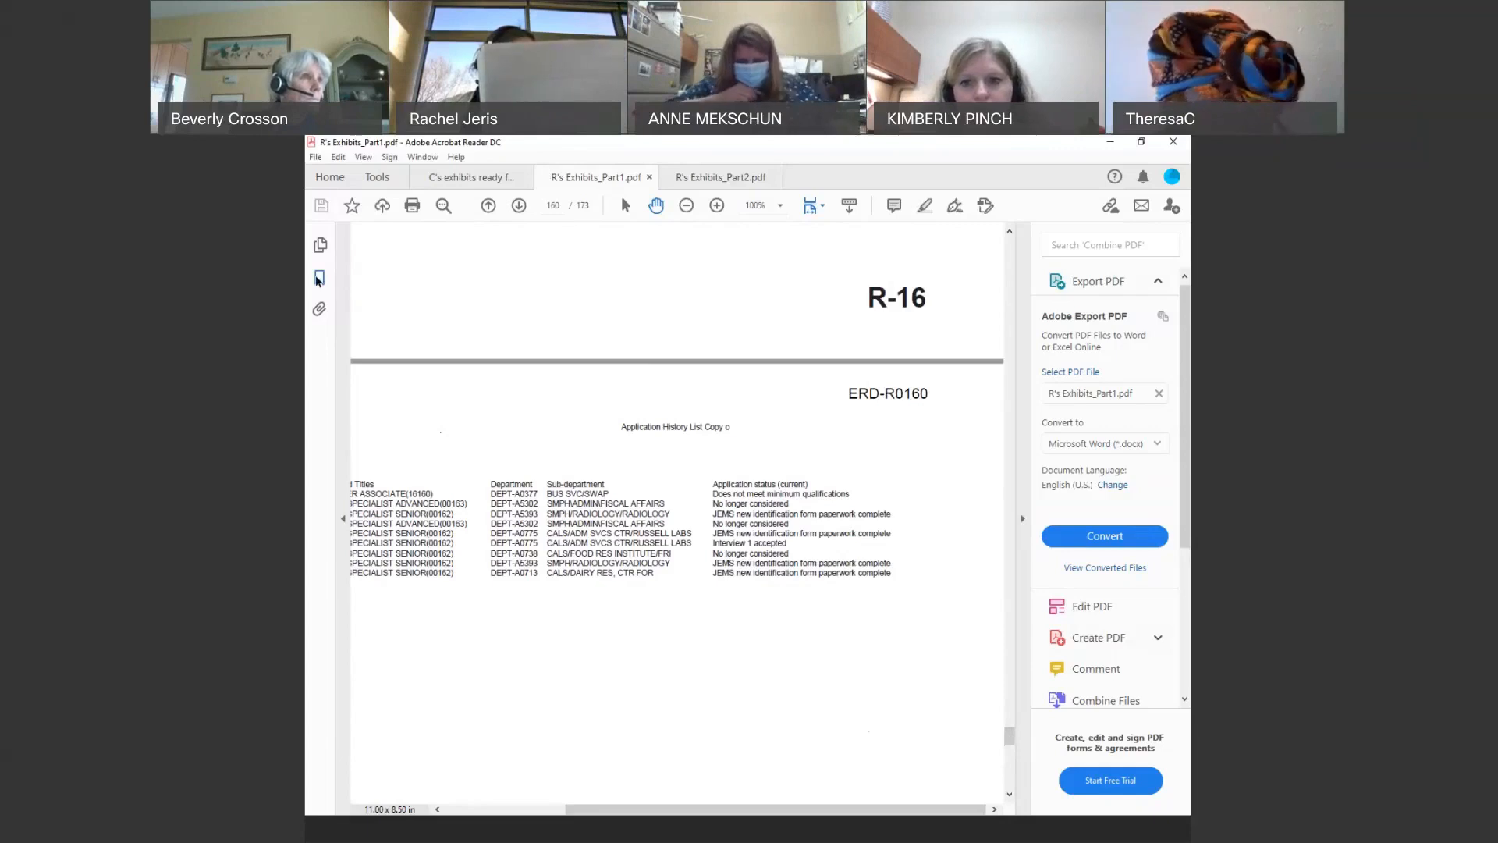
Scroll through R's Exhibits_Part1 to the Job History by Employee report on pages 163–164.
click(319, 277)
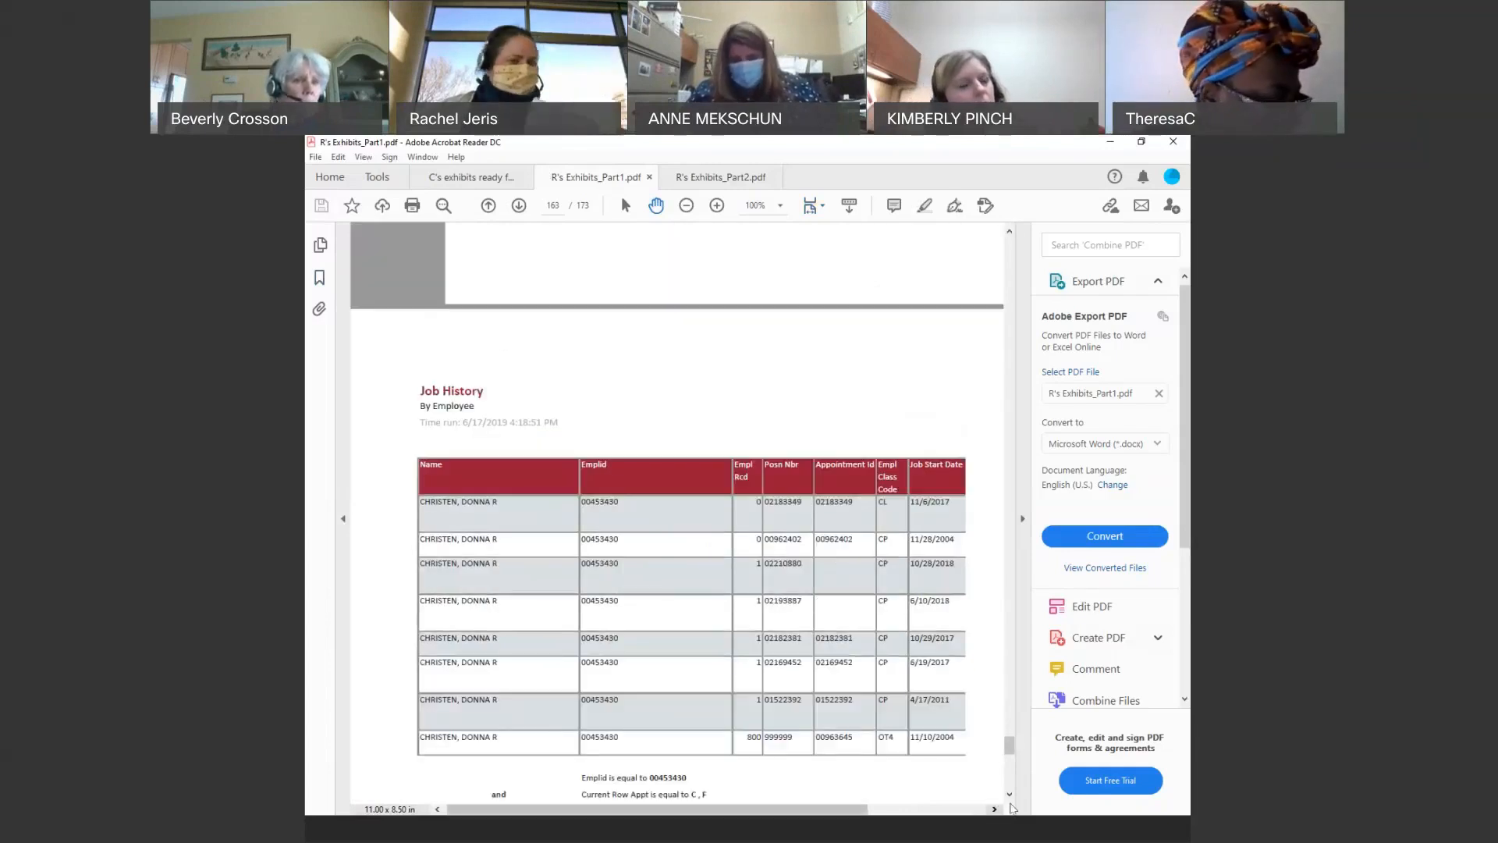
scroll(down, 3)
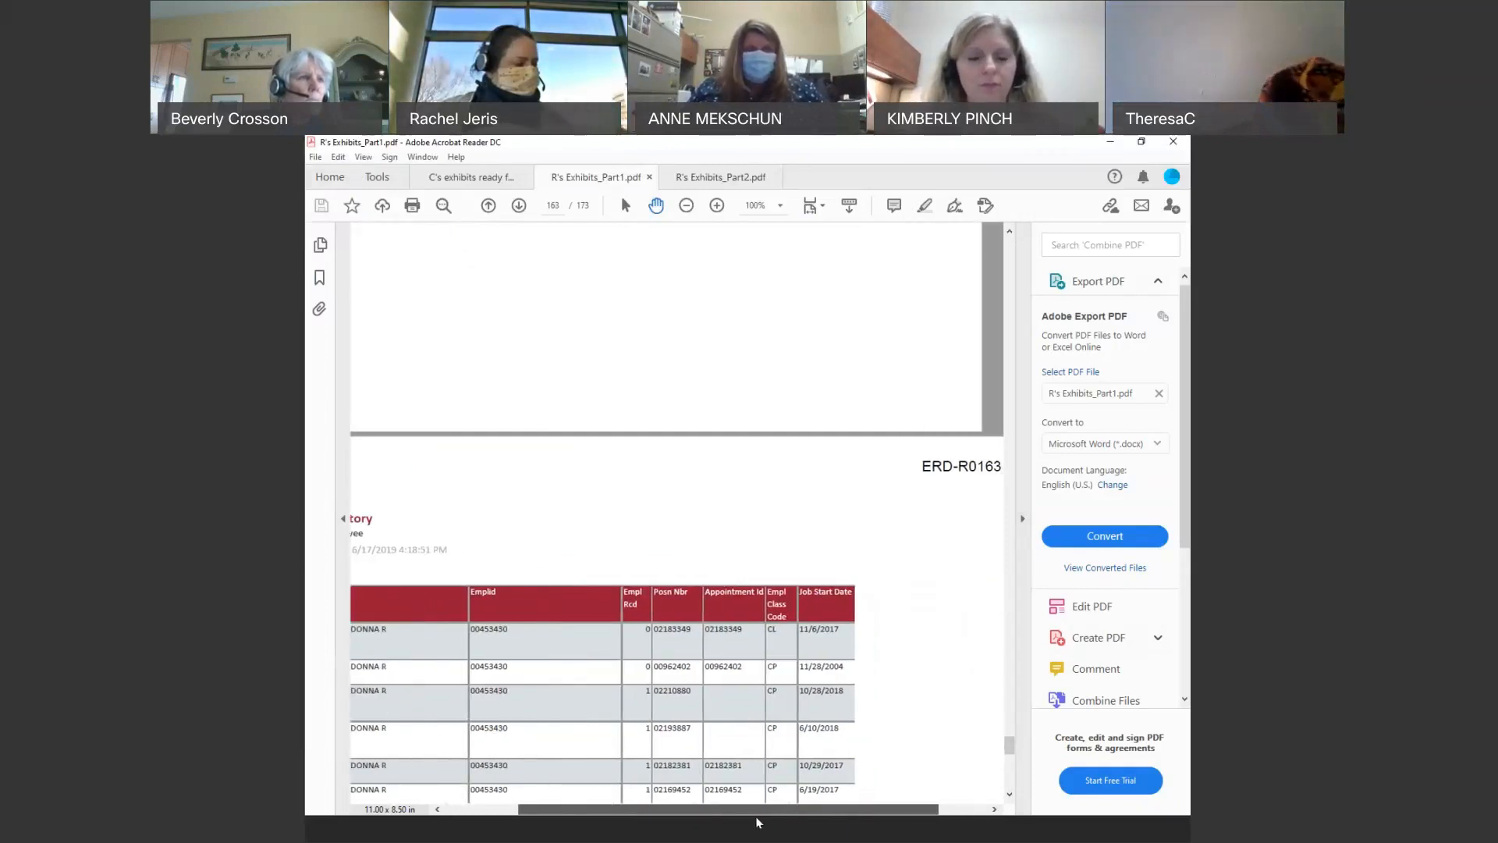
scroll(left, 3)
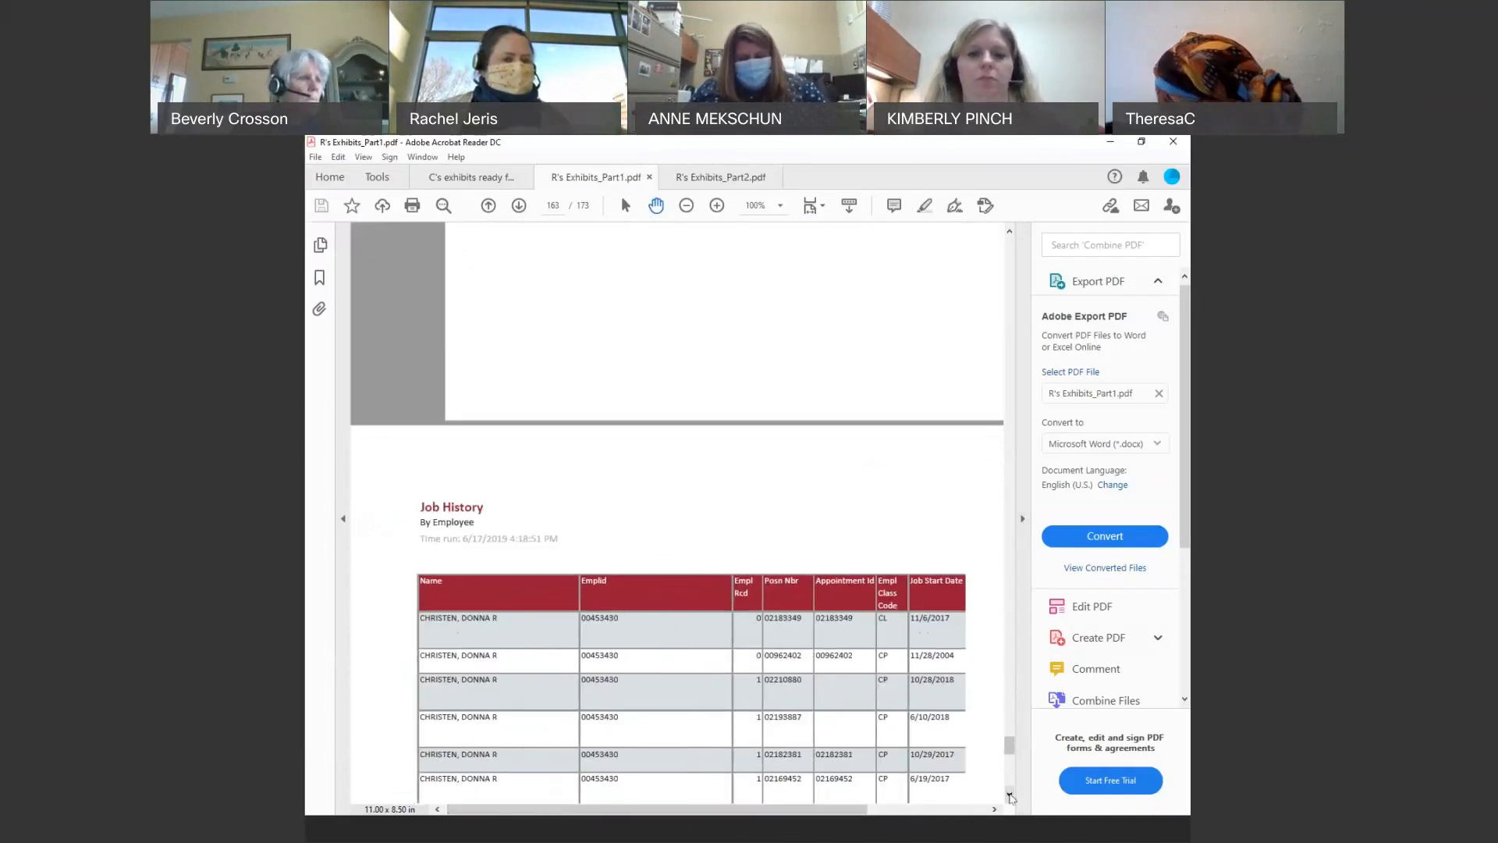
scroll(down, 3)
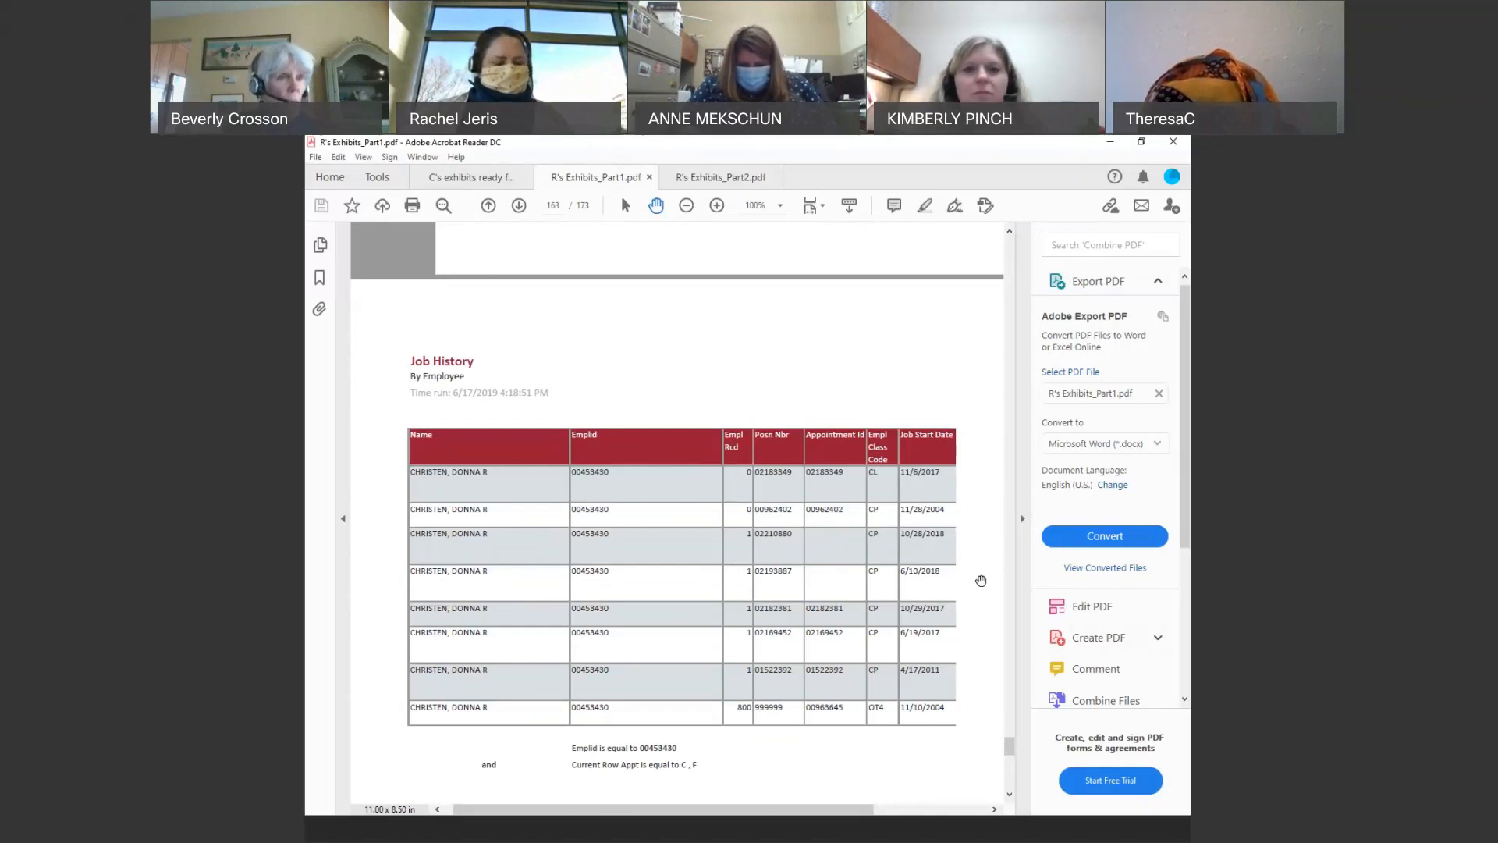
mouse_move(957, 740)
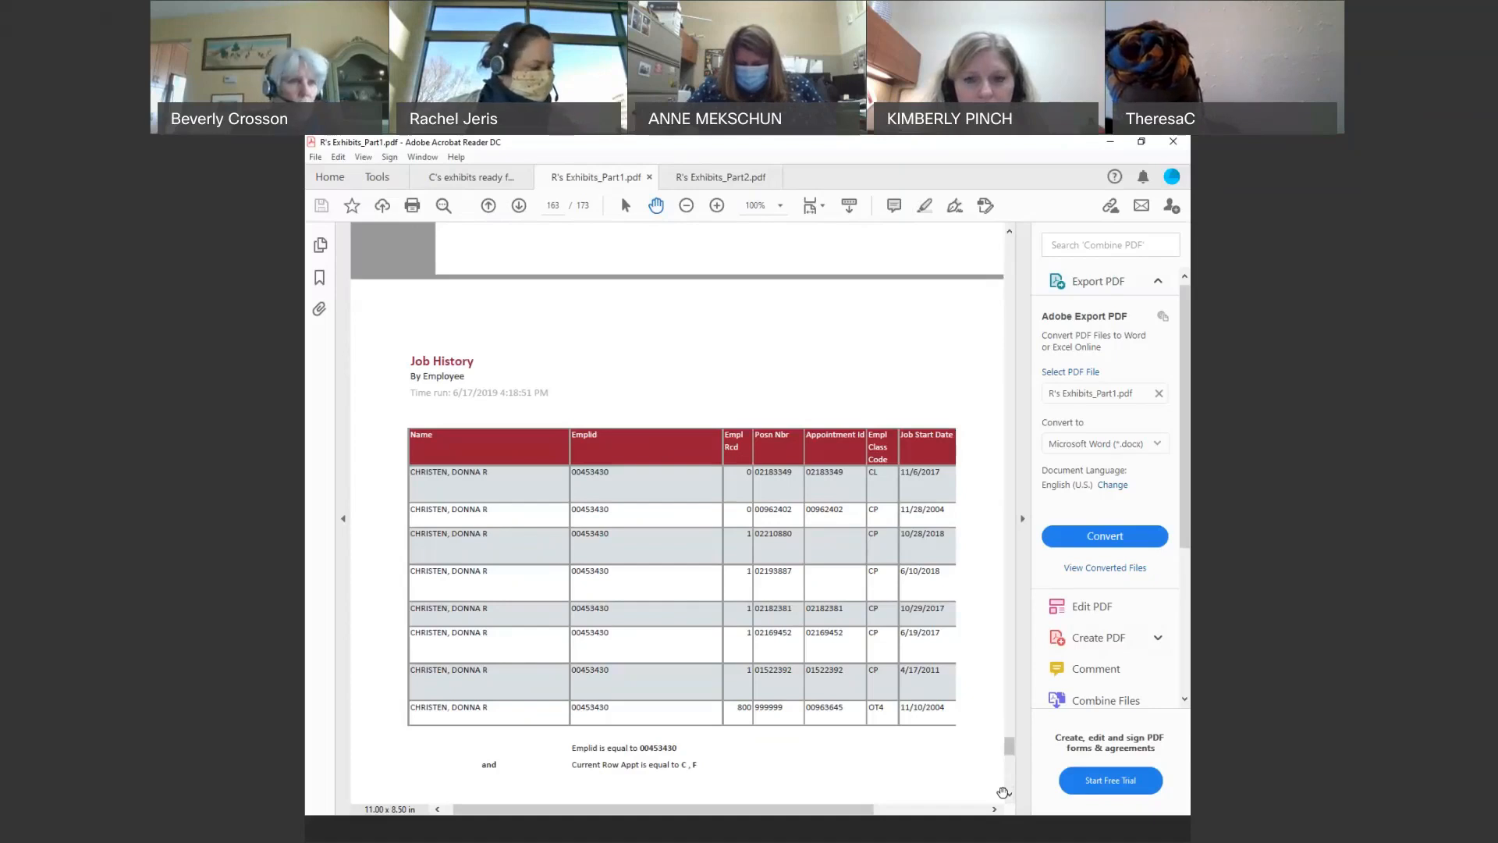
scroll(down, 3)
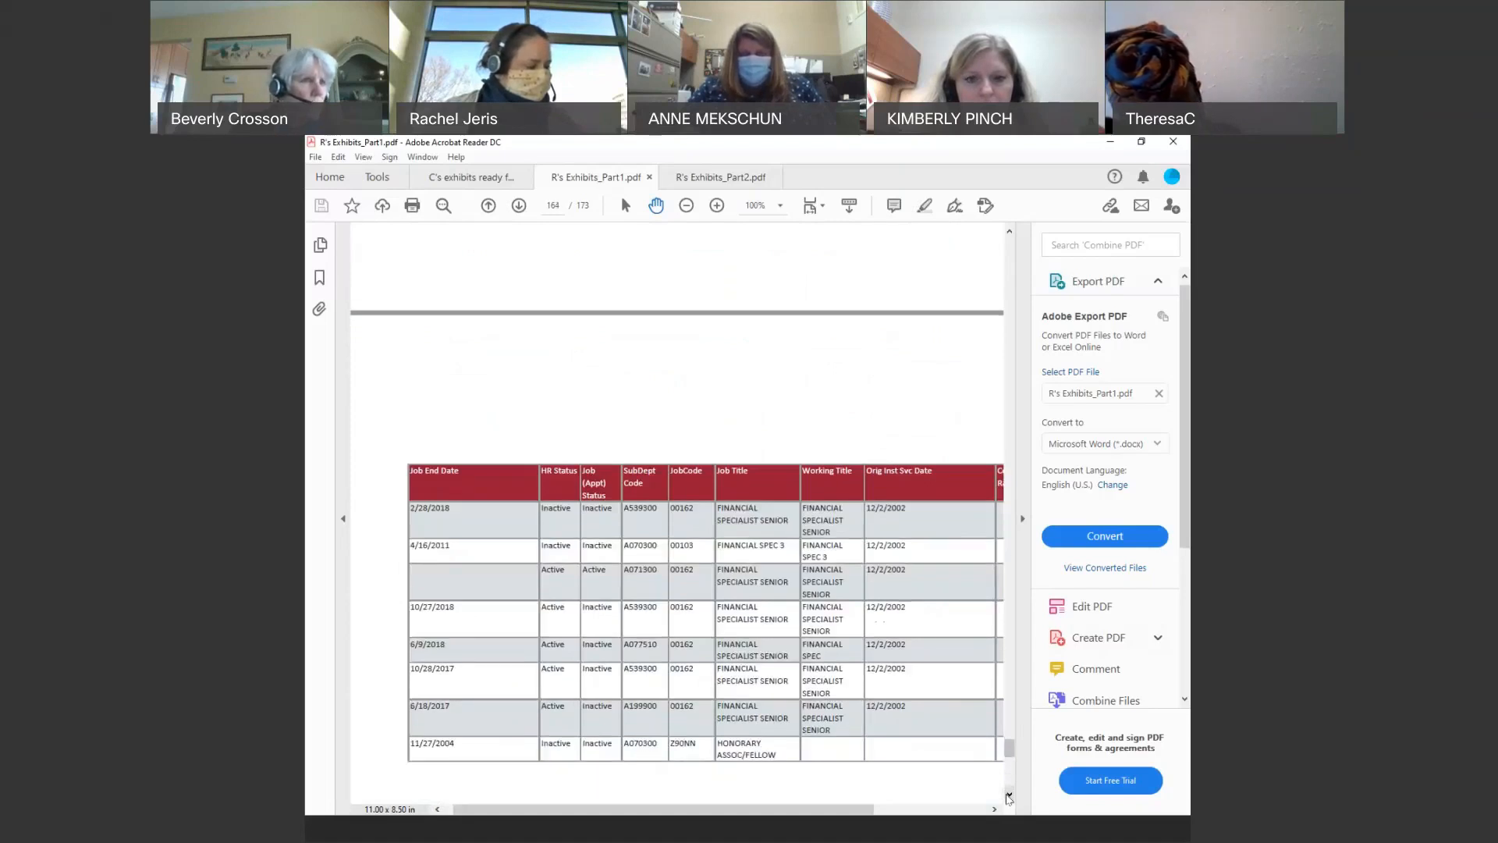
mouse_move(780, 580)
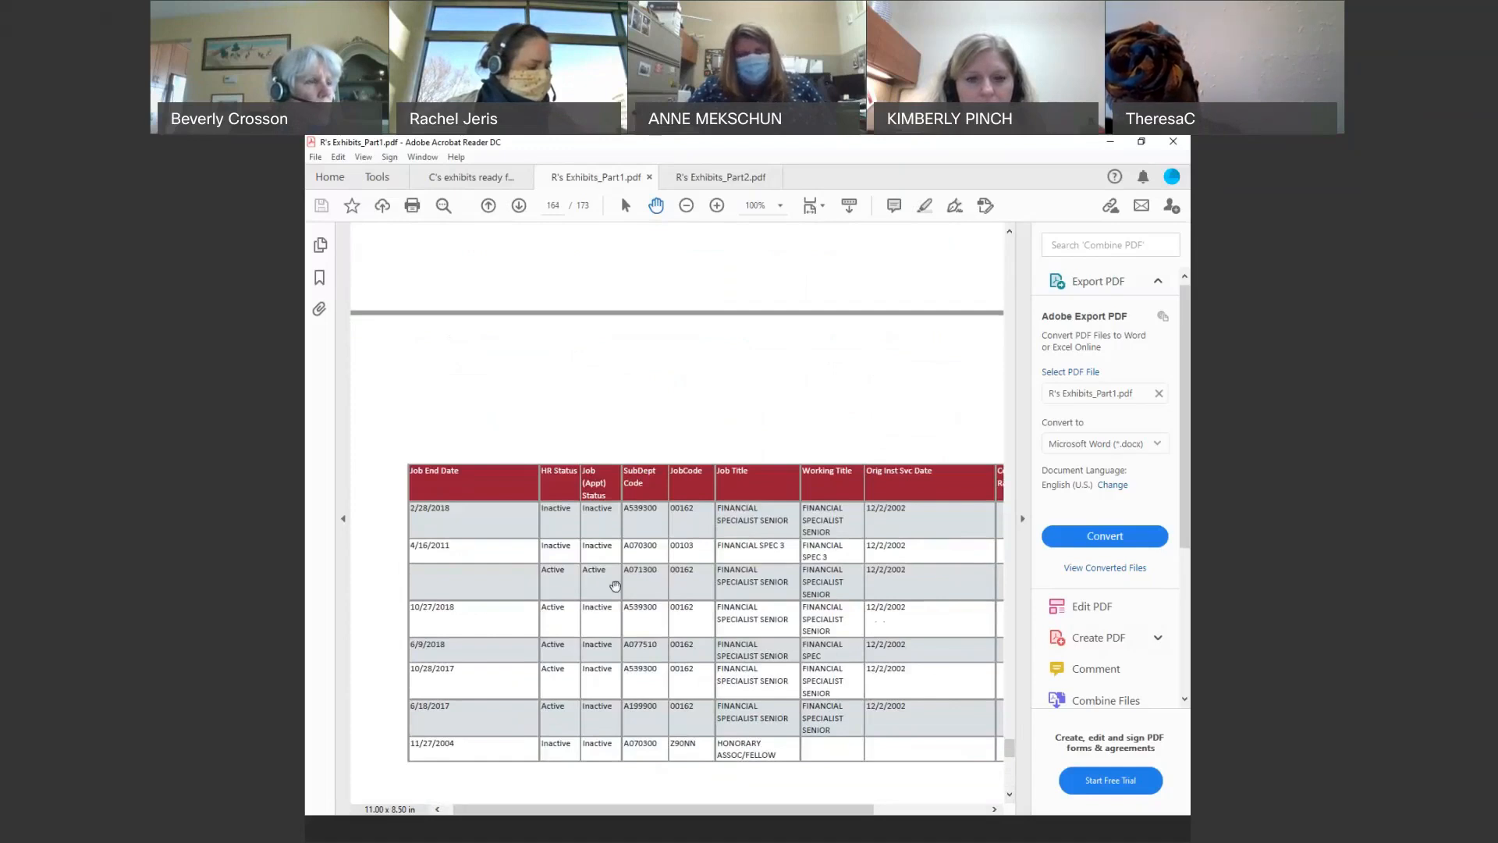
mouse_move(652, 626)
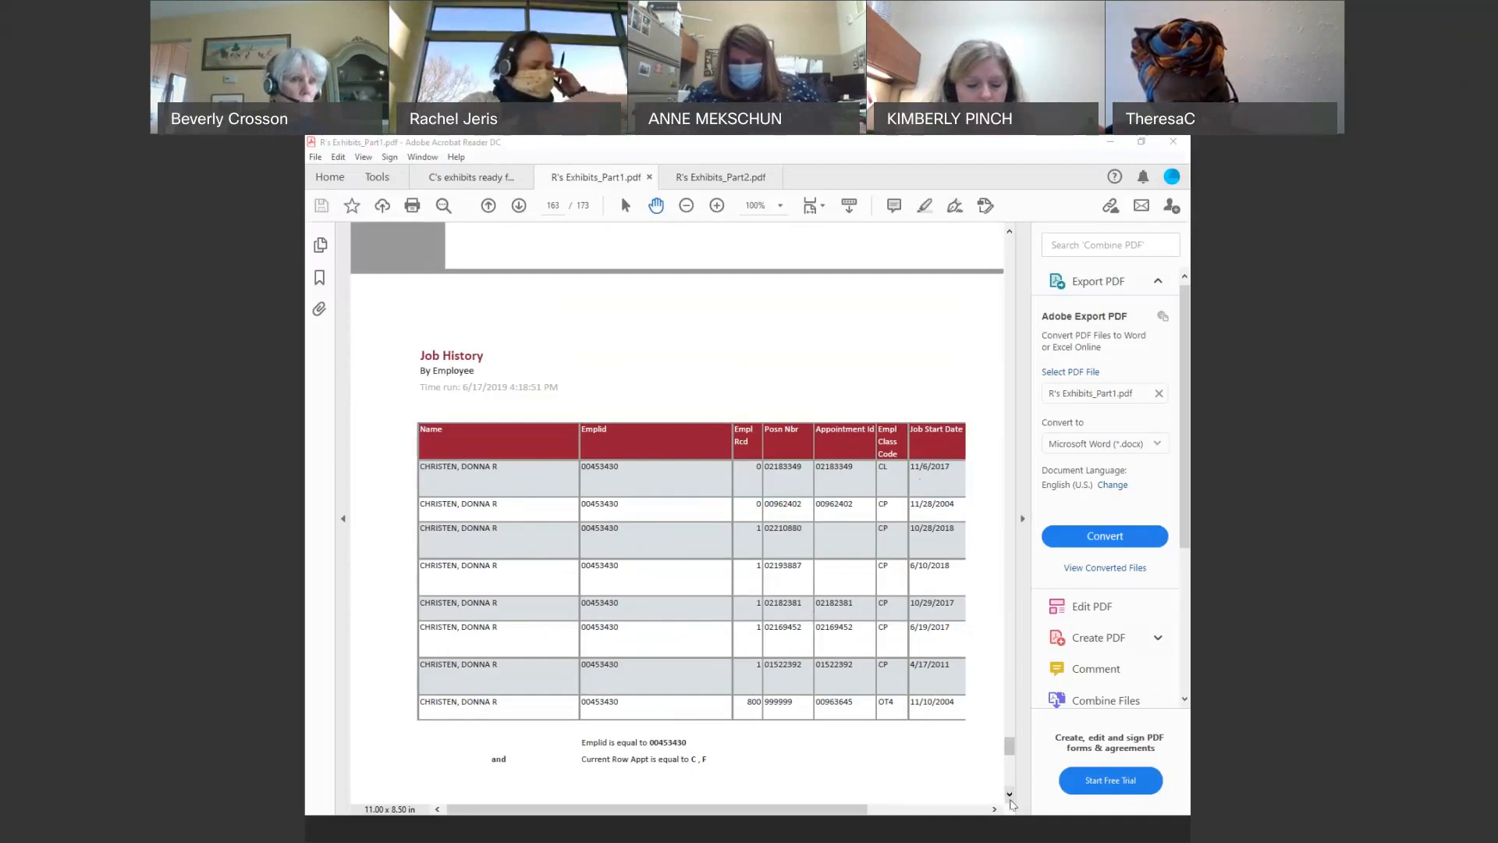
Scroll to page 164's job end date table, showing its Comp Rate column.
scroll(down, 3)
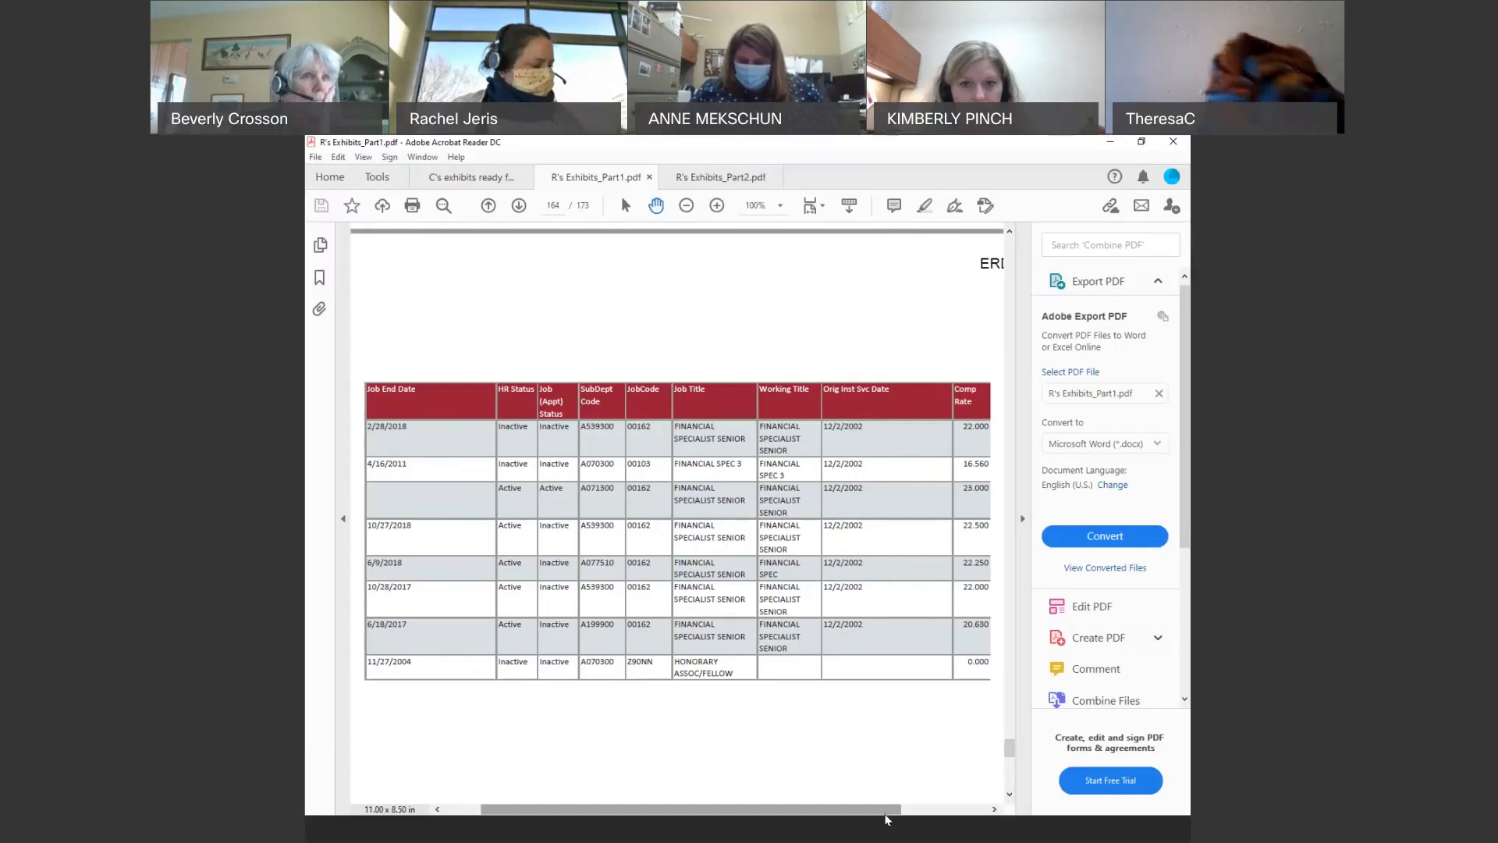
Scroll right to the ERD-R0164 label, then down toward page 165's payroll columns.
scroll(right, 3)
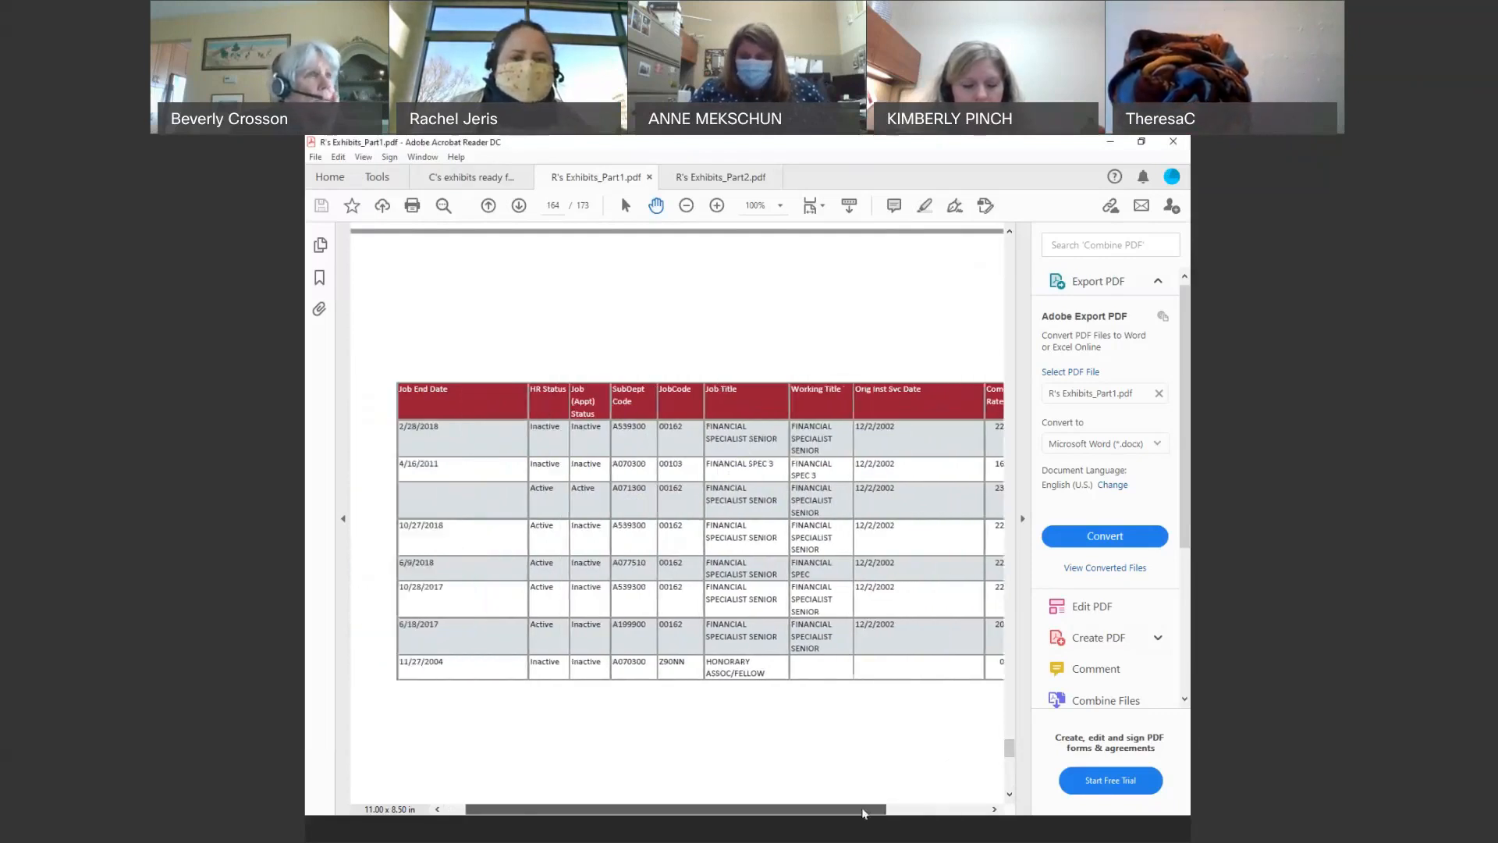
scroll(right, 3)
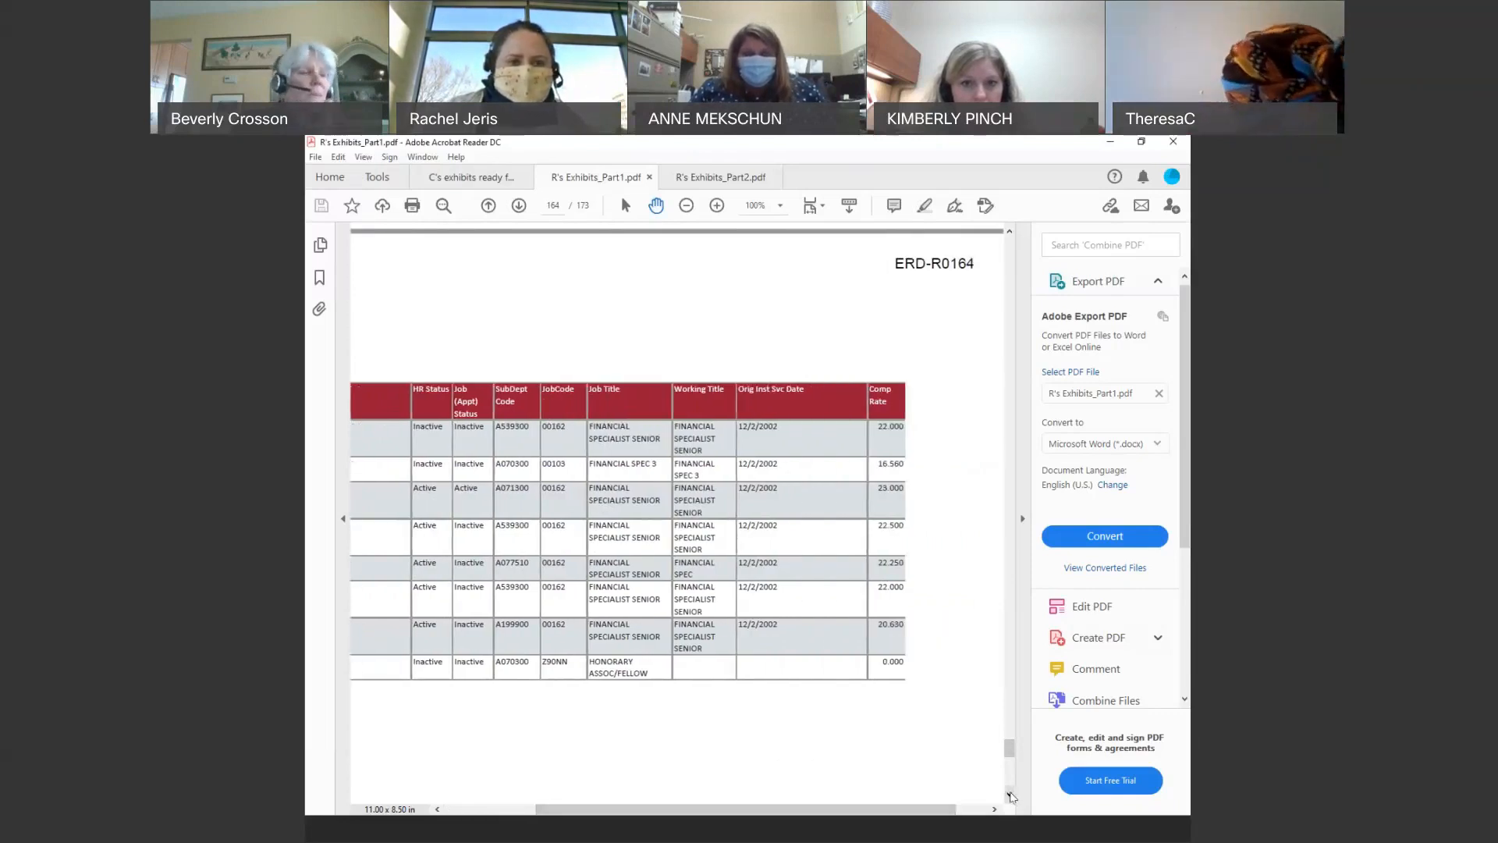
scroll(down, 3)
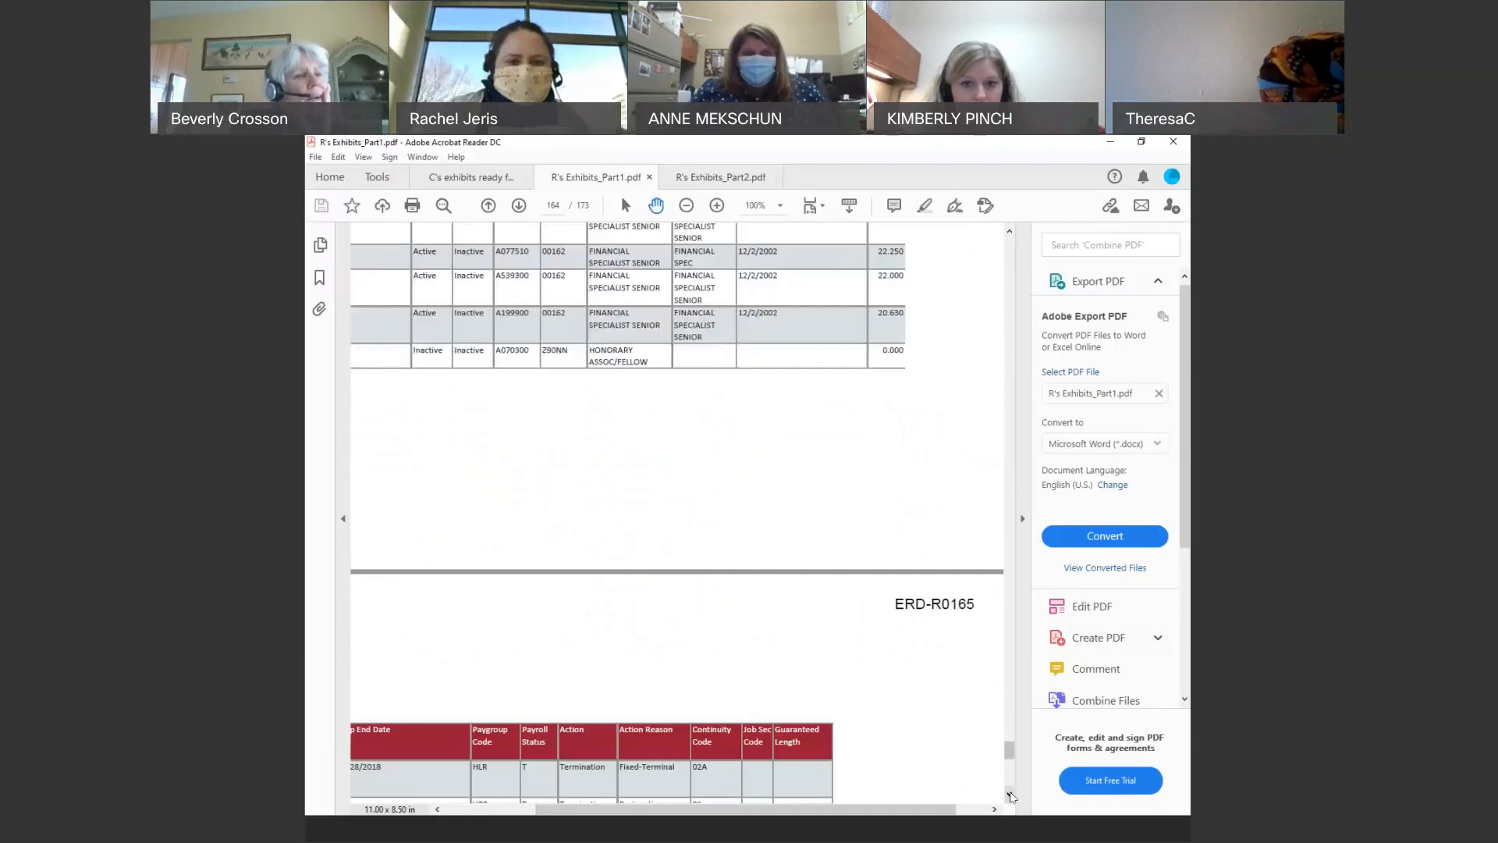
scroll(down, 3)
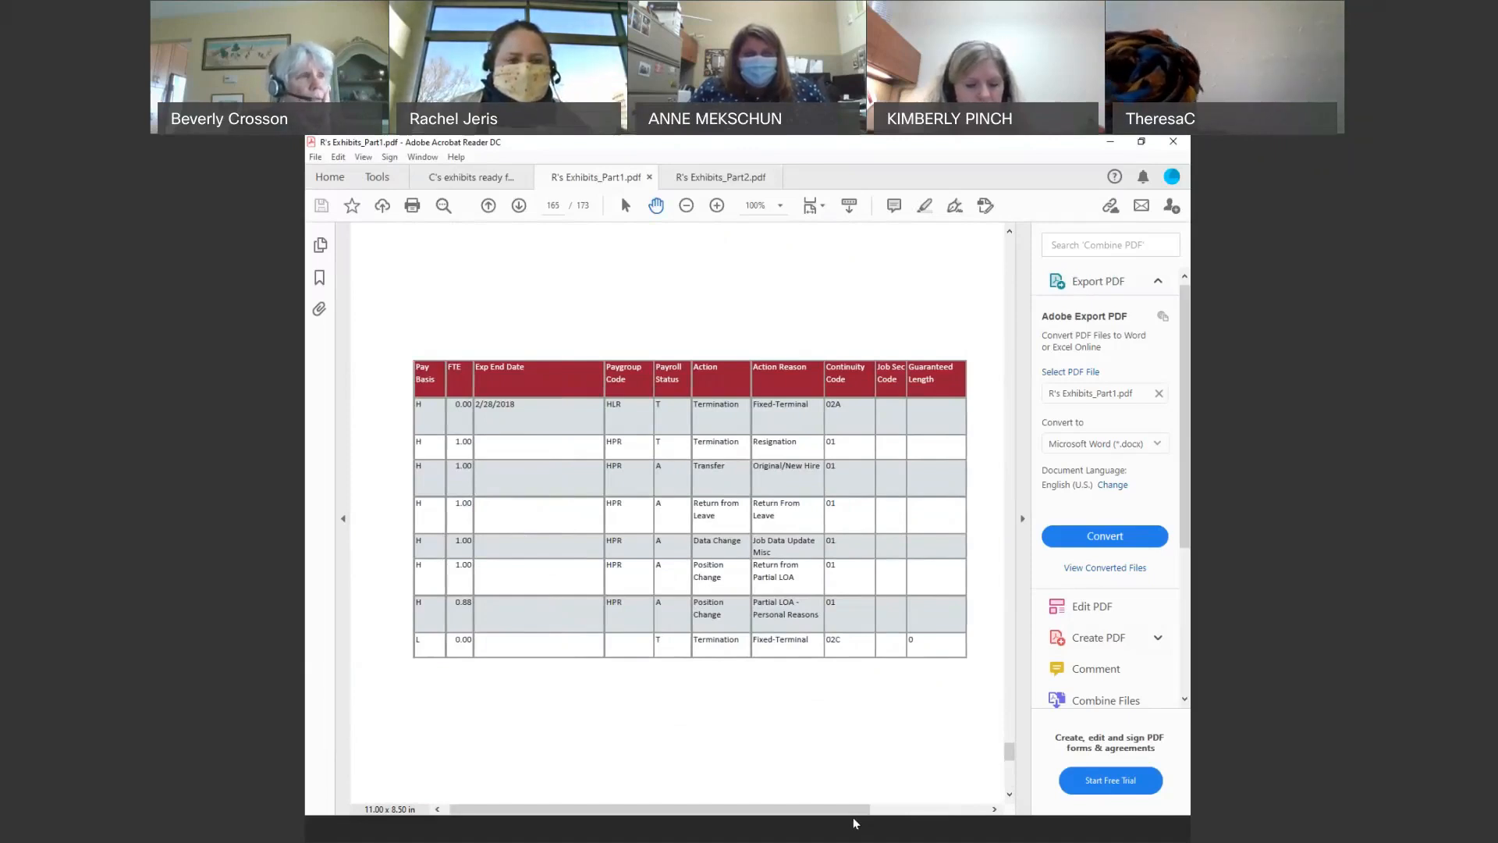
mouse_move(685, 757)
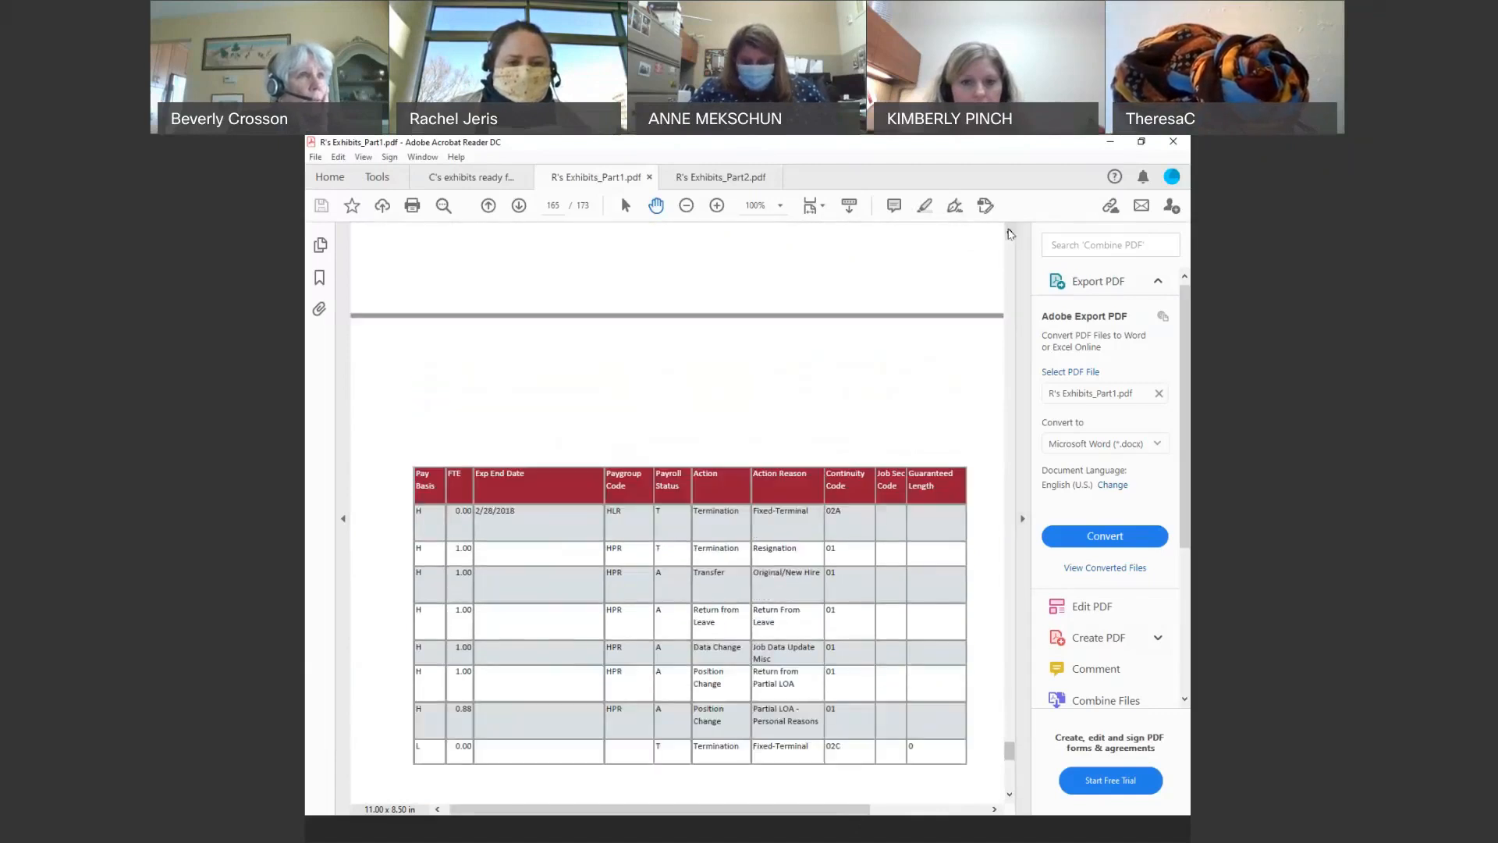
click(487, 205)
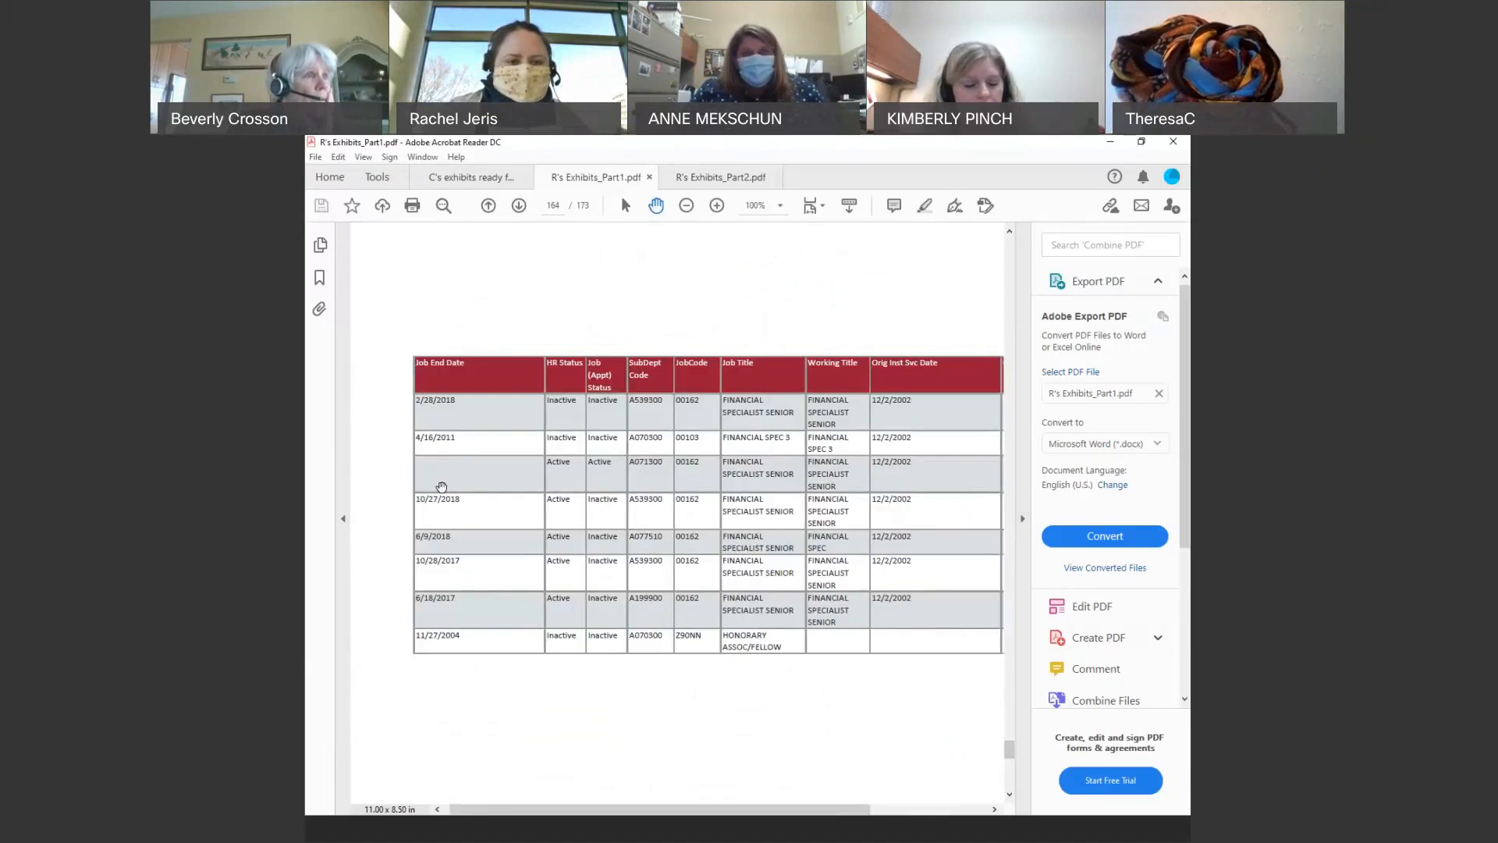
mouse_move(367, 412)
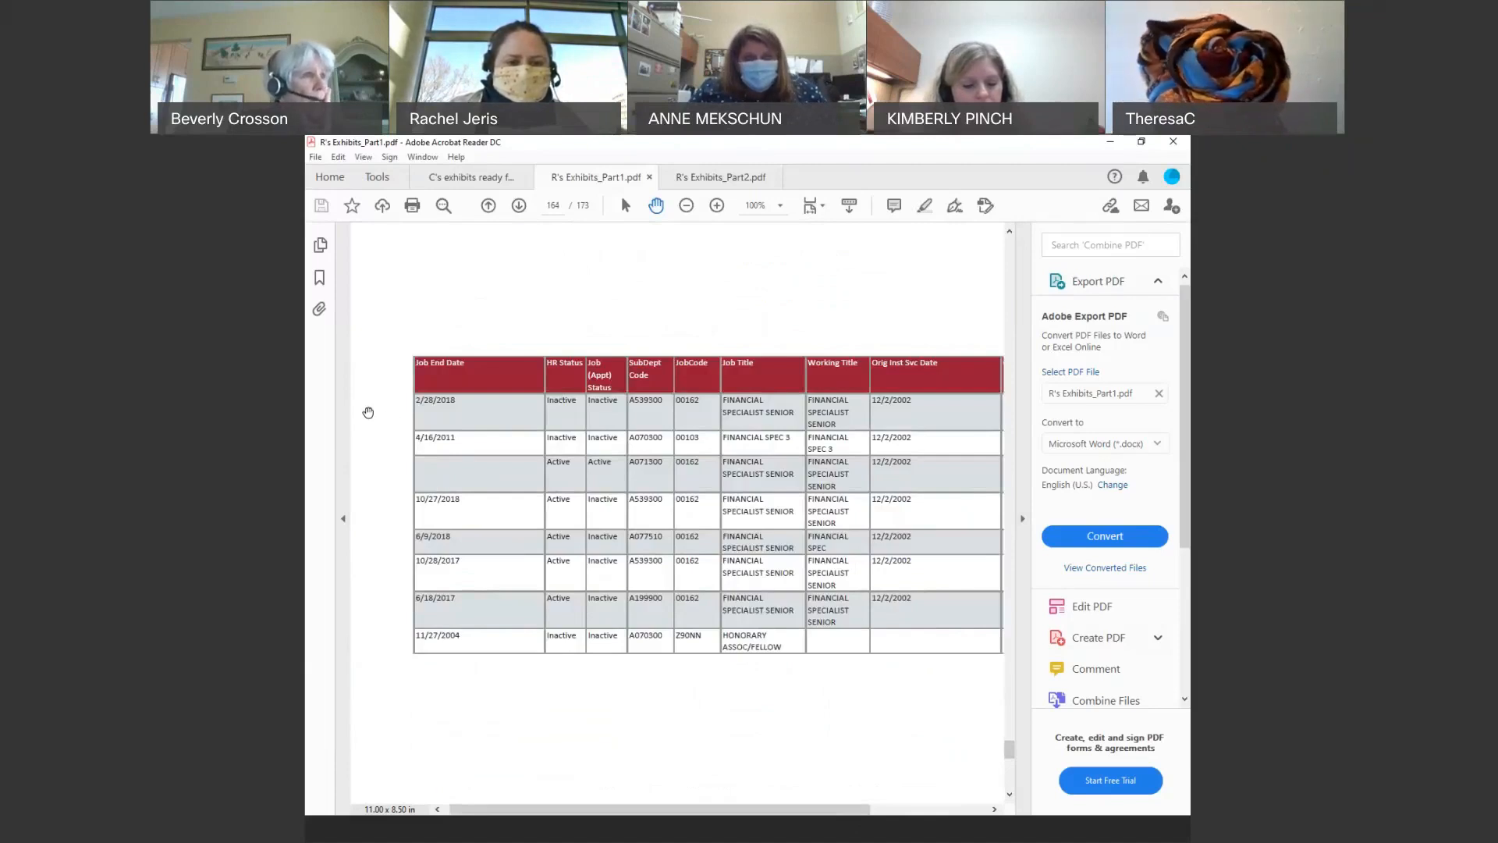
mouse_move(404, 458)
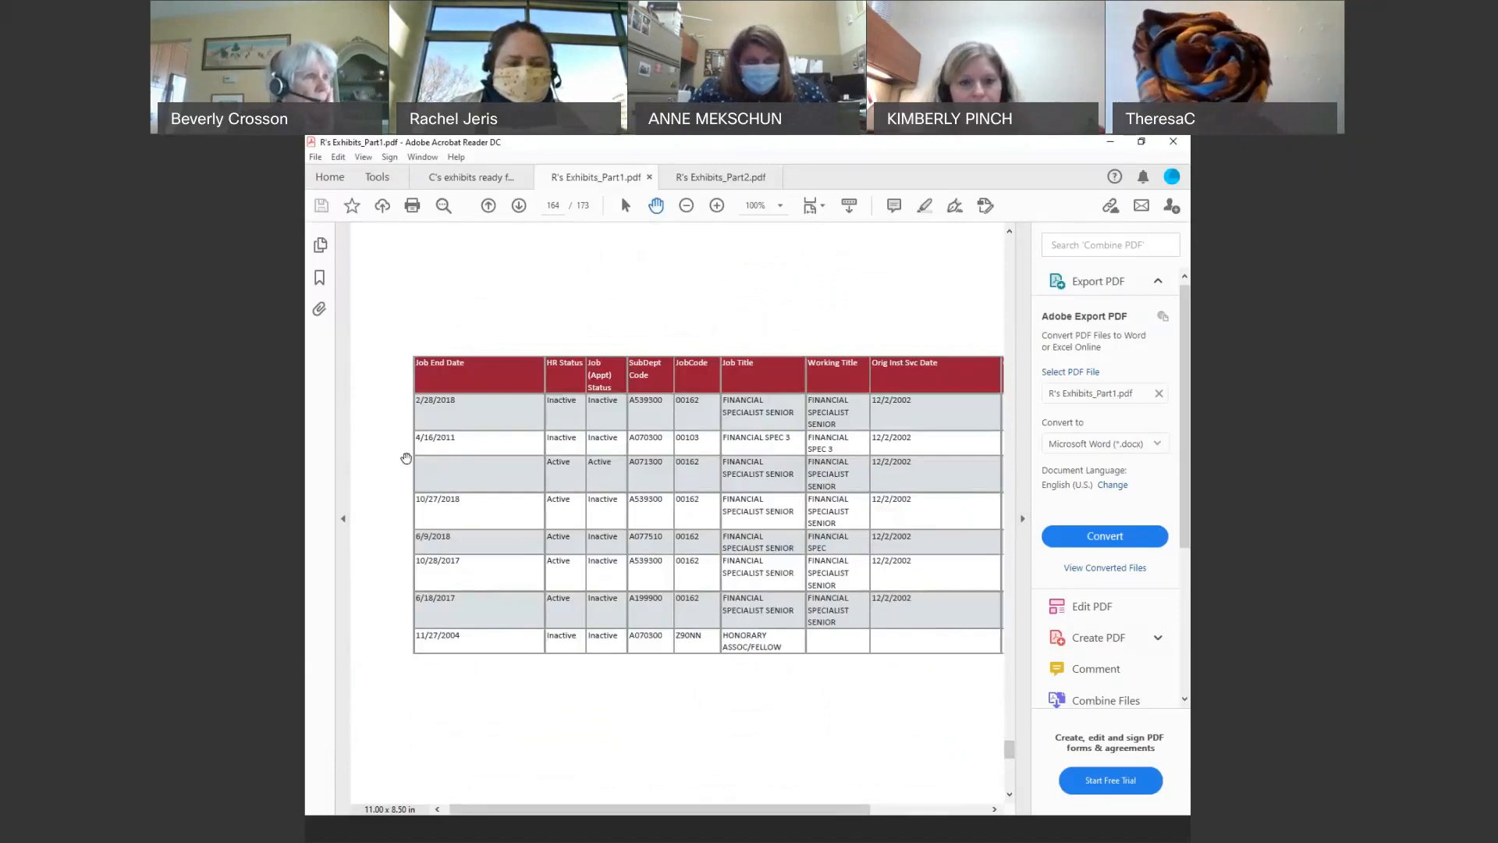
mouse_move(439, 472)
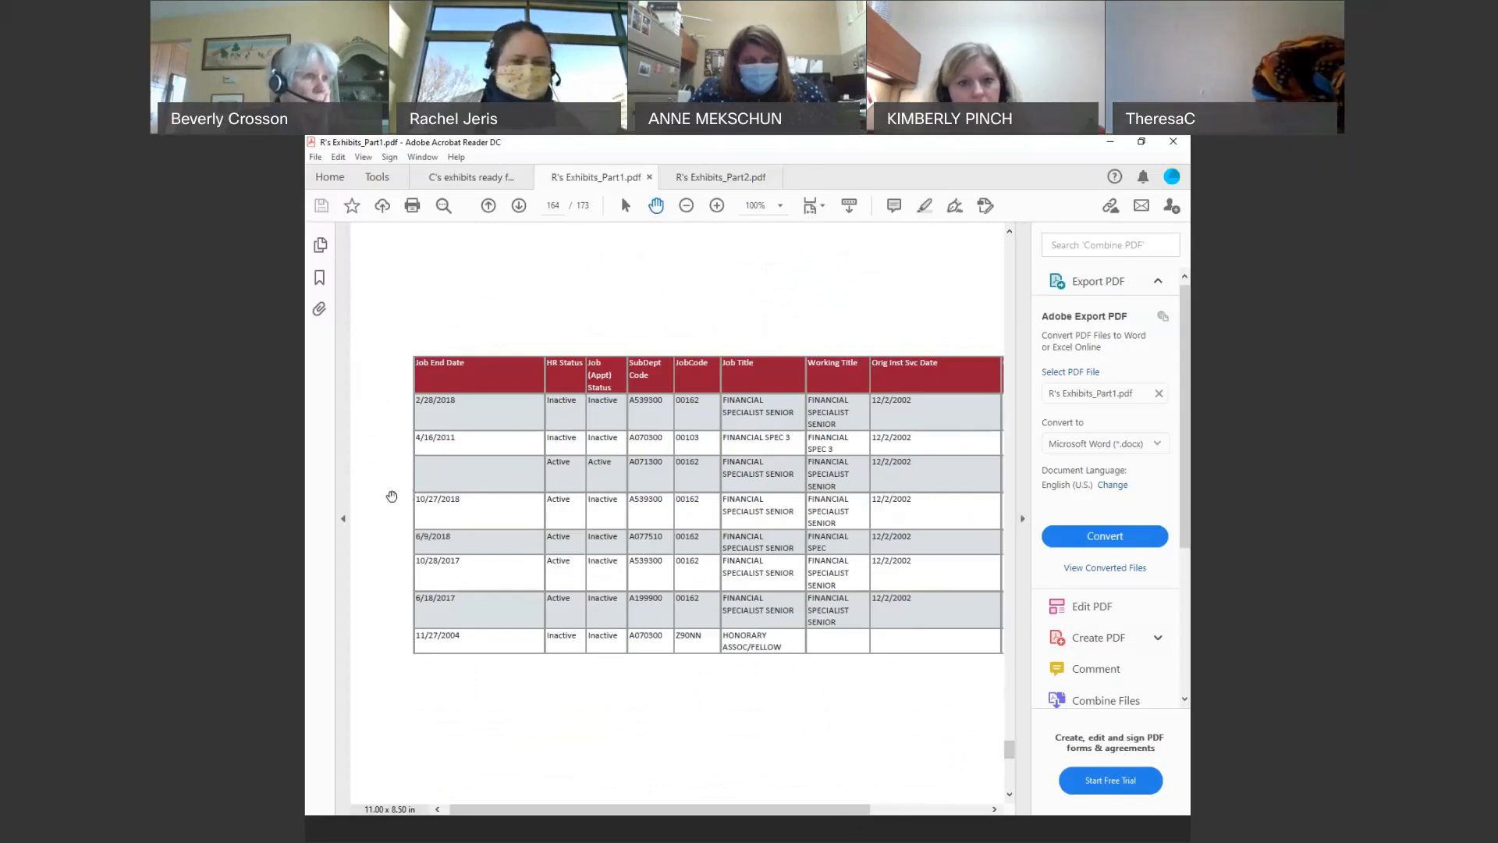
mouse_move(429, 664)
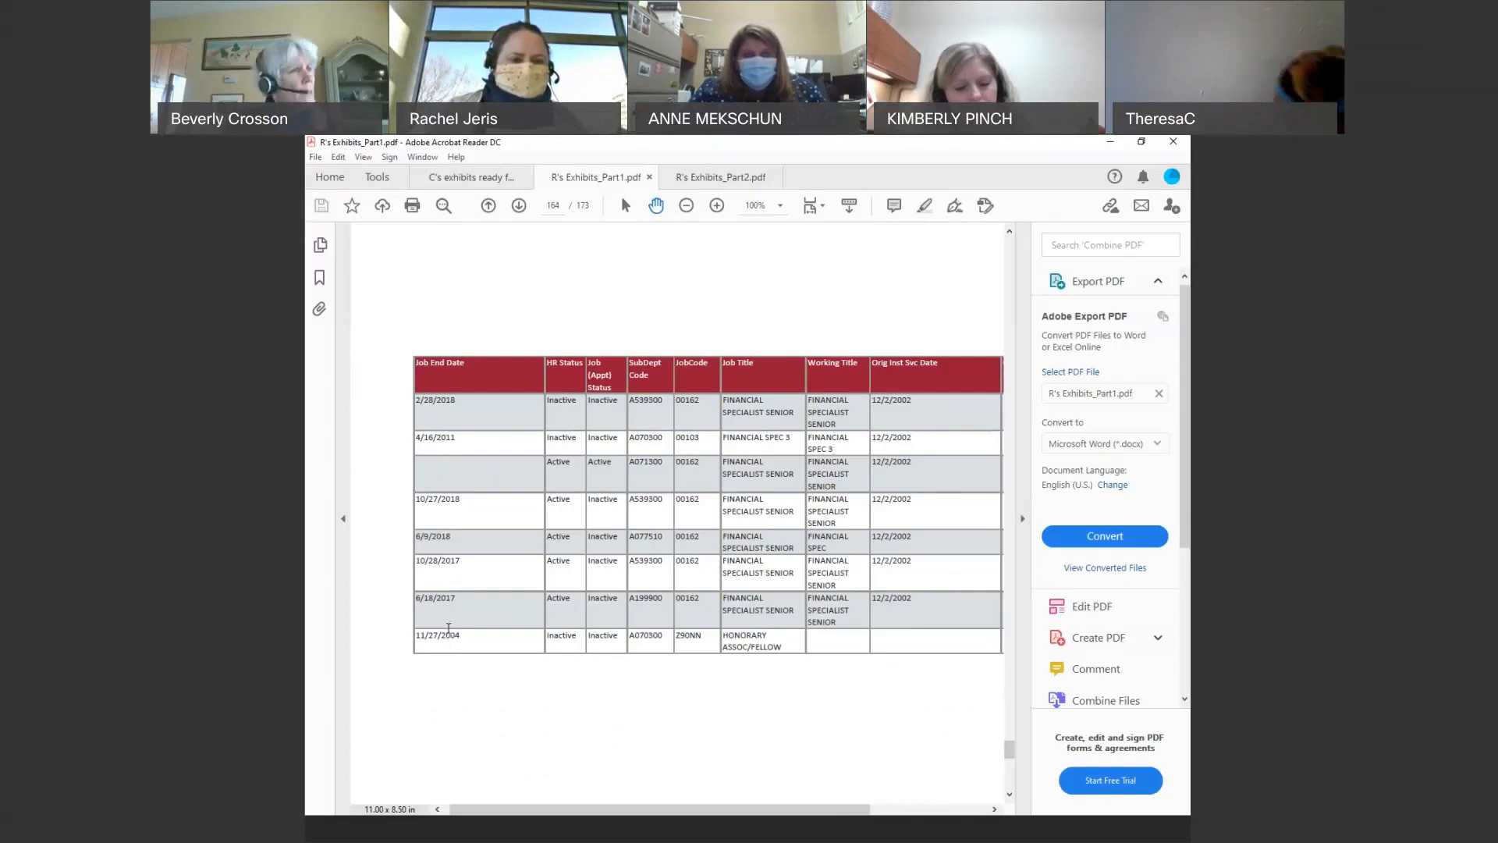
mouse_move(466, 691)
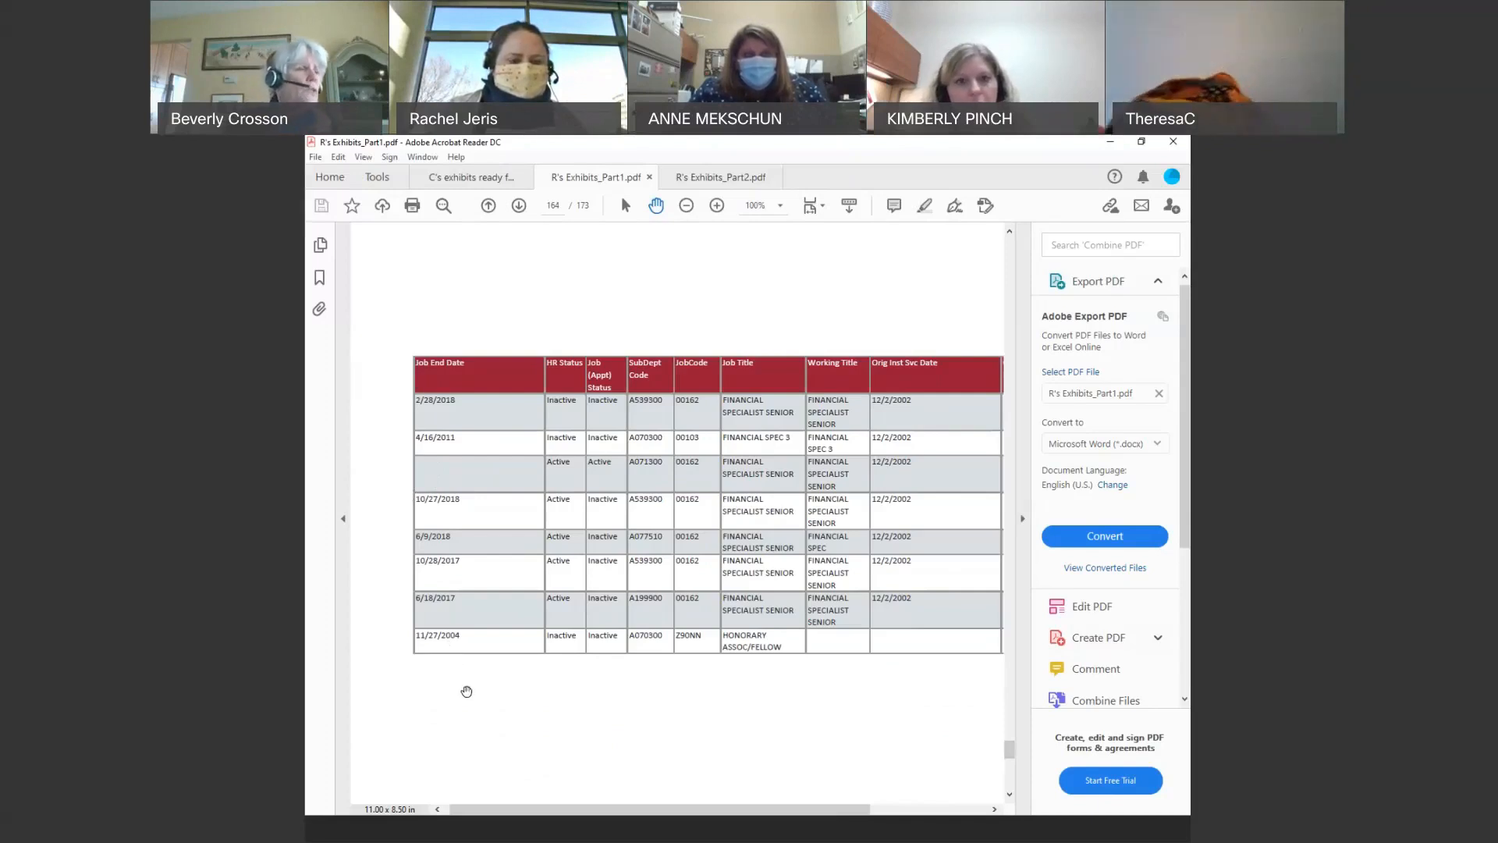
mouse_move(982, 750)
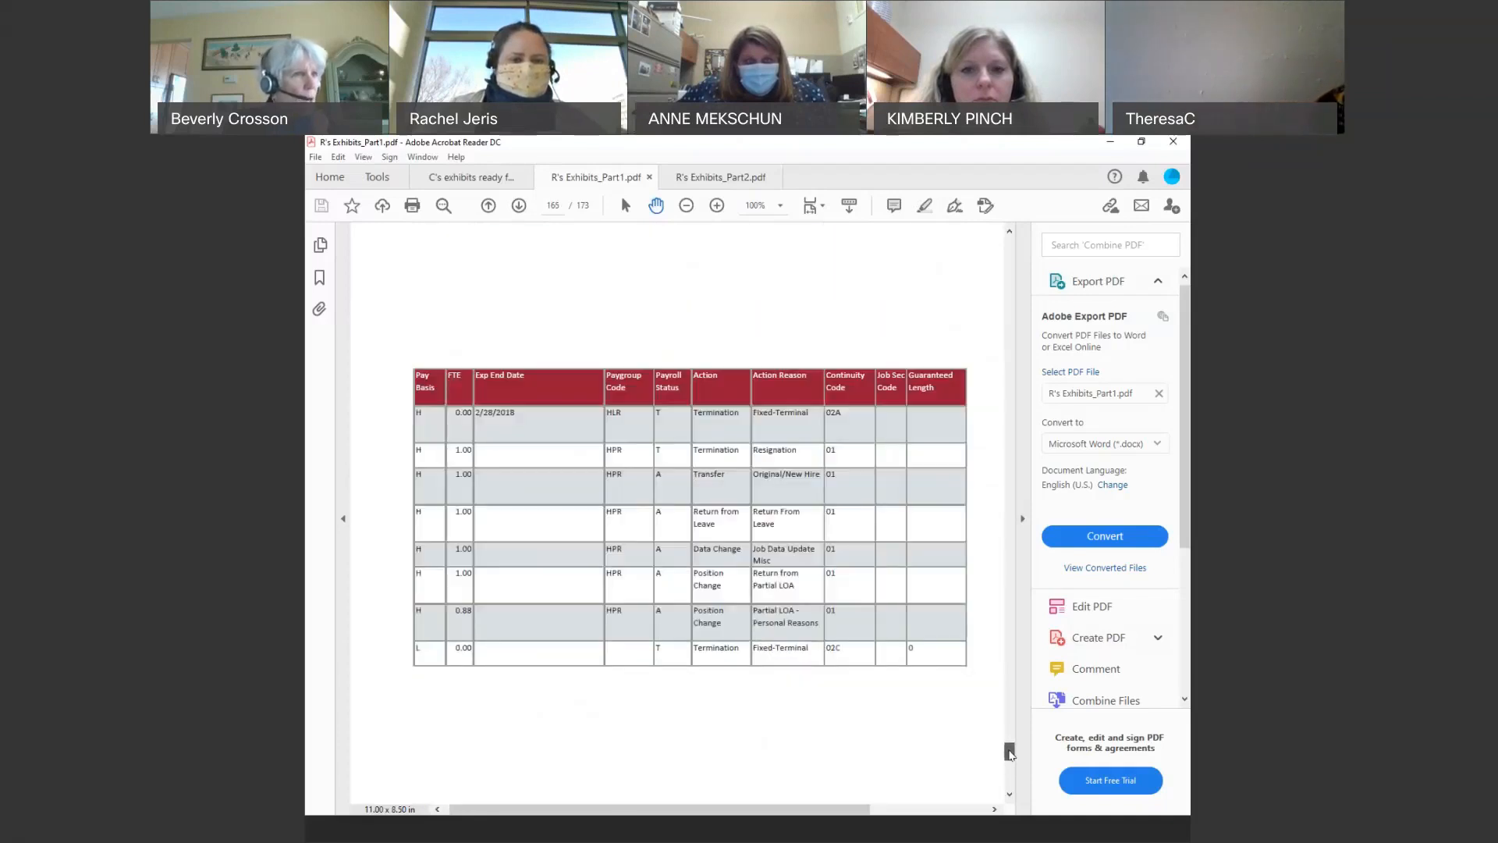
mouse_move(591, 696)
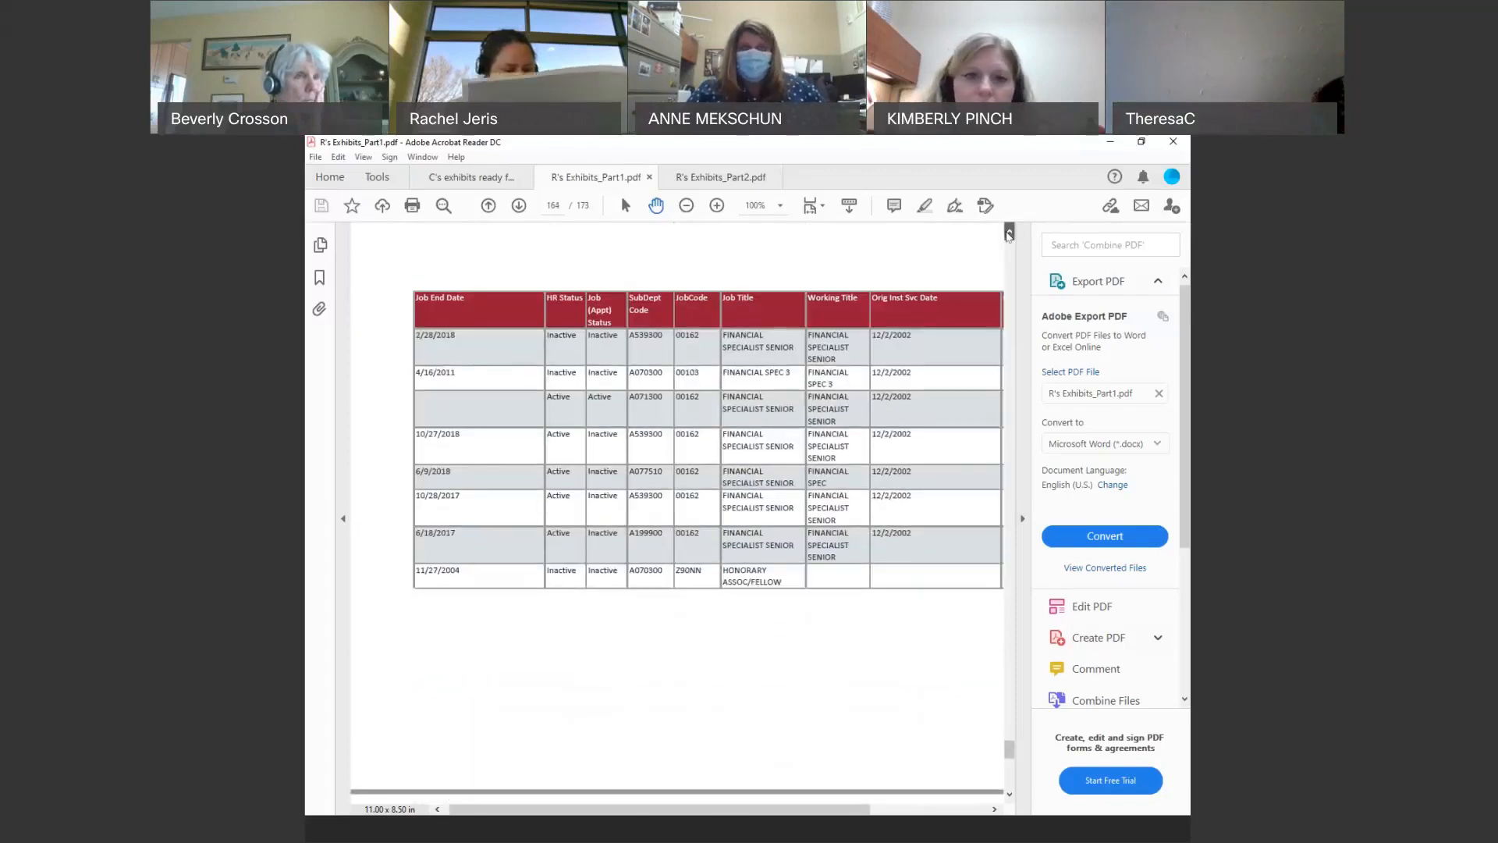
Scroll through page 165's pay basis and action table back to page 164's job titles.
scroll(down, 3)
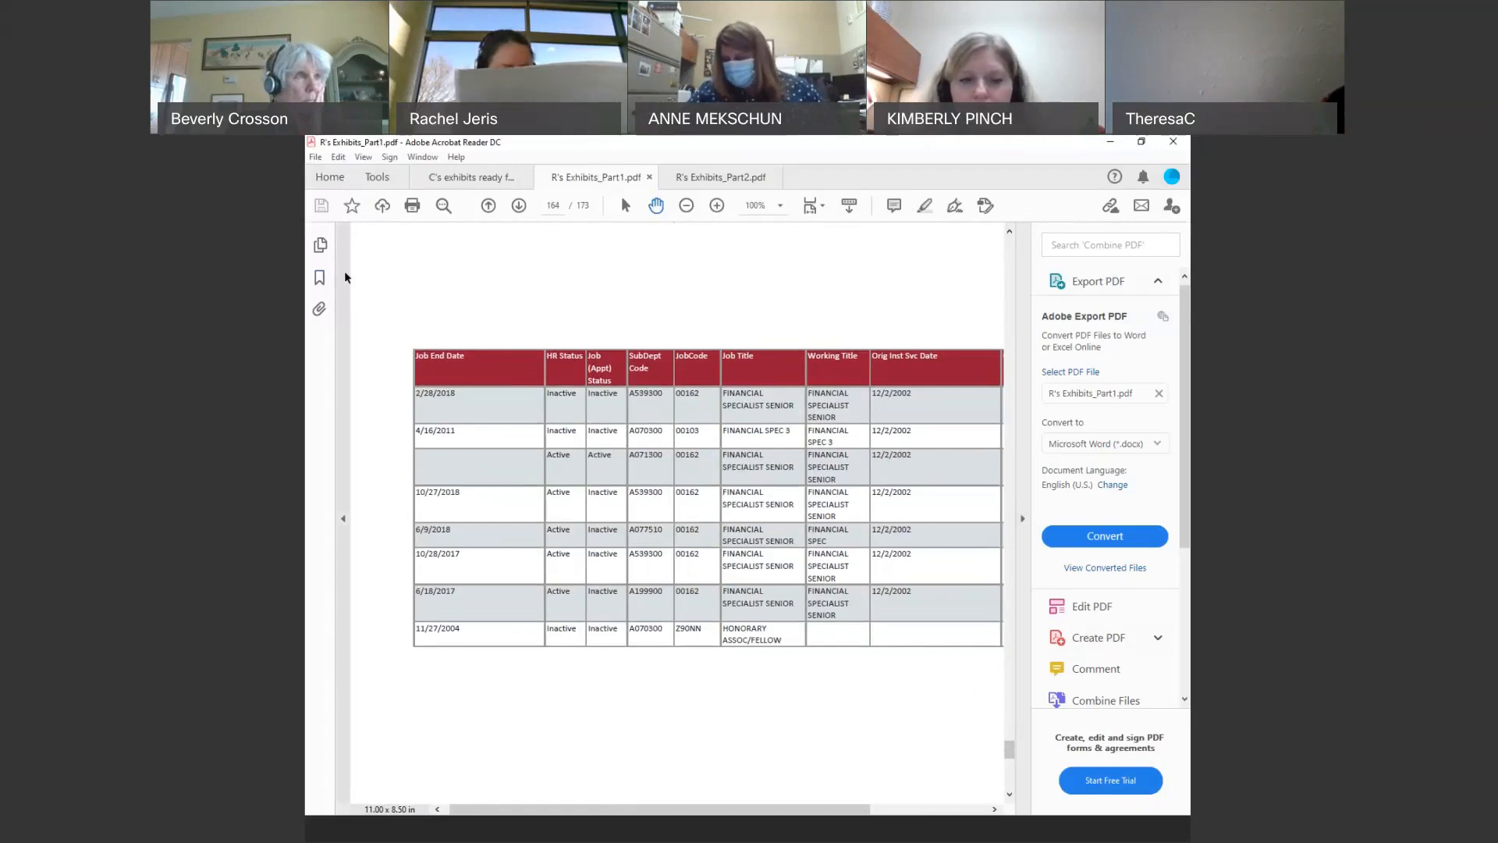
Page ahead to page 169, the ERD-R0169 application history list.
click(320, 277)
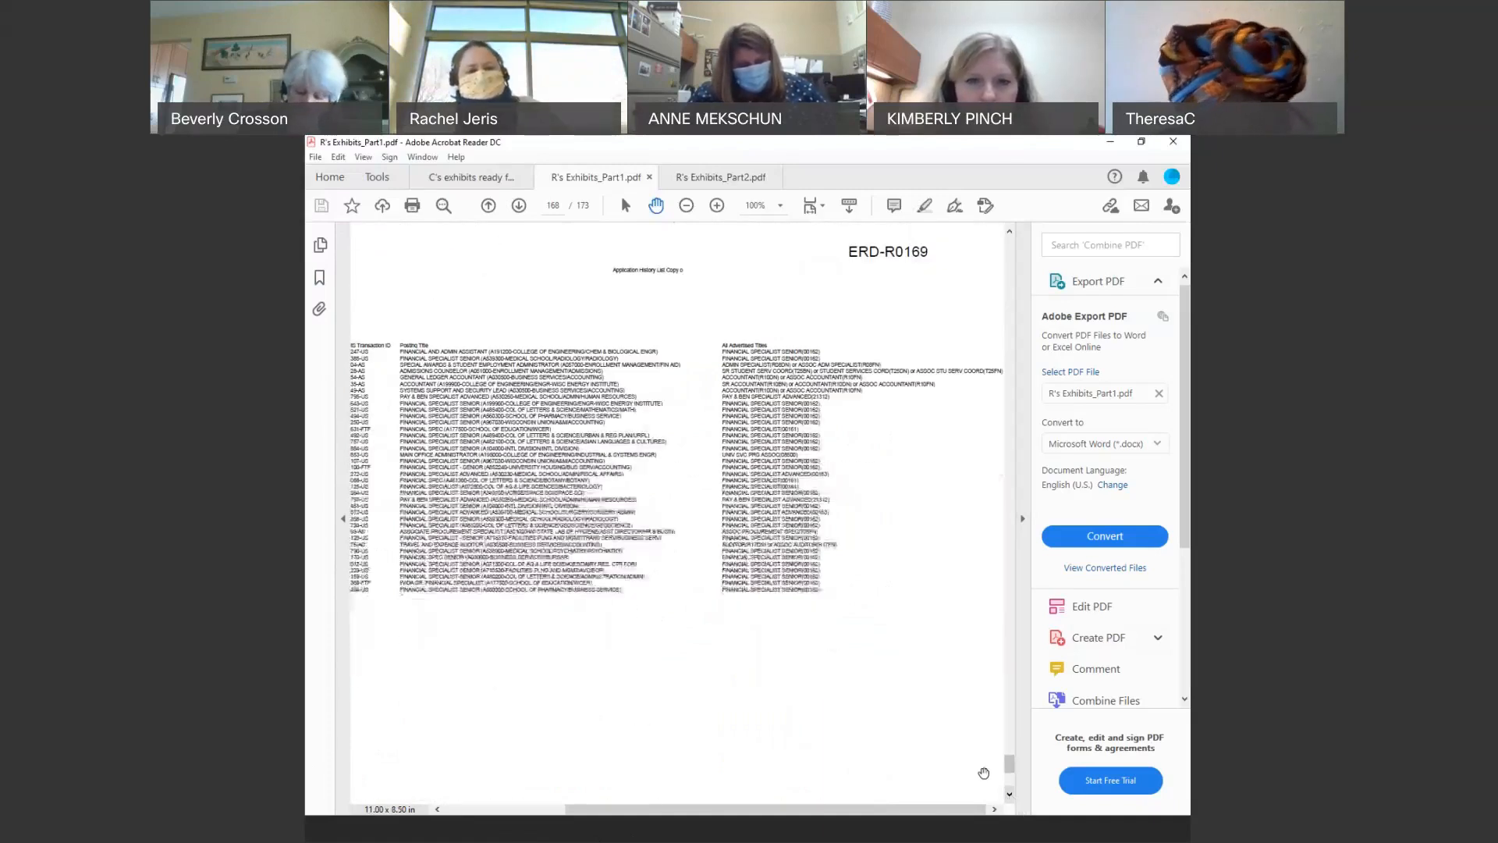
click(518, 204)
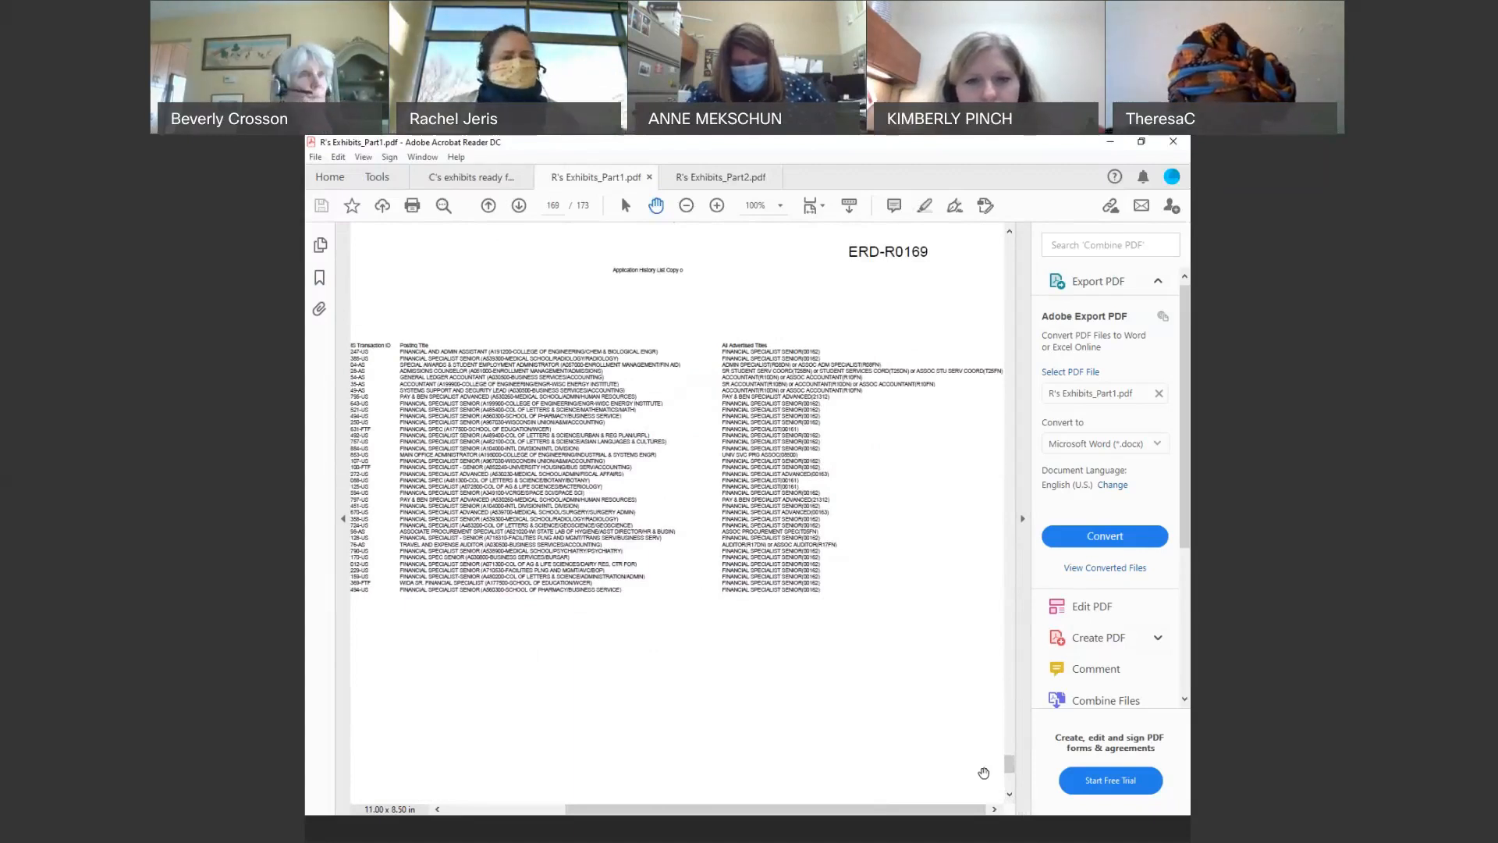
mouse_move(965, 784)
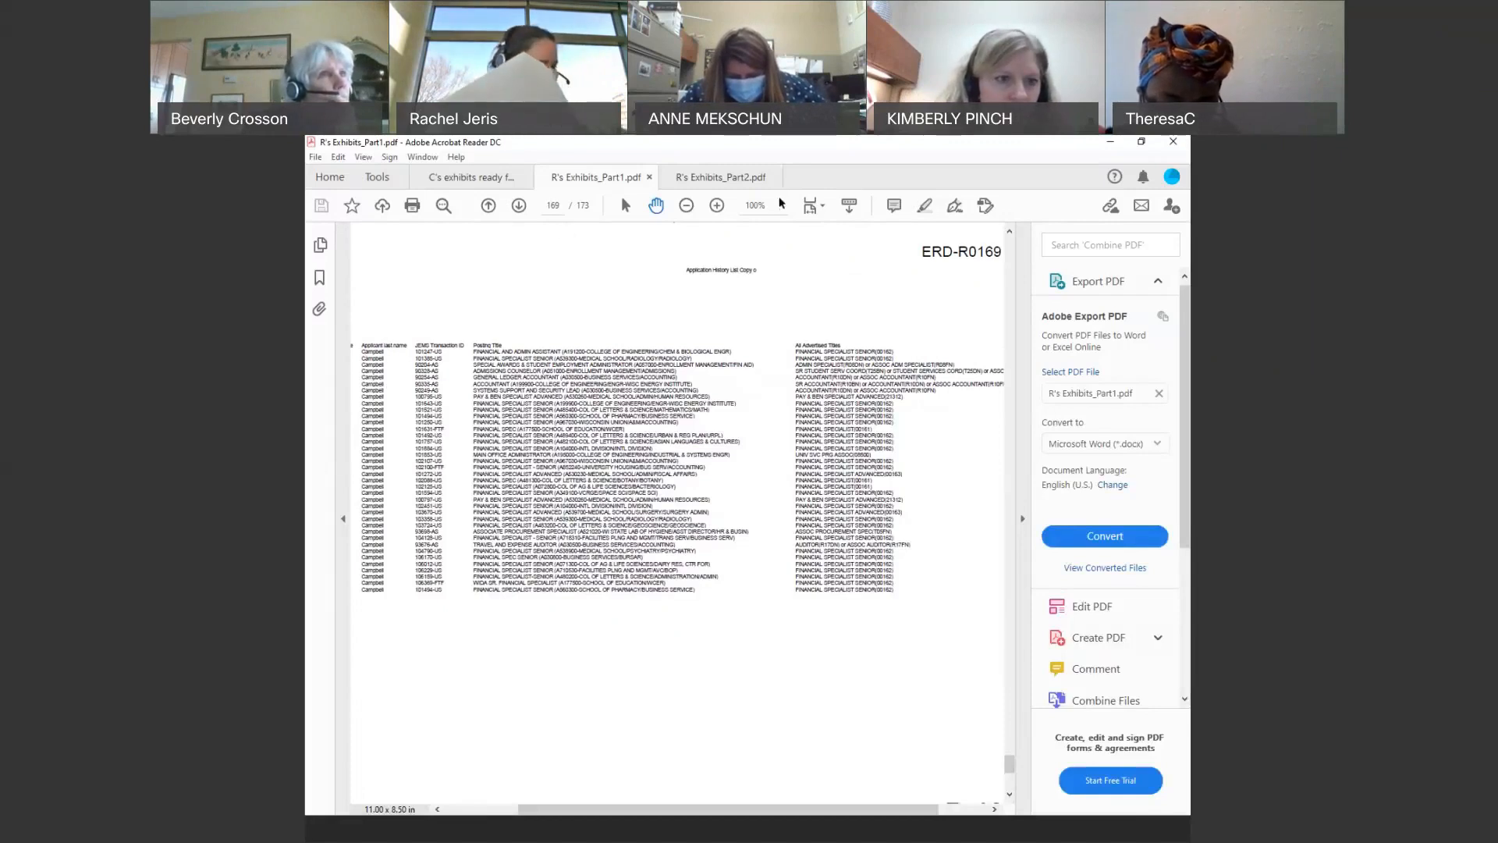
Reveal the applicant last name and transaction ID columns on page 169.
click(780, 205)
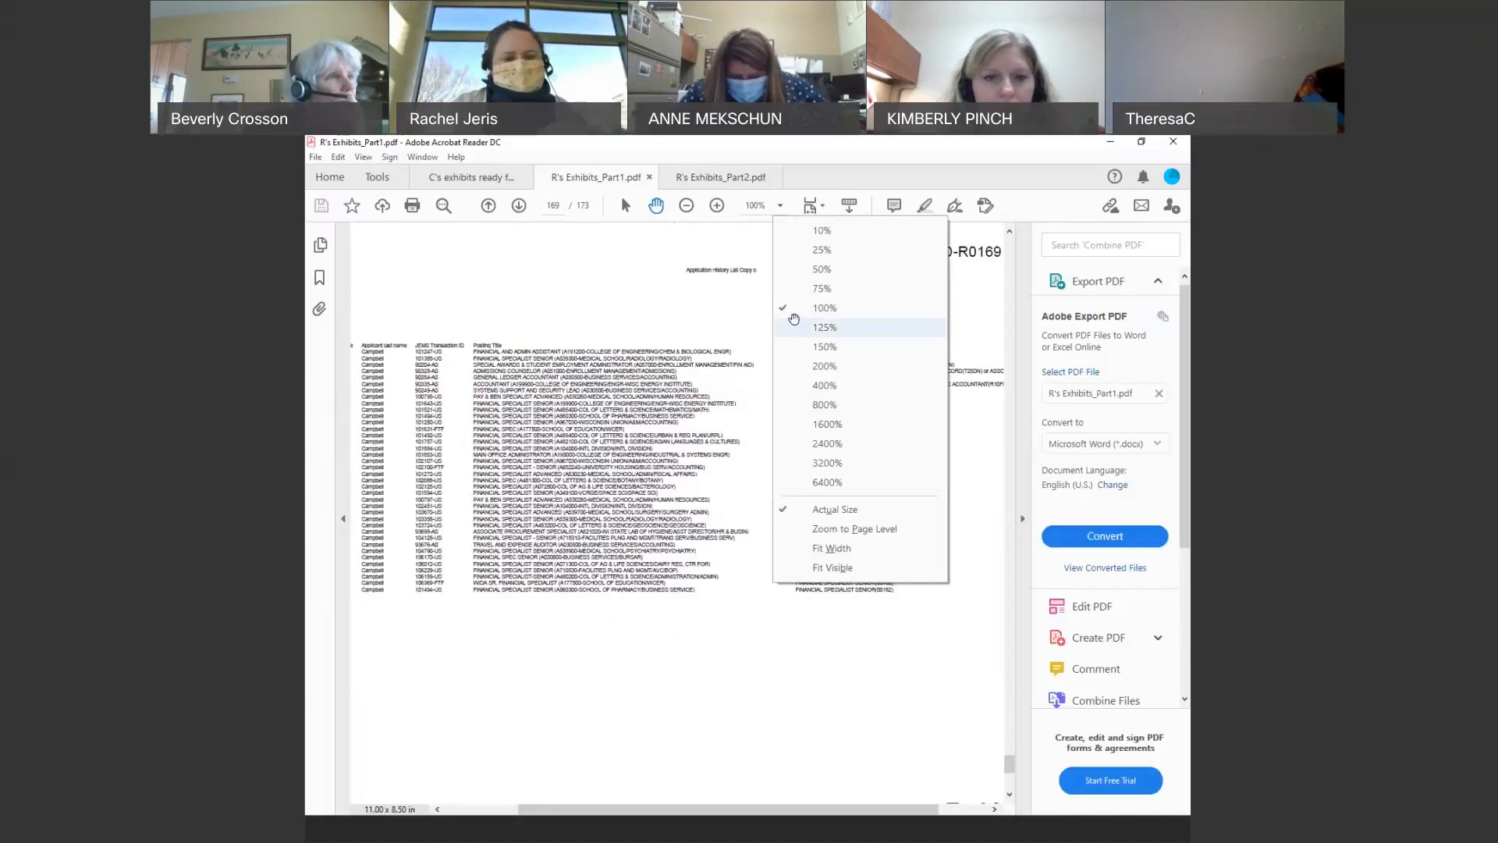
click(824, 327)
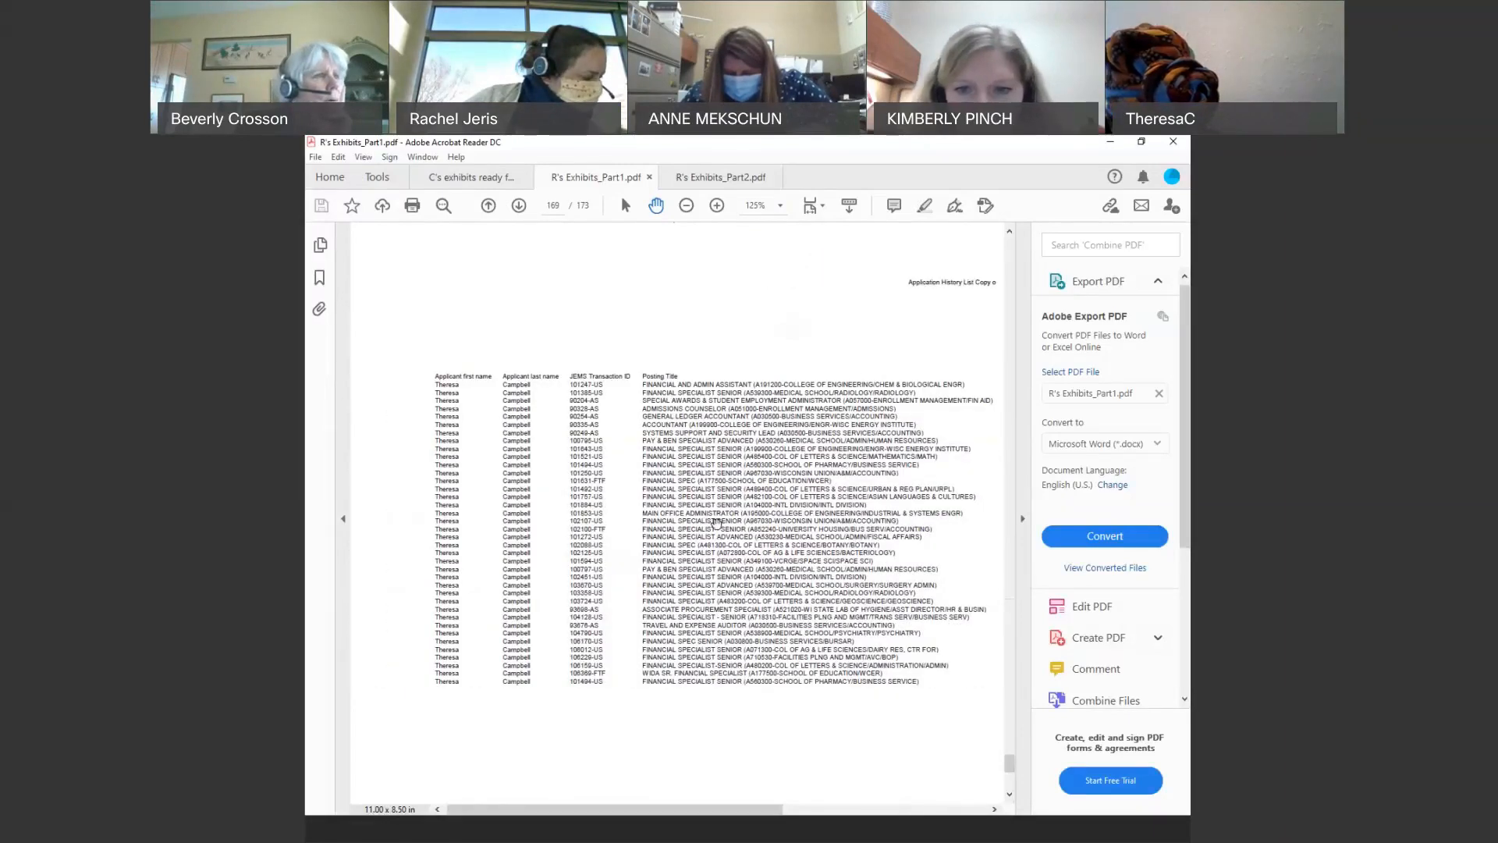
mouse_move(566, 595)
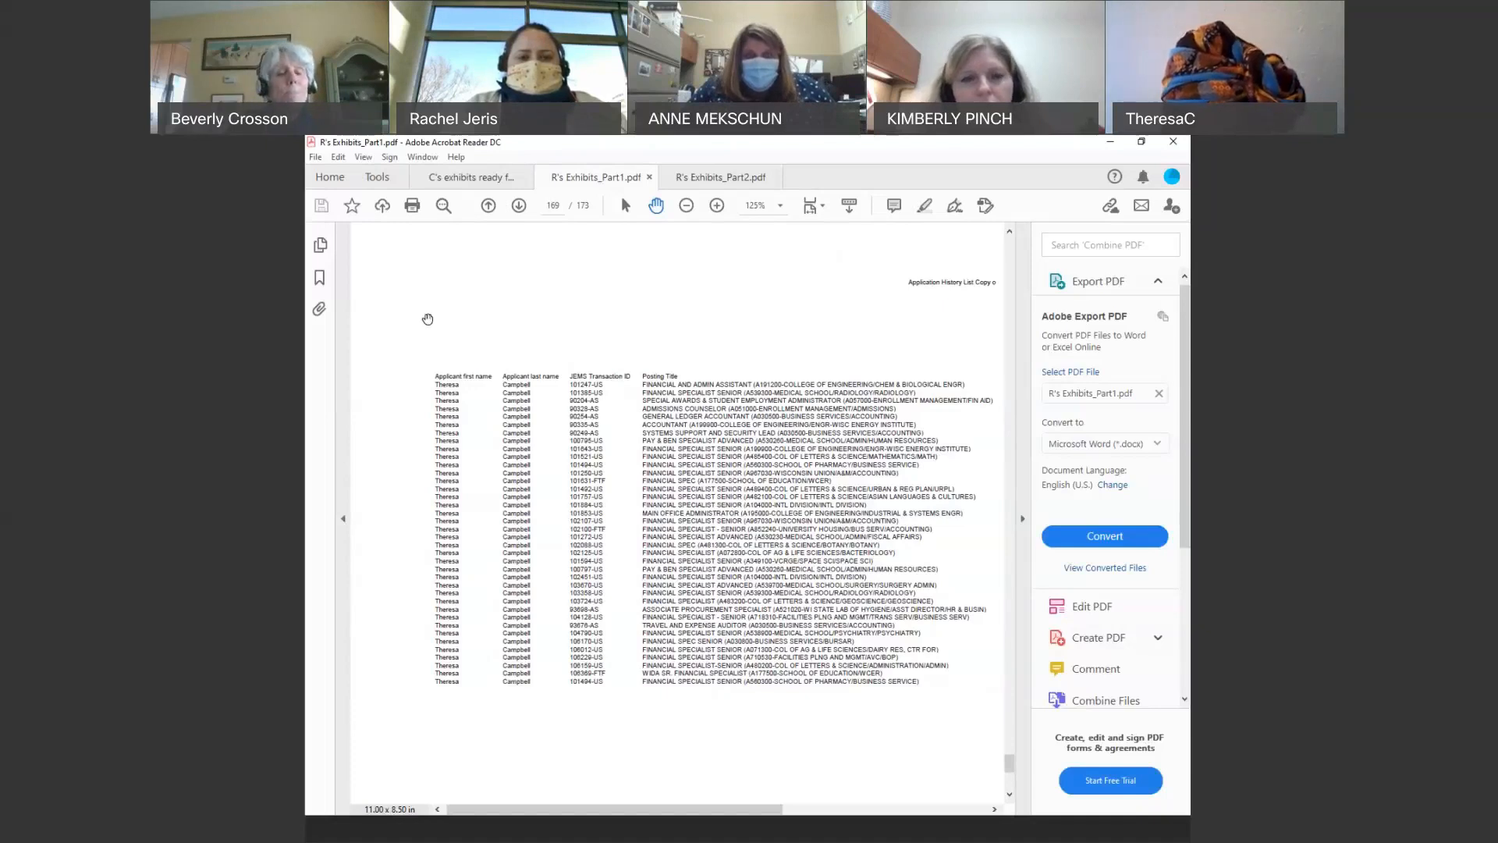
mouse_move(371, 303)
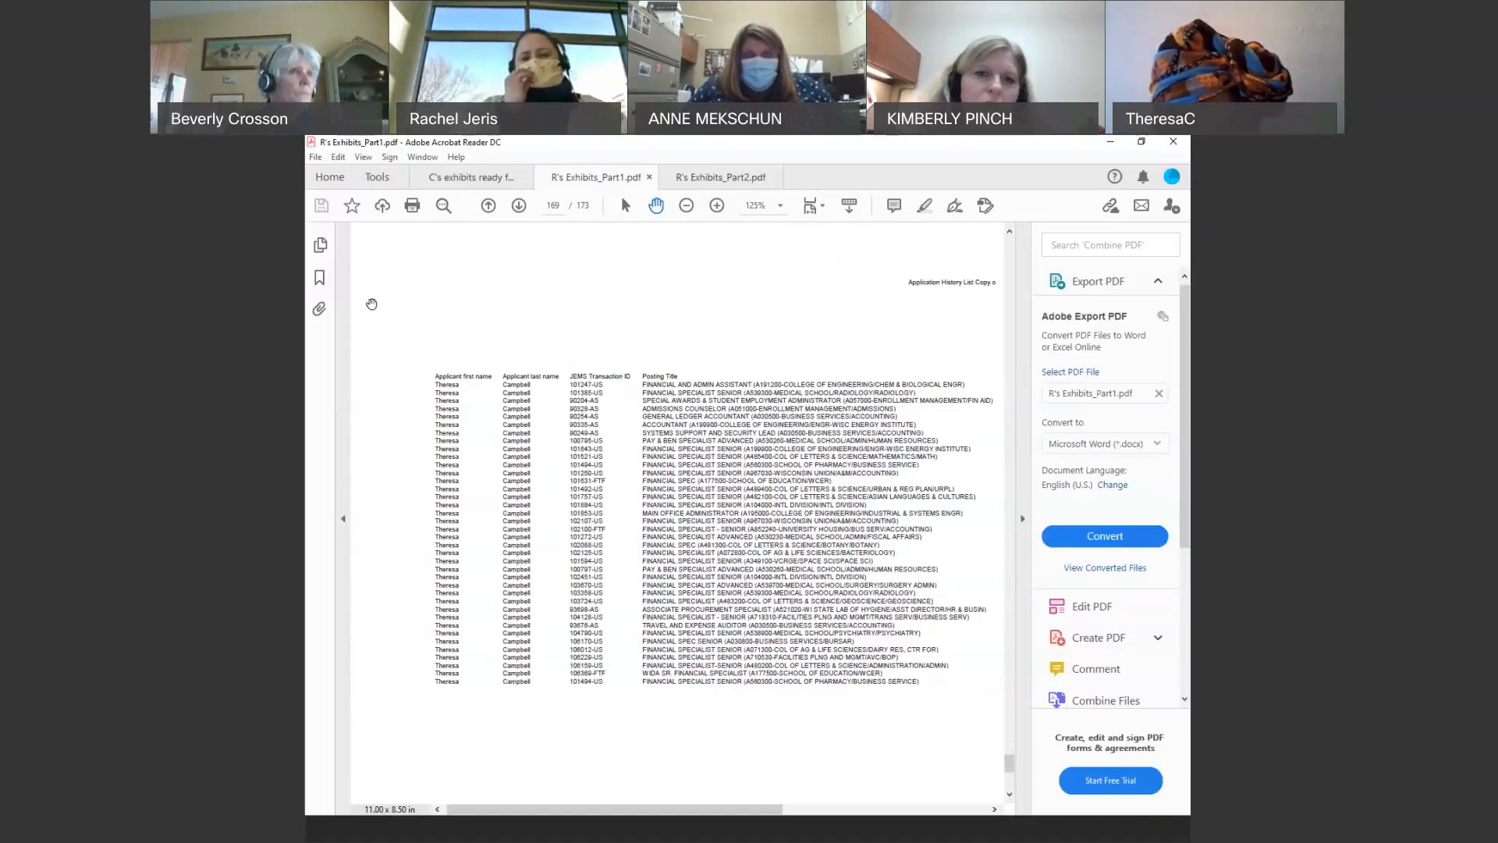
mouse_move(889, 305)
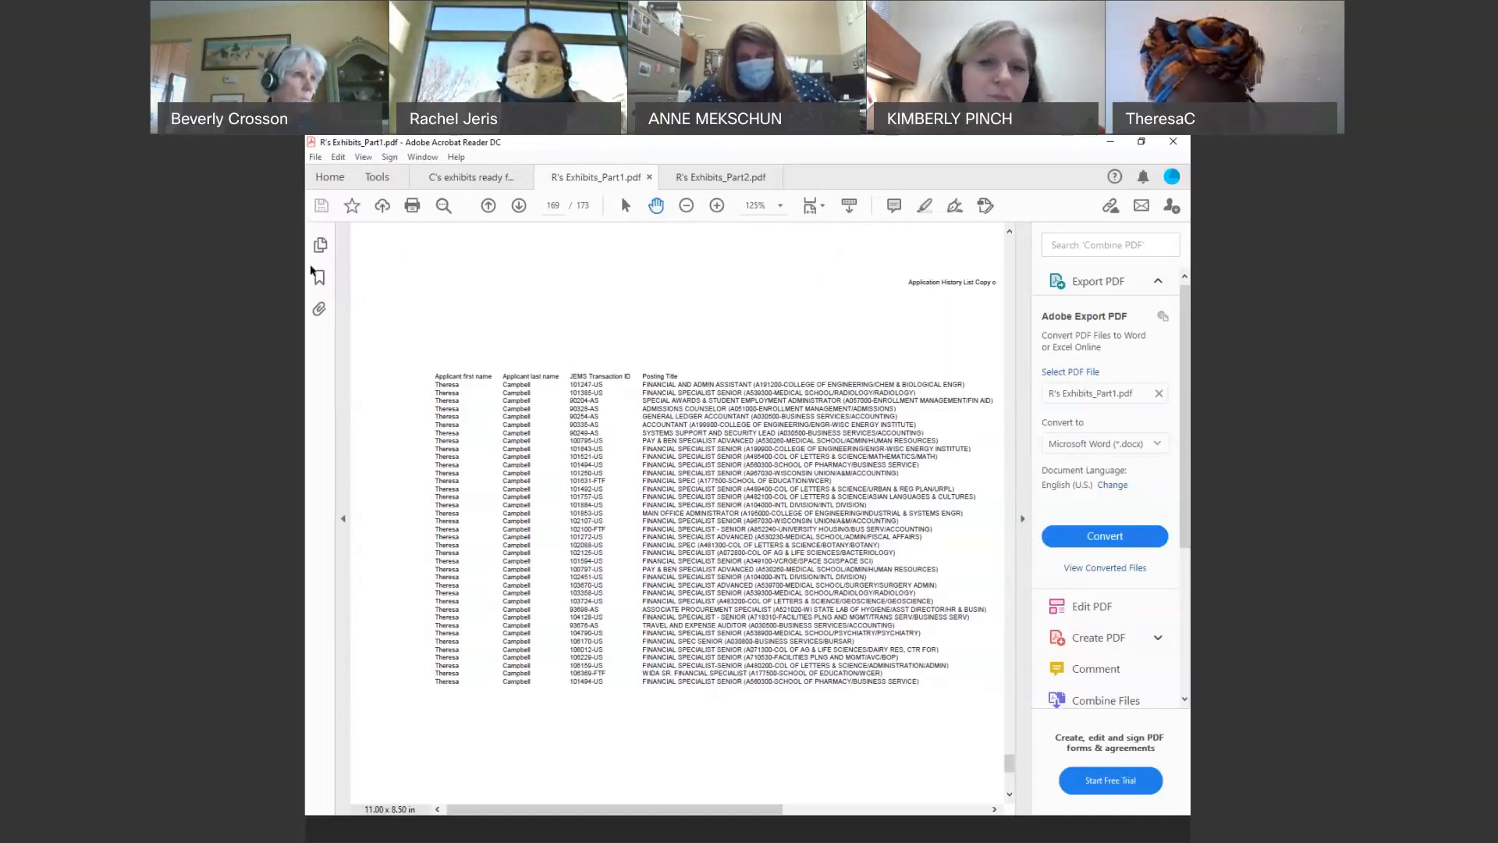
Show the exhibit bookmarks and switch to R's Exhibits_Part2.pdf at page 65.
click(320, 276)
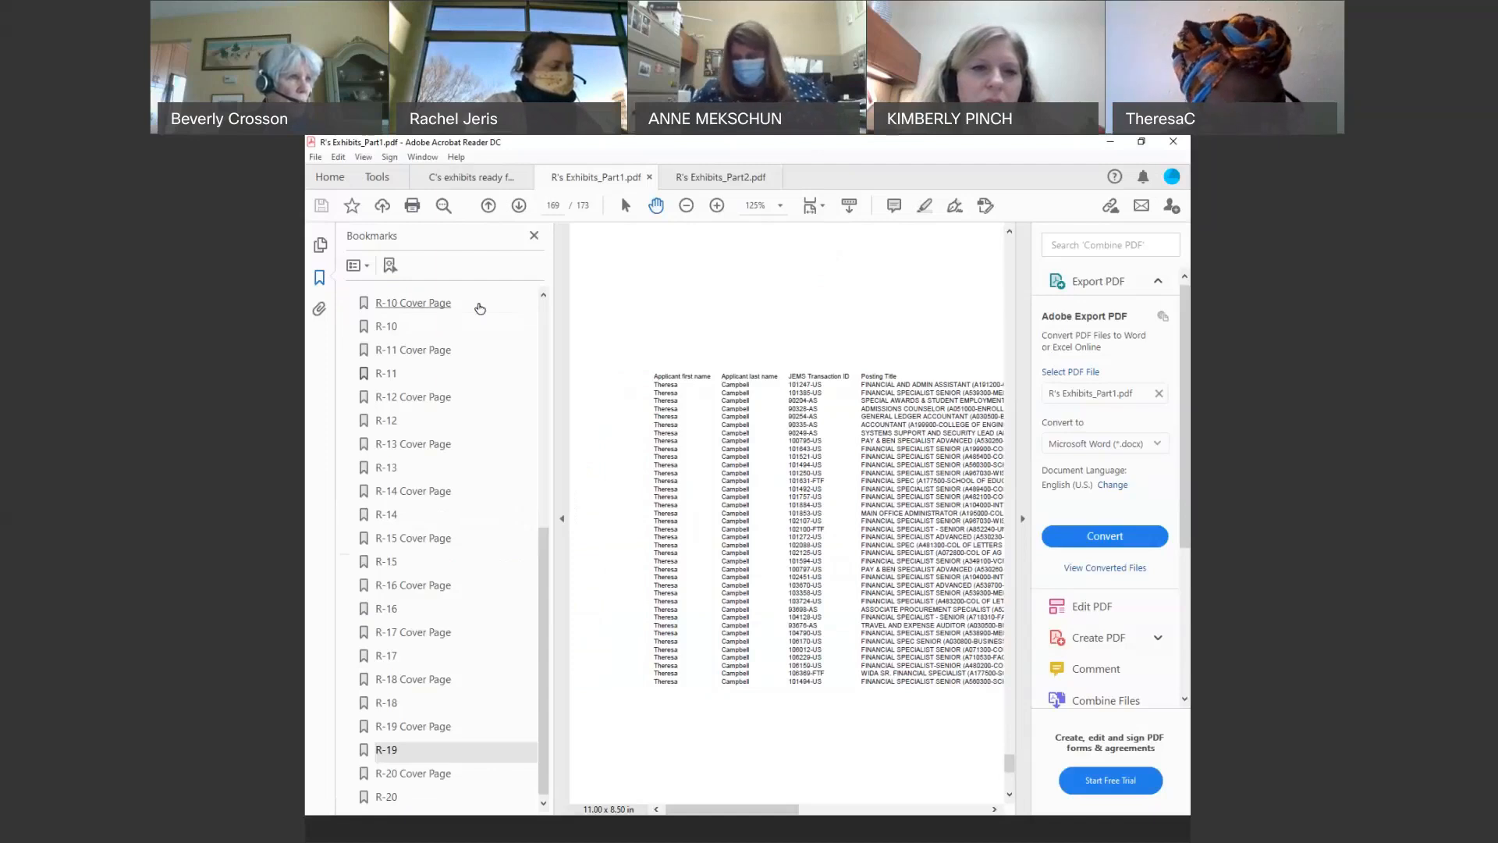
mouse_move(452, 373)
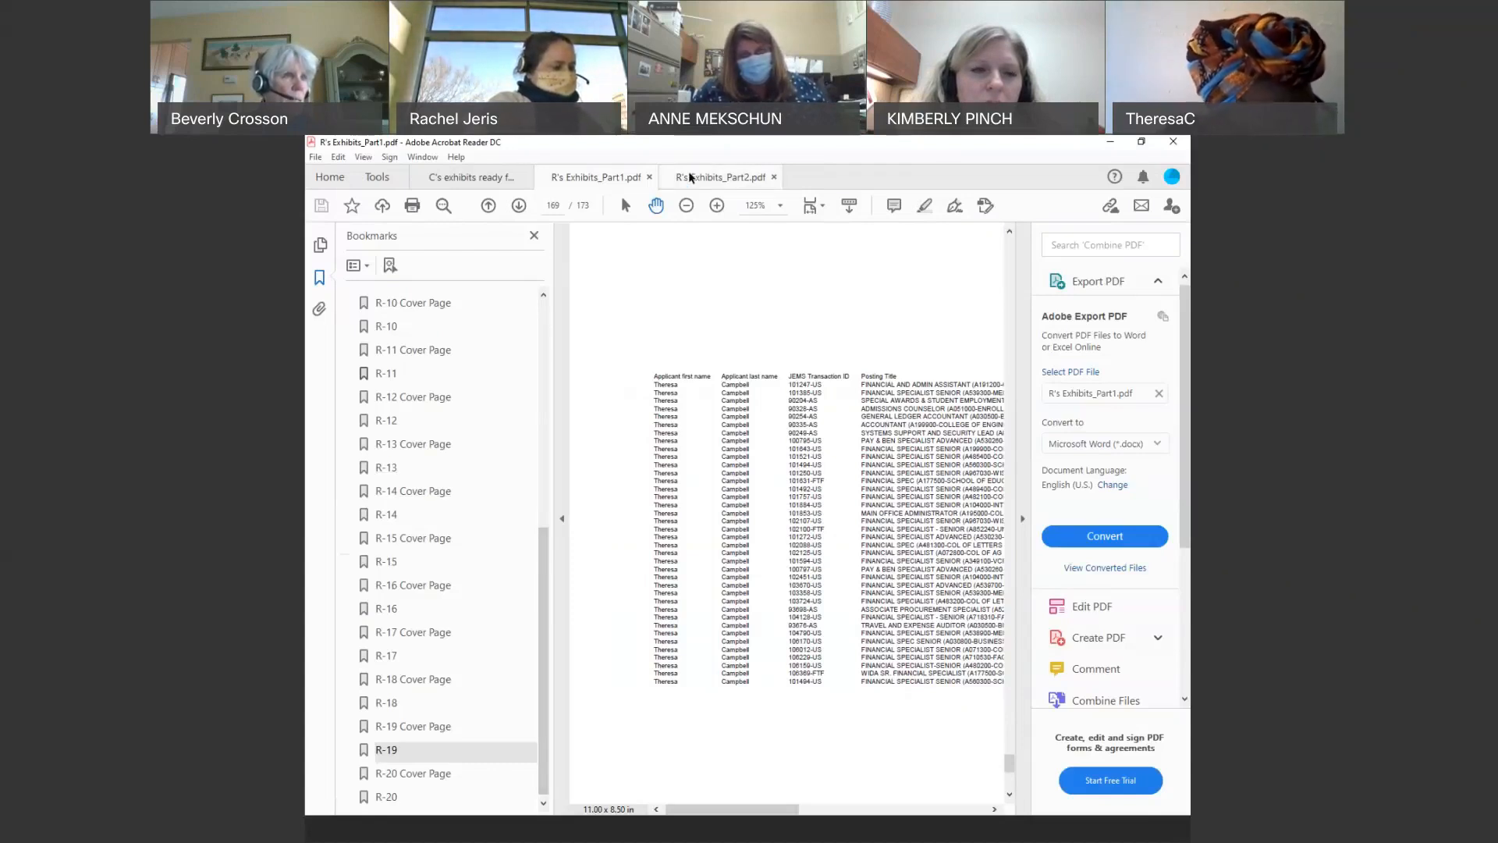
click(720, 177)
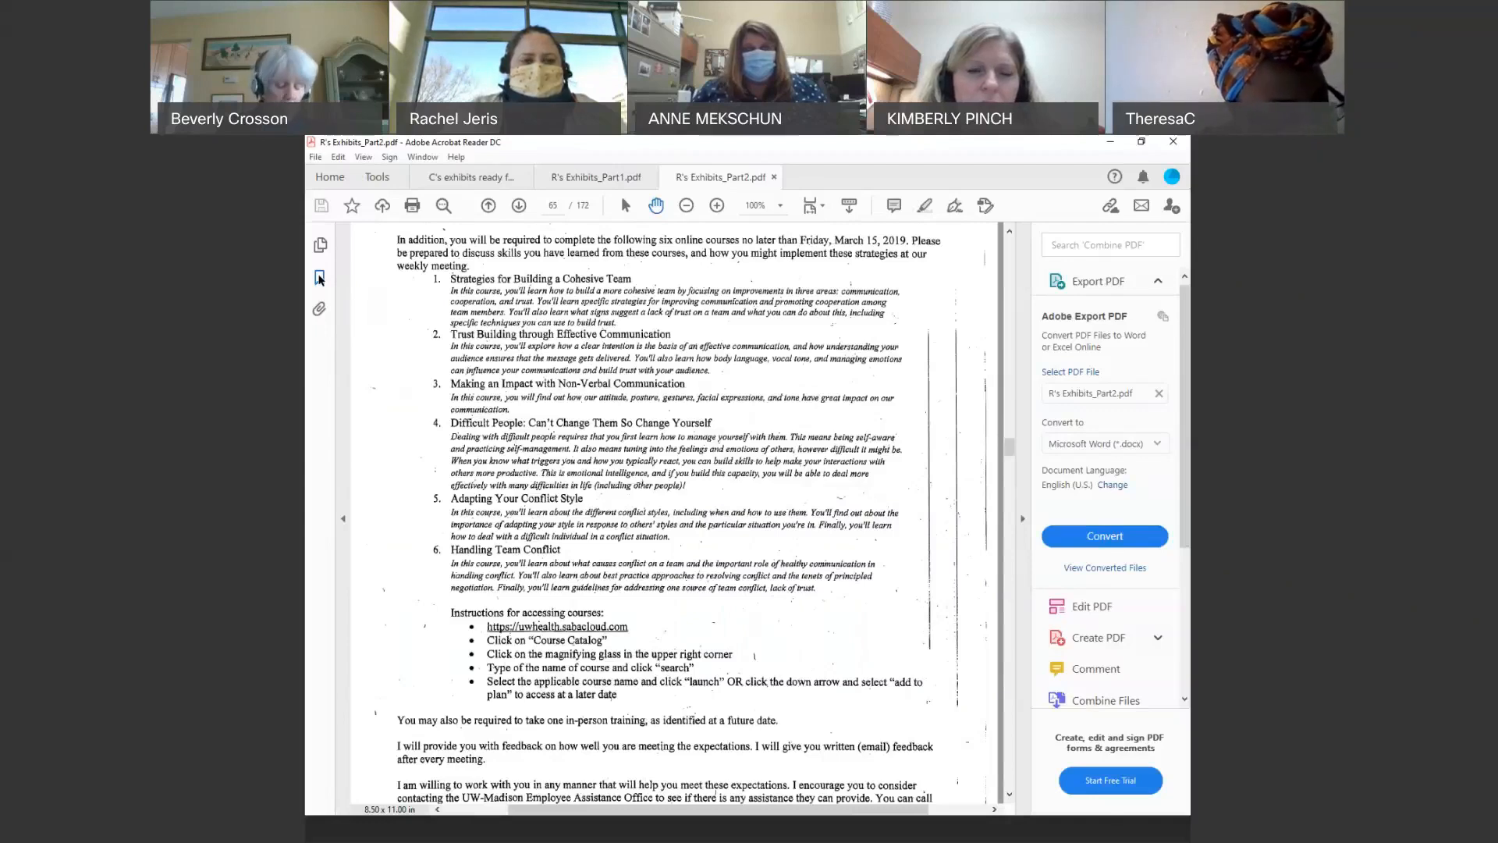
Jump to the ERD-R0206 Meeting Notes dated September 20, 2018, and scroll slightly.
click(320, 277)
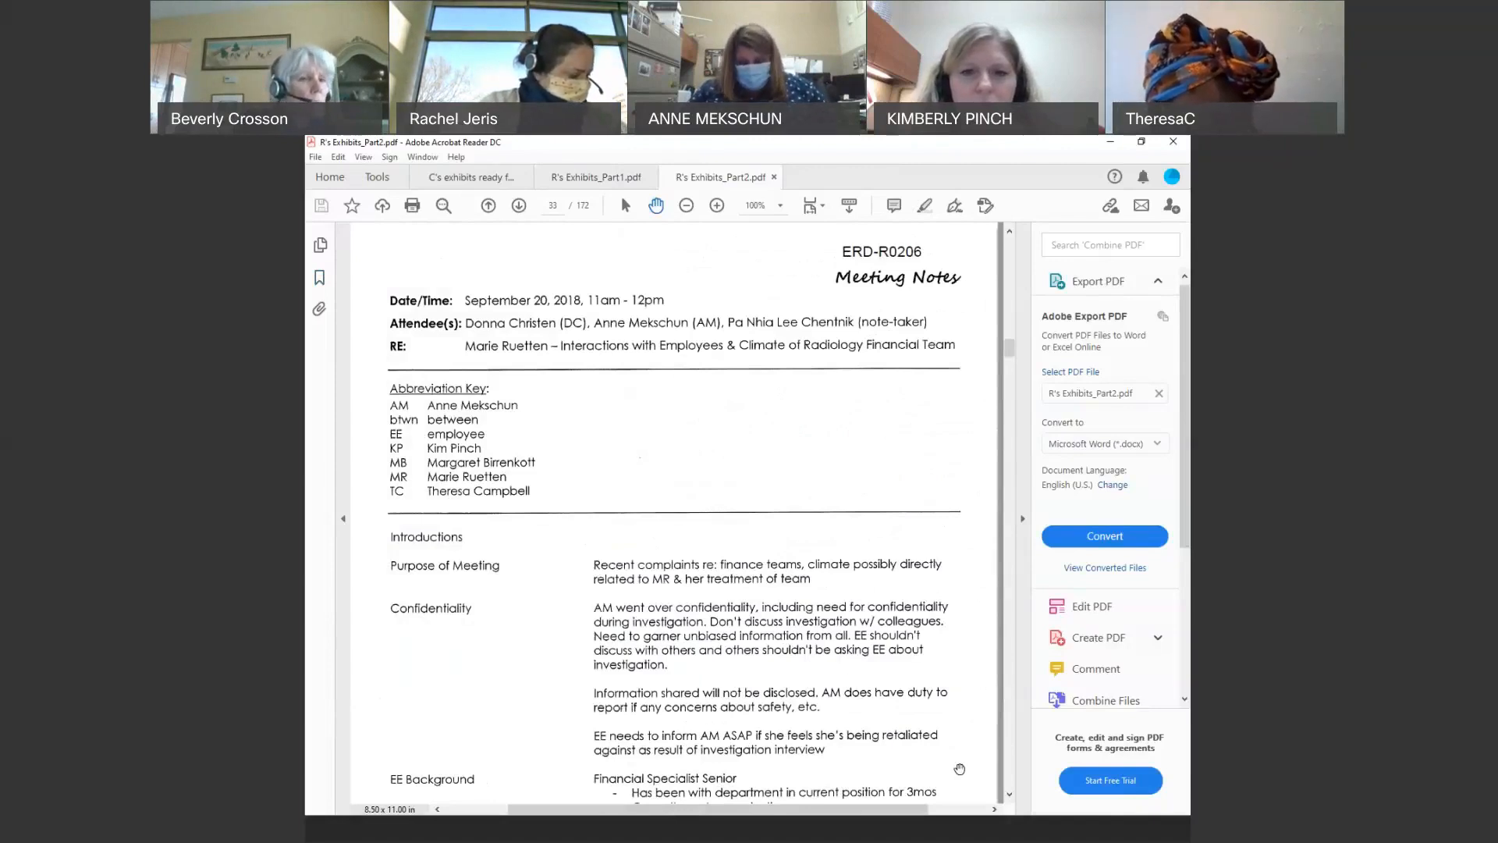
scroll(down, 3)
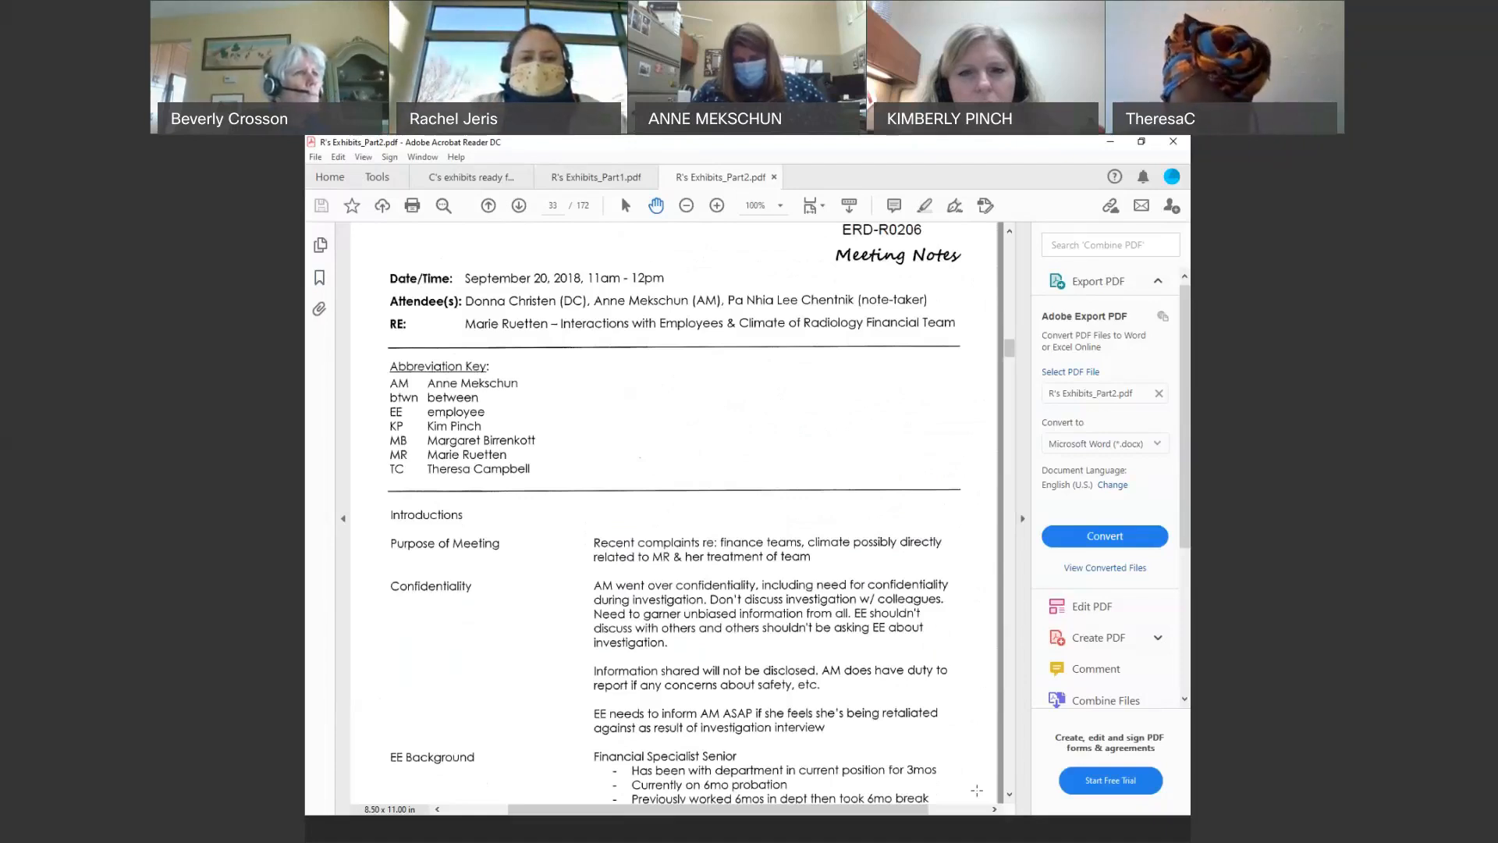
mouse_move(946, 448)
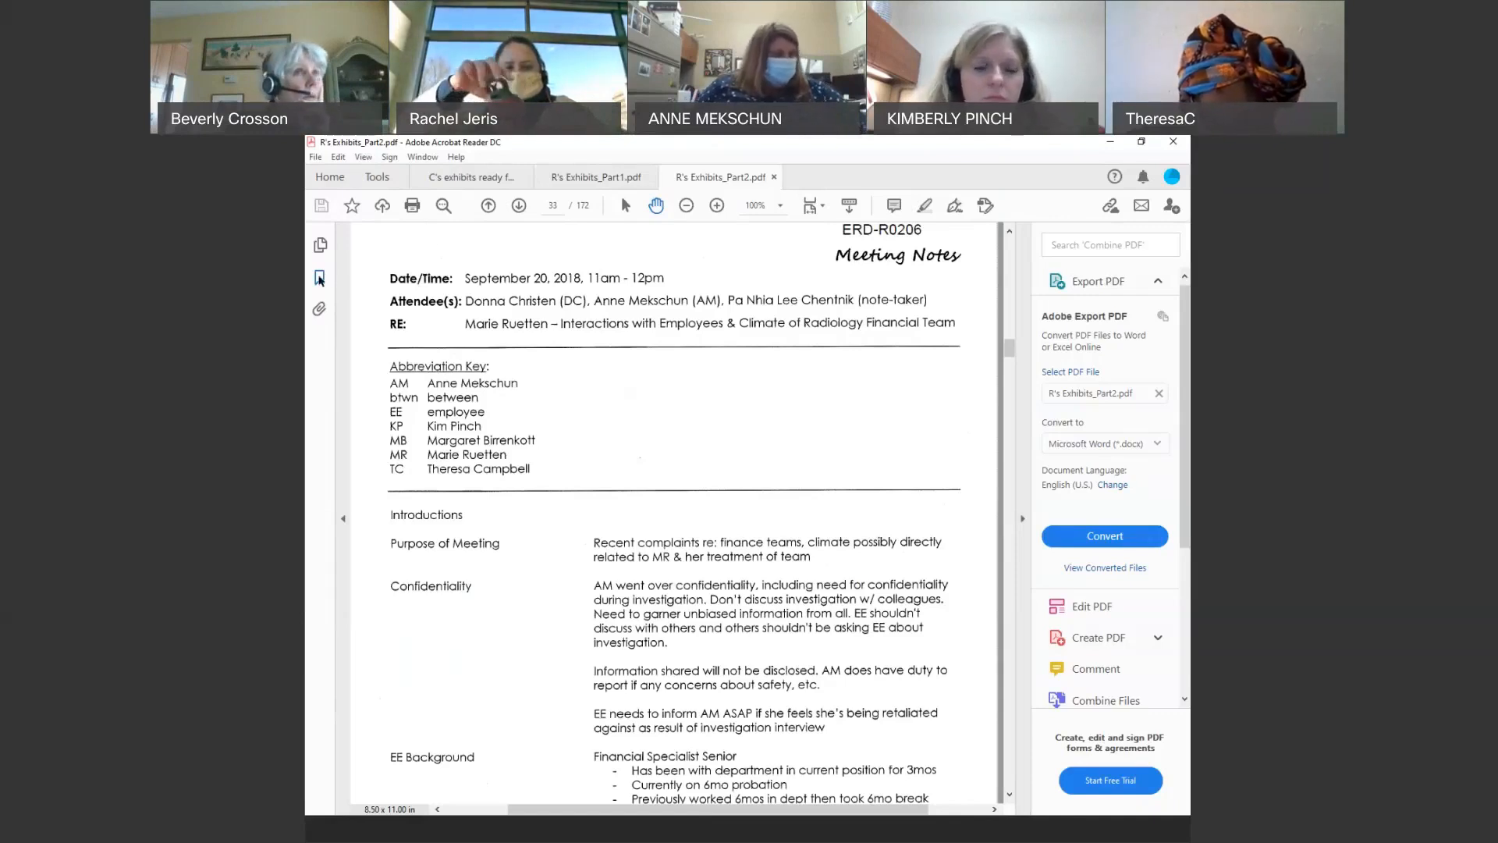
Go to the ERD-R0203 Confidential Report and scroll down through it.
click(320, 278)
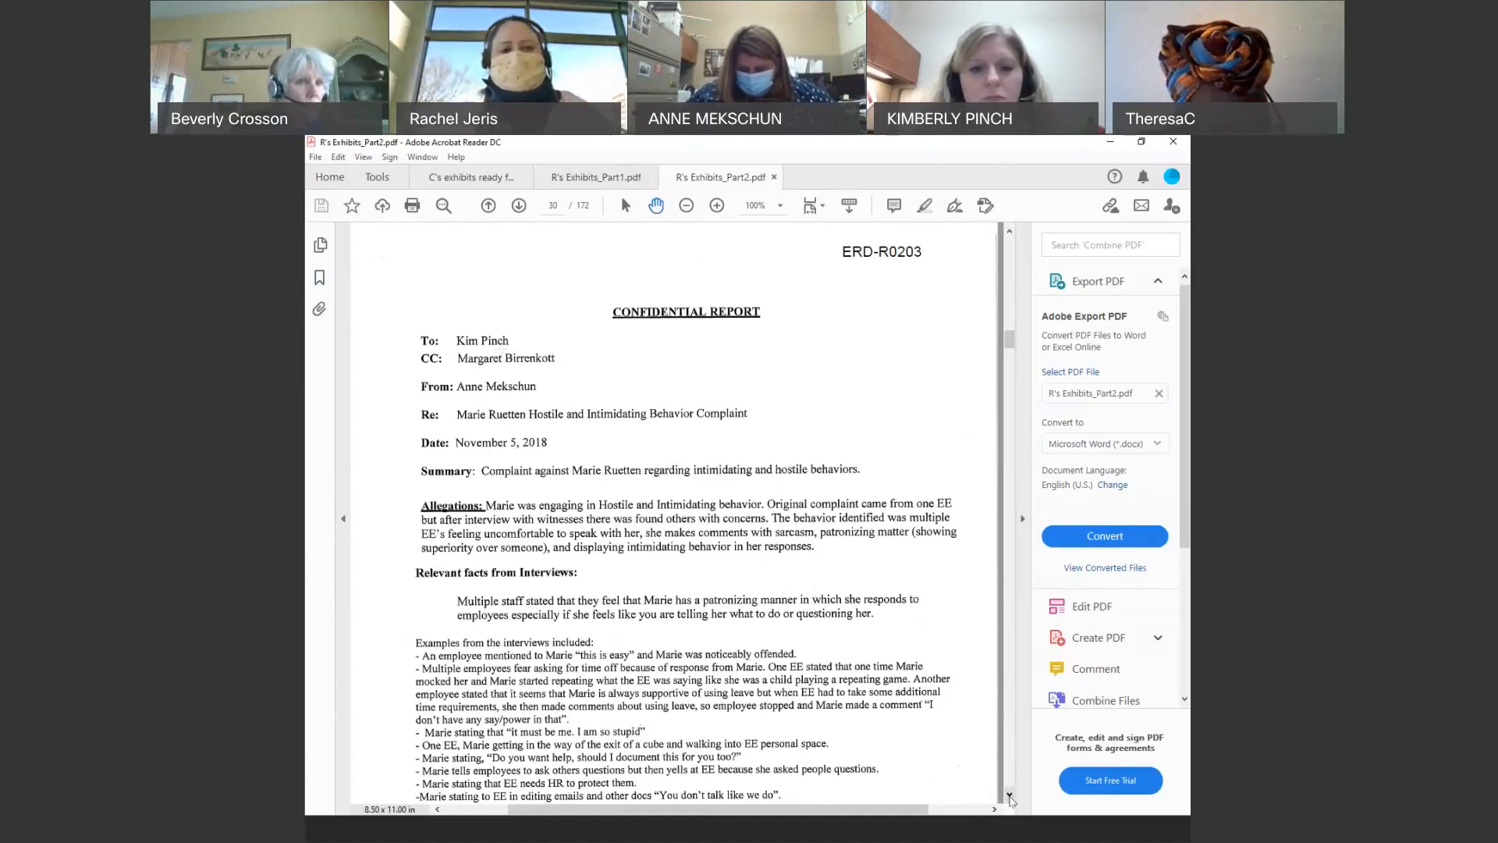
scroll(down, 3)
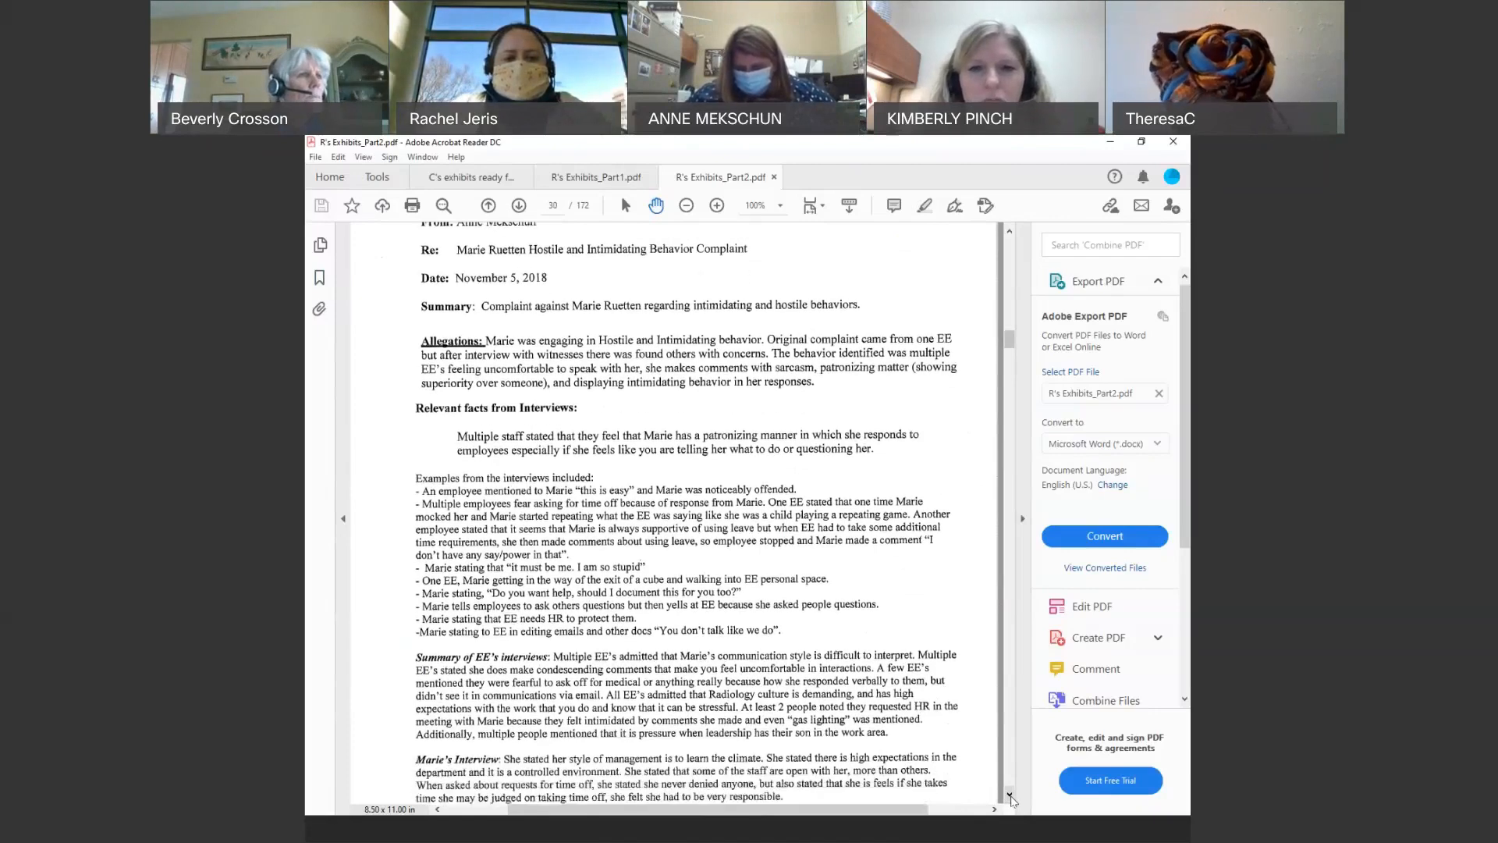
scroll(down, 3)
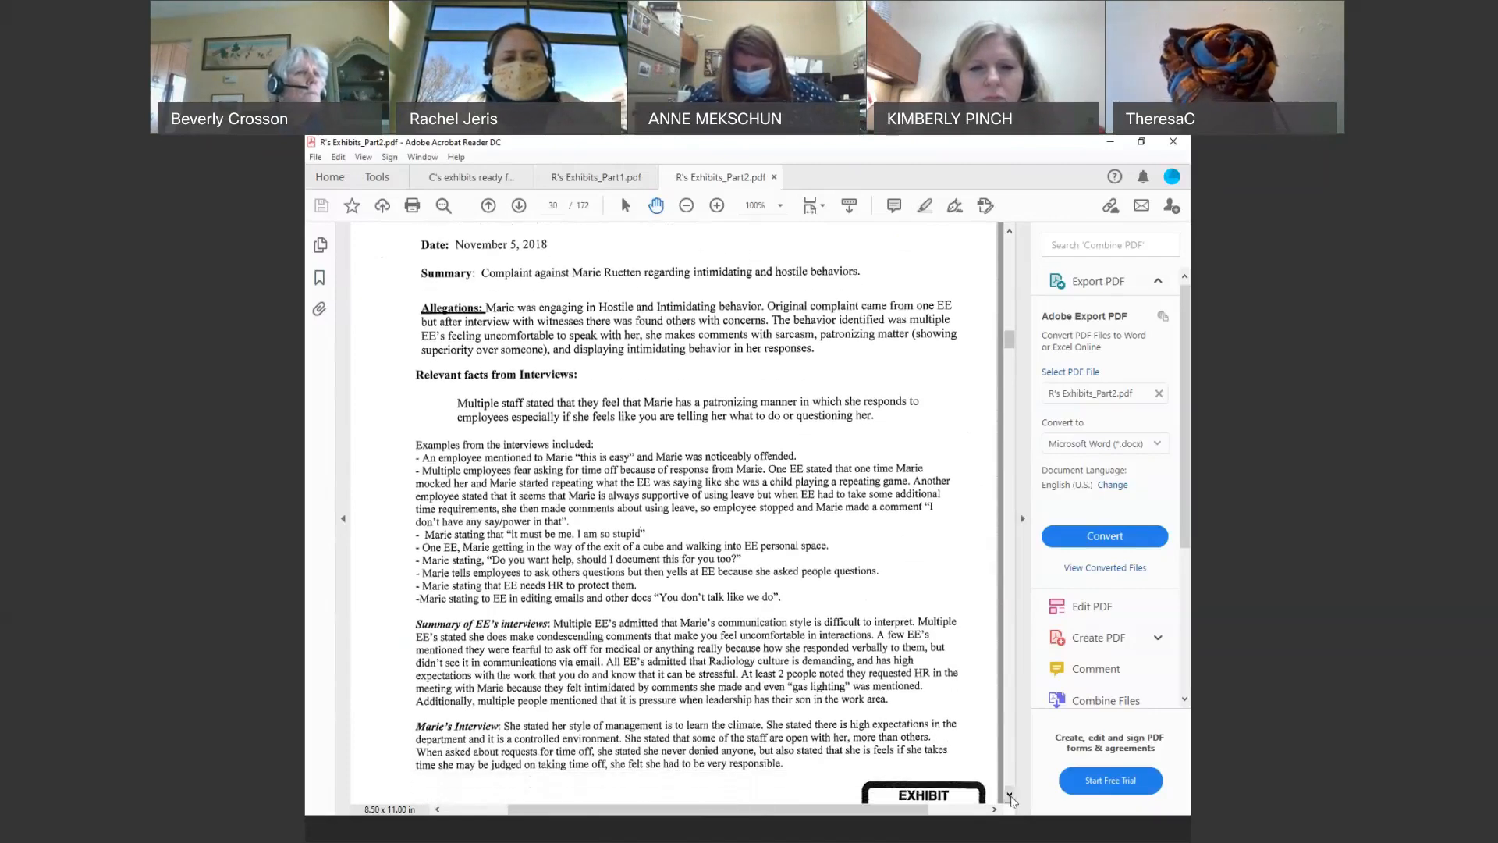
scroll(down, 3)
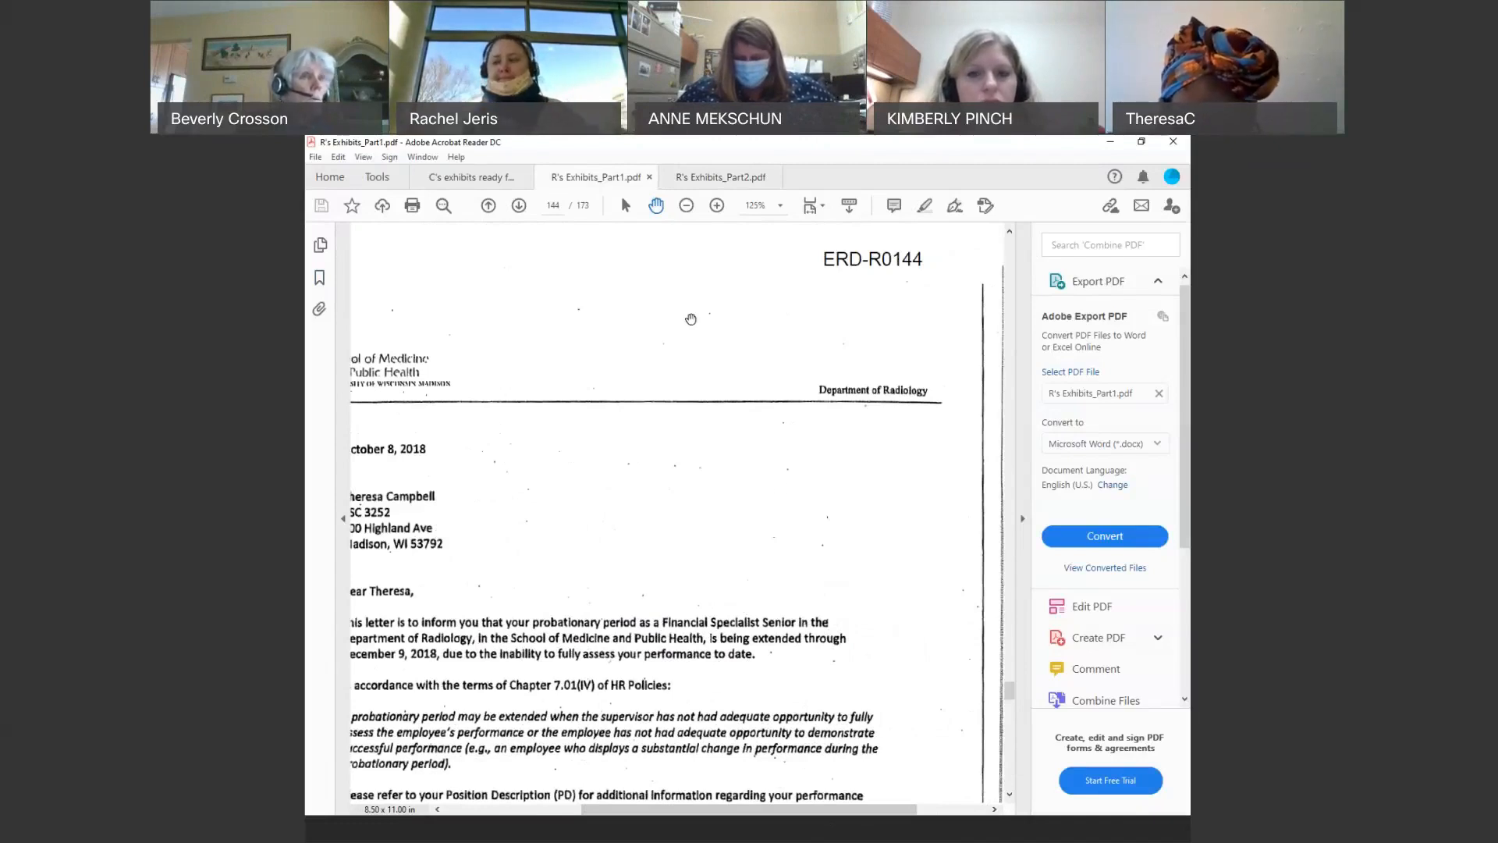
mouse_move(781, 488)
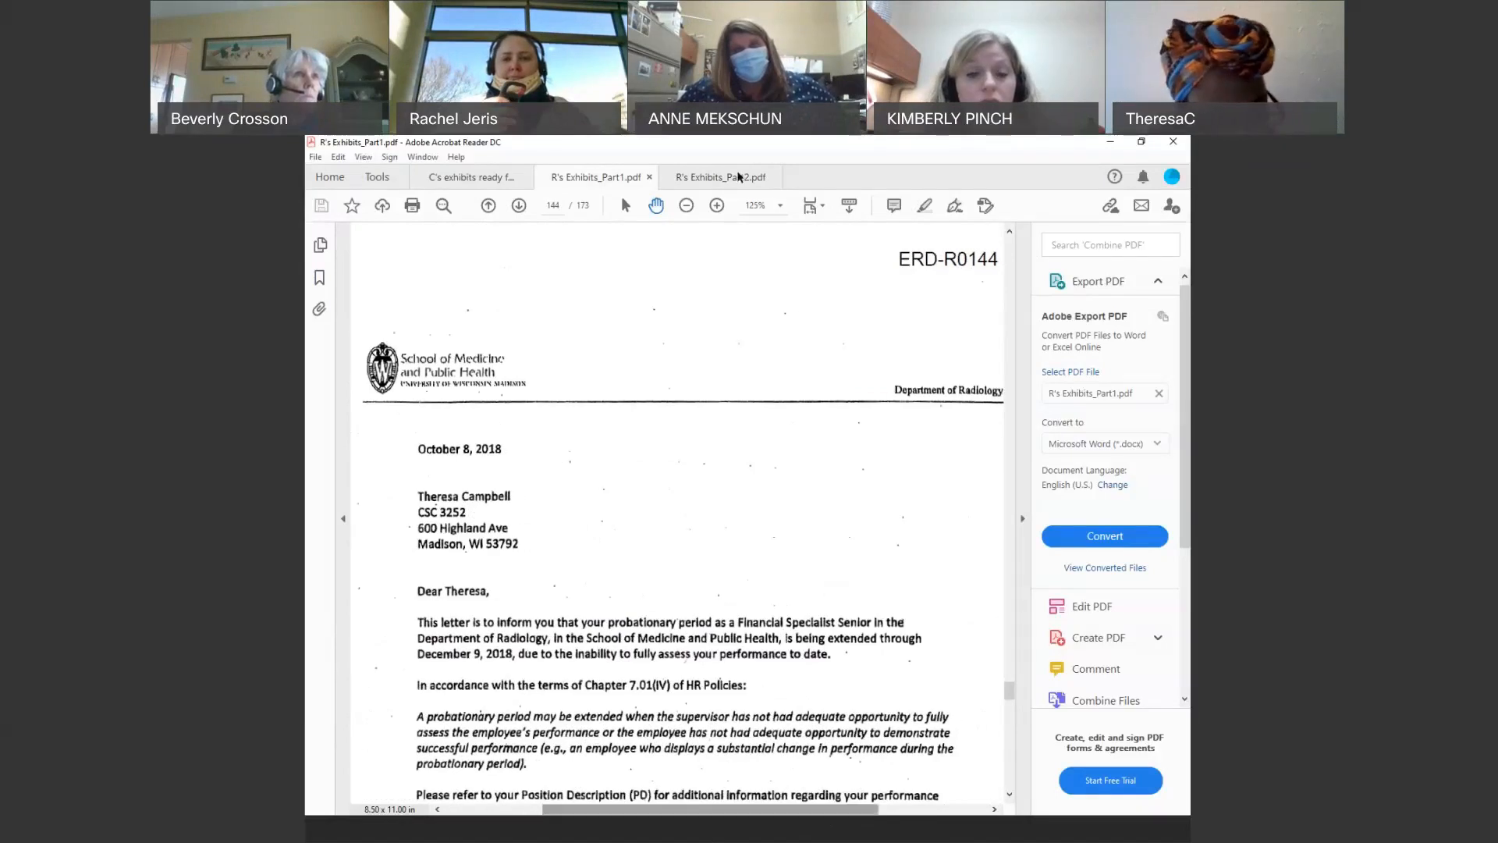
Set the zoom on the October 8, 2018 probation extension letter to 100%.
click(754, 204)
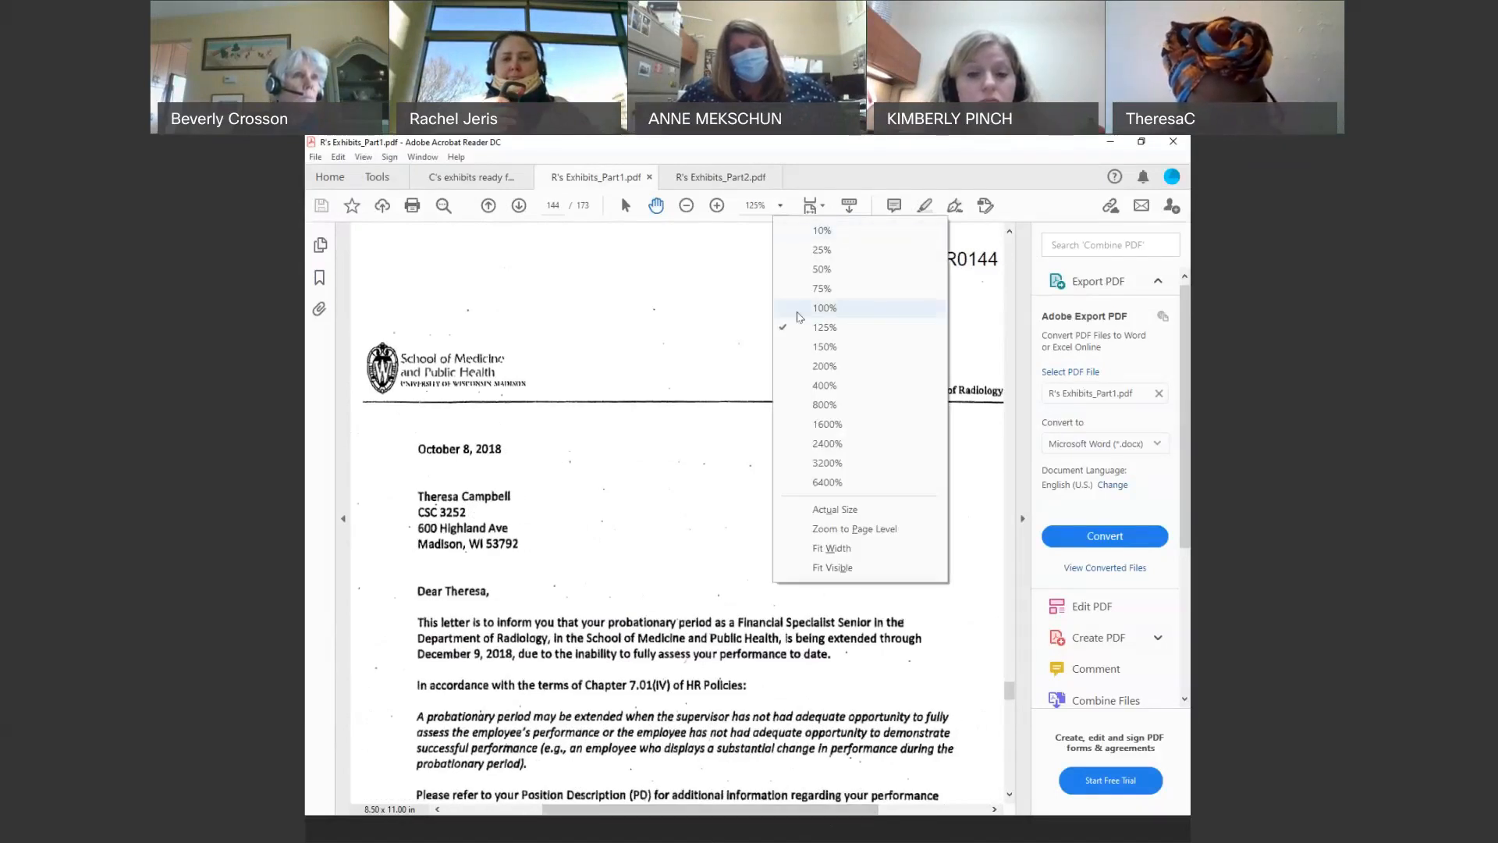
click(824, 306)
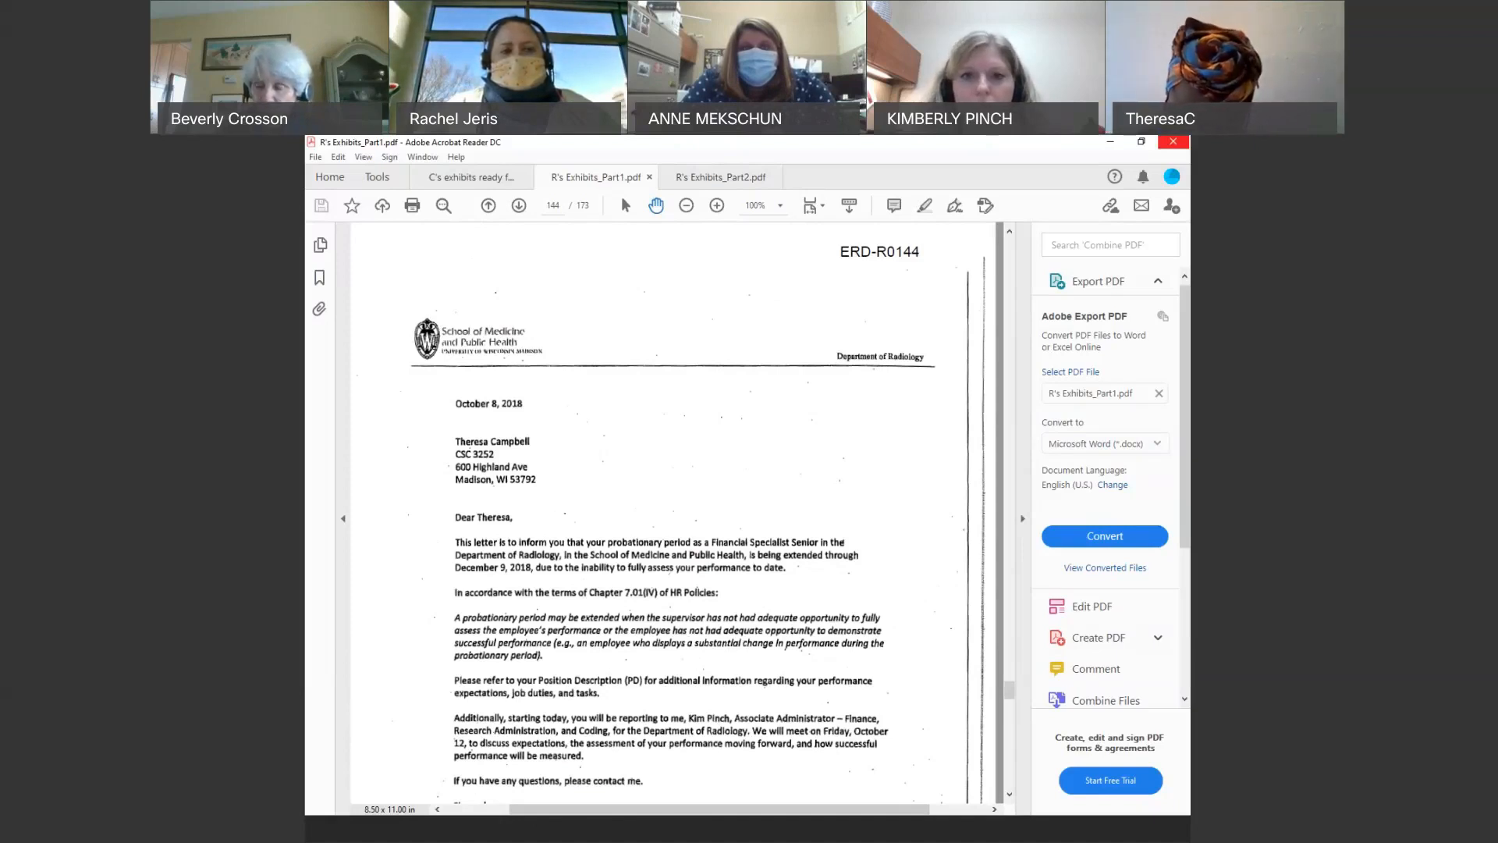
mouse_move(924, 668)
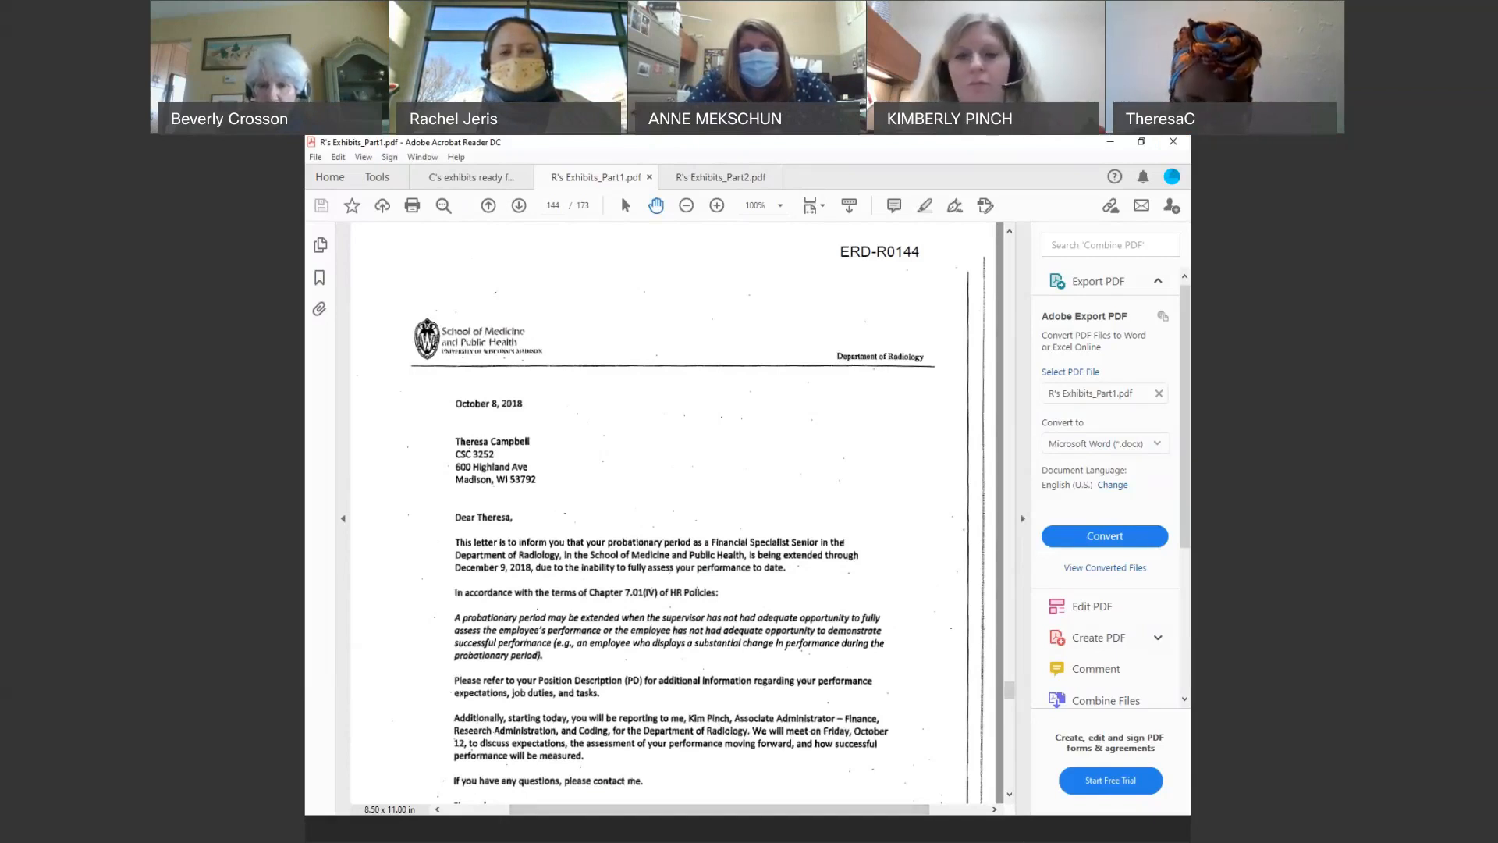
mouse_move(850, 783)
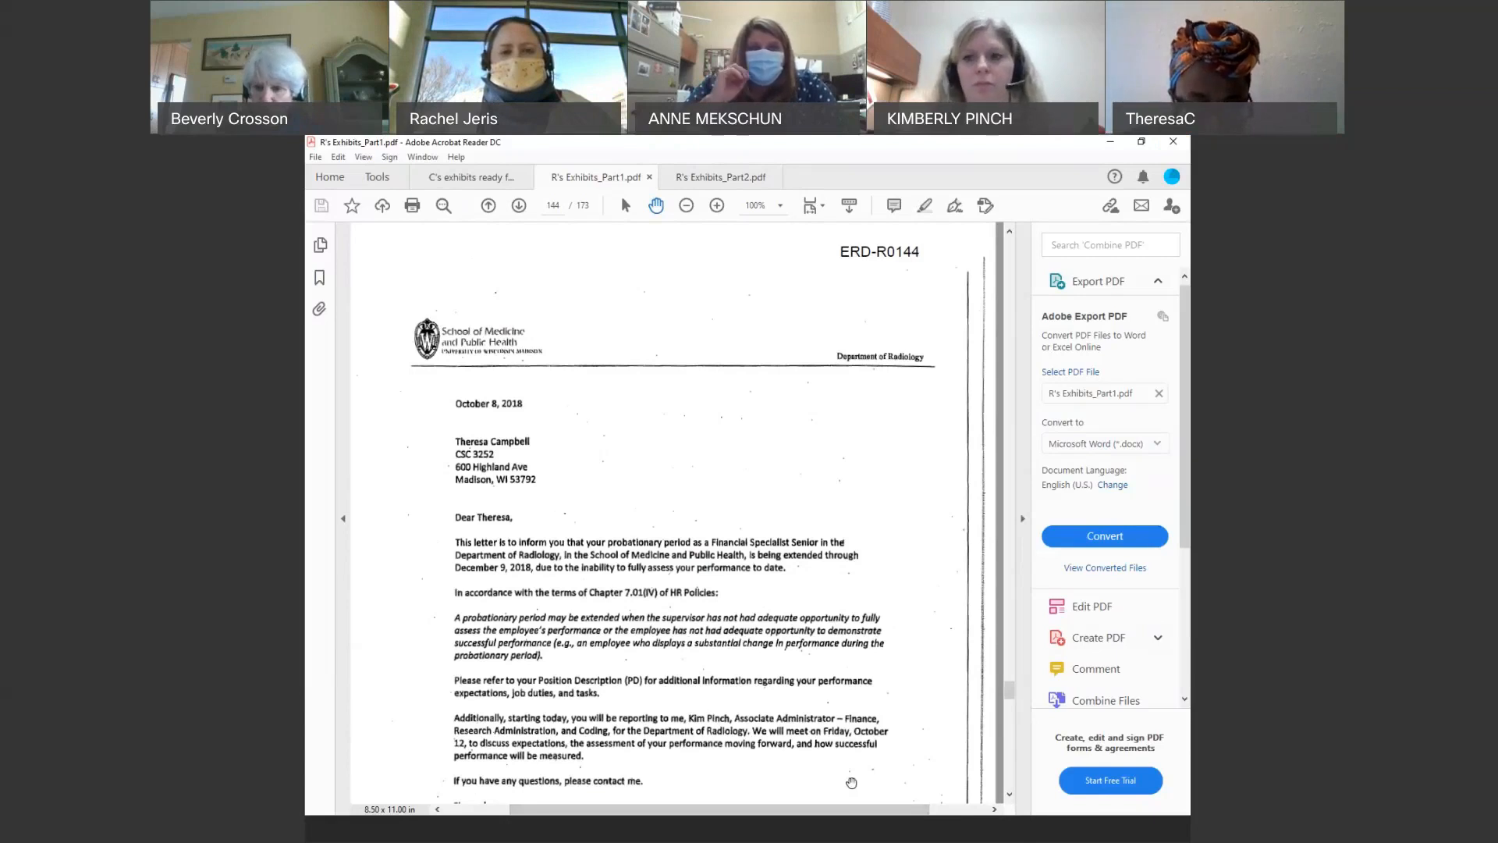